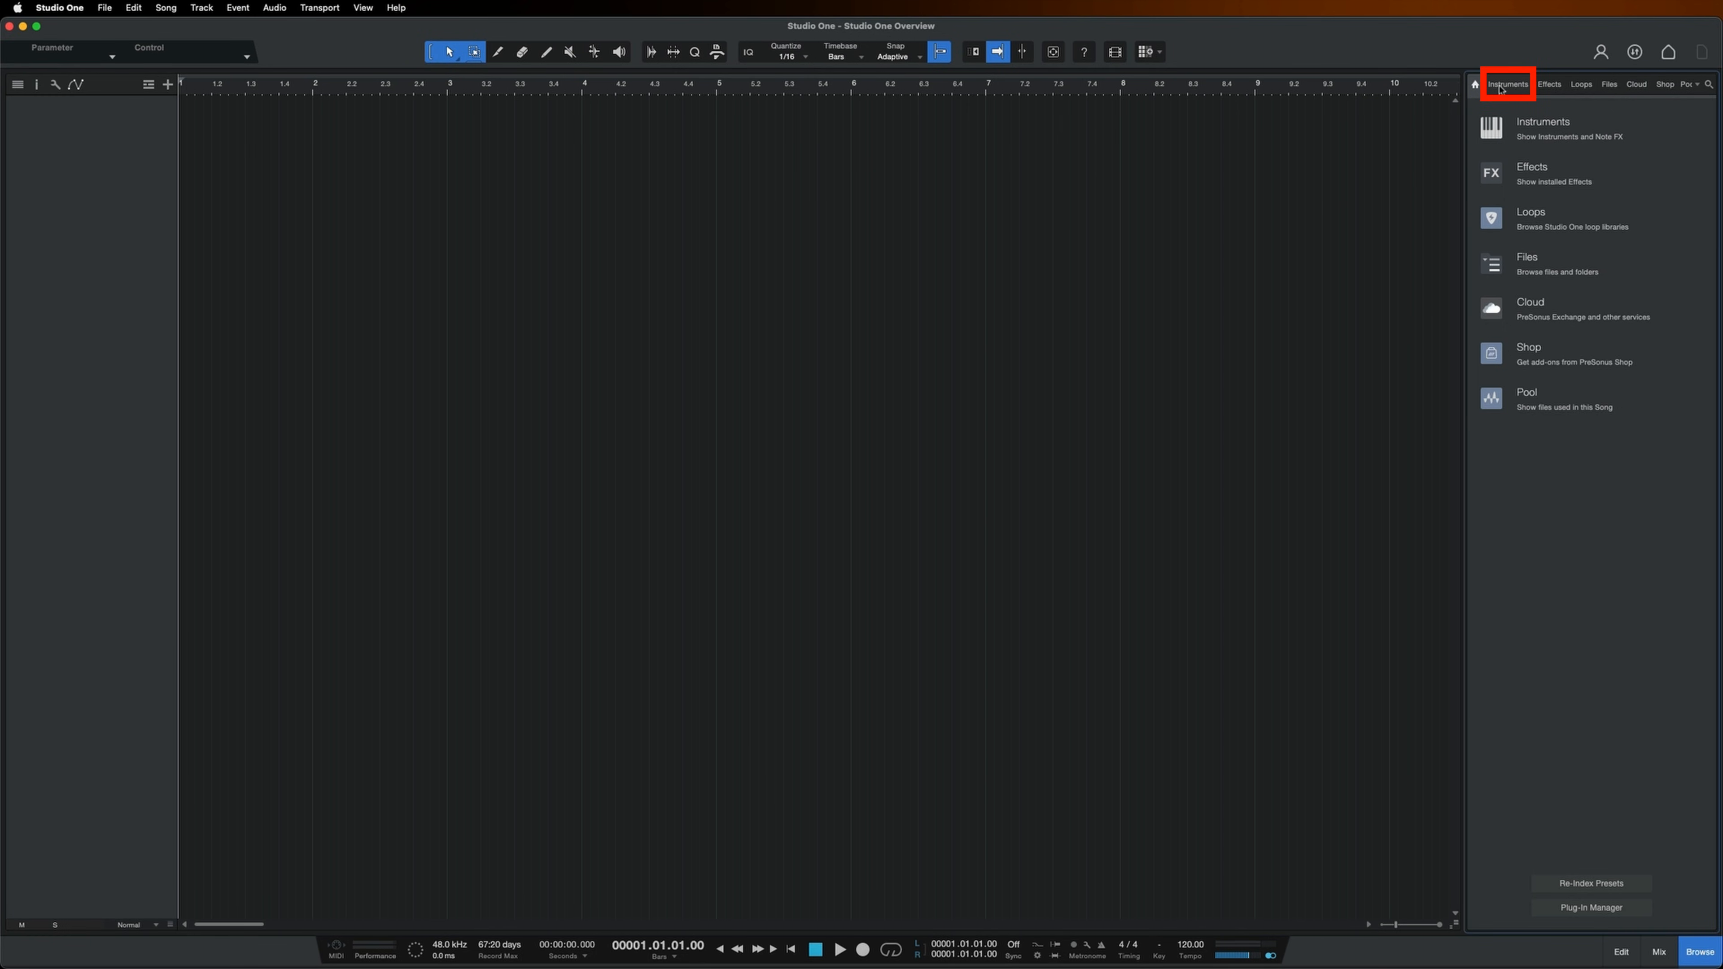
Step: List the Native Instruments instruments in the Browse panel and pick Kontakt 7
click(1506, 84)
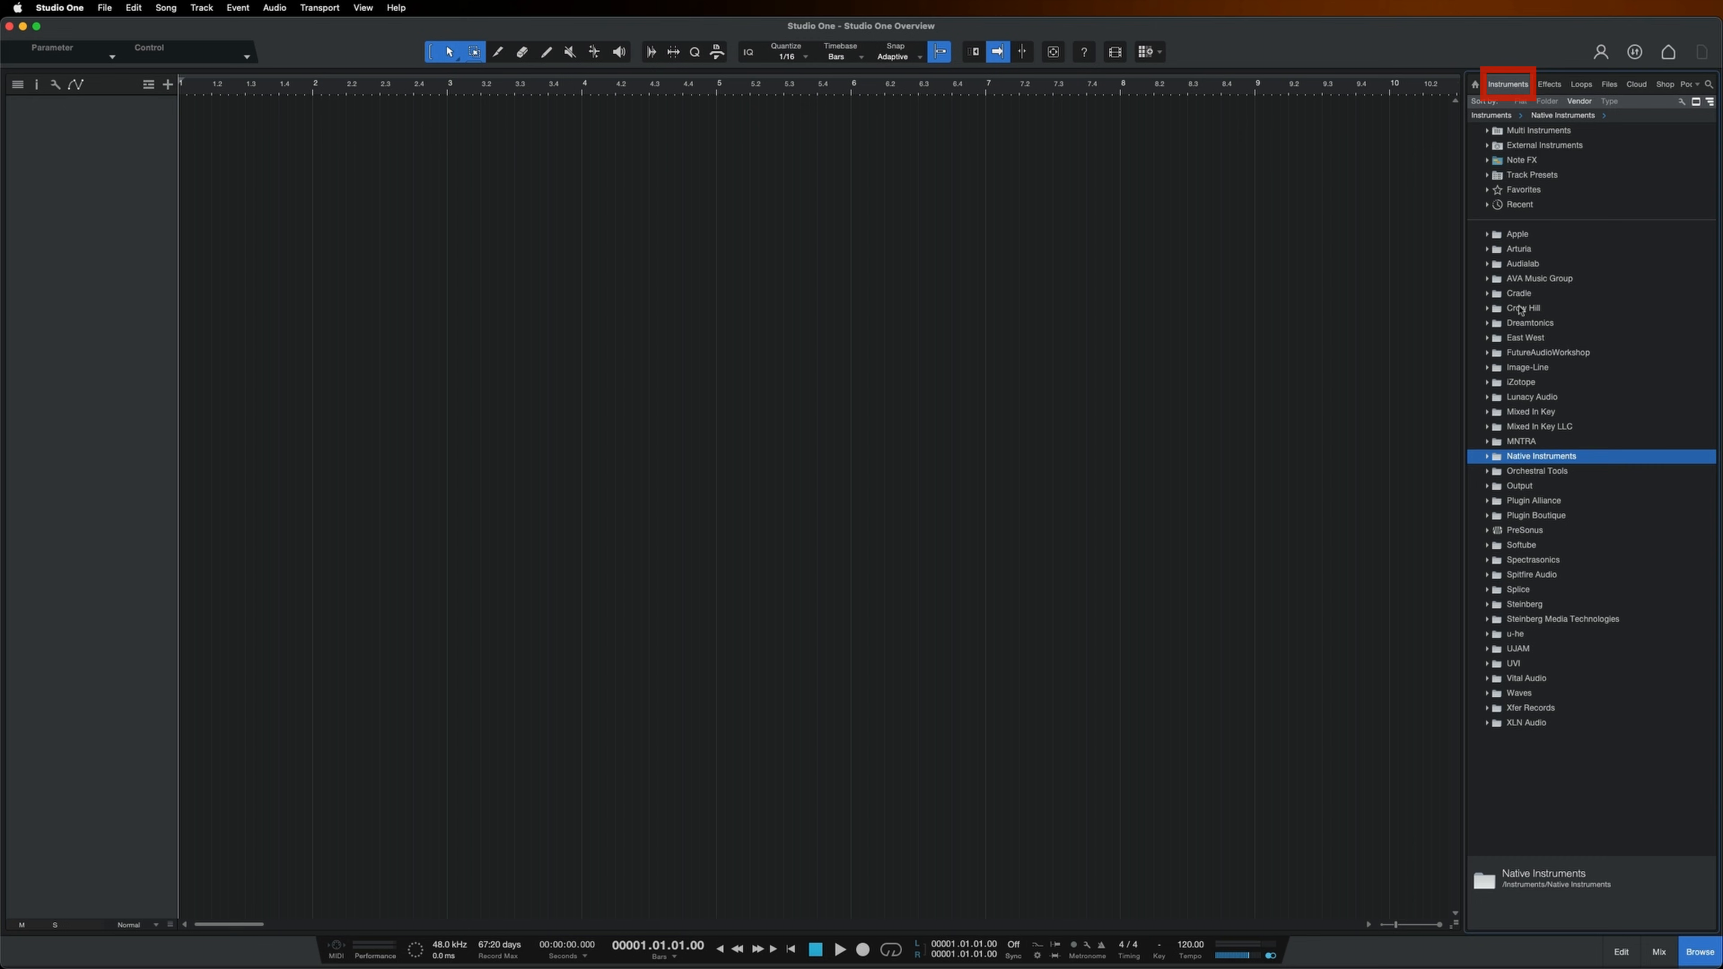
click(1487, 456)
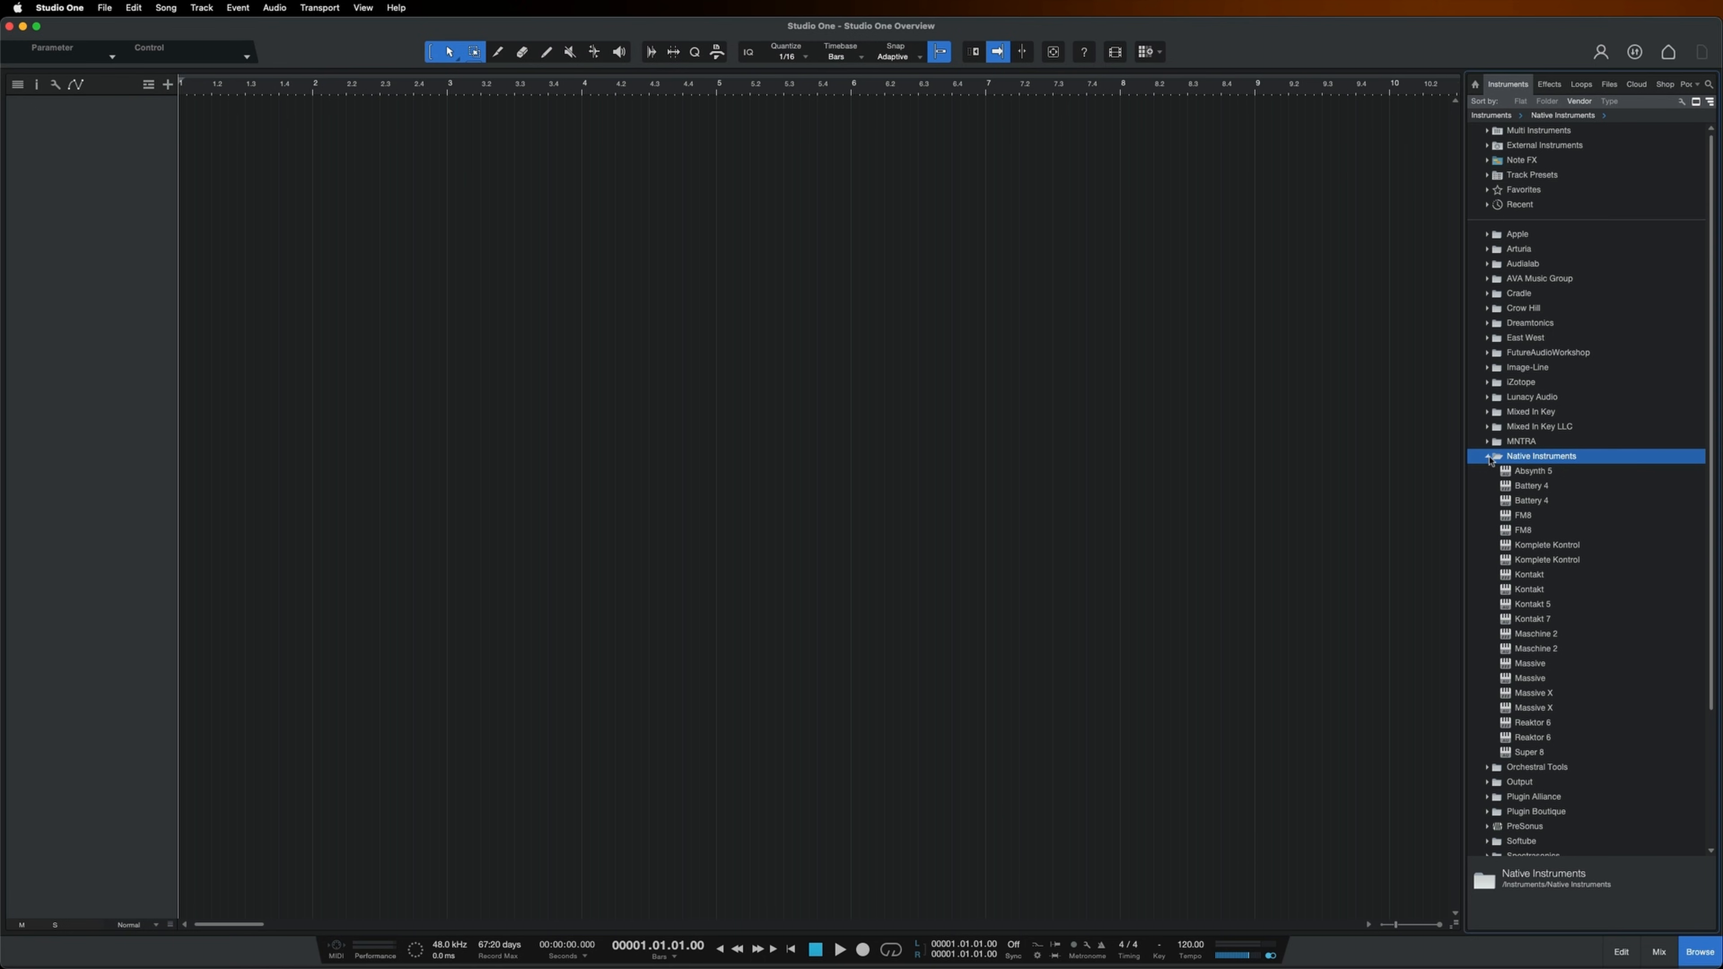
click(1531, 618)
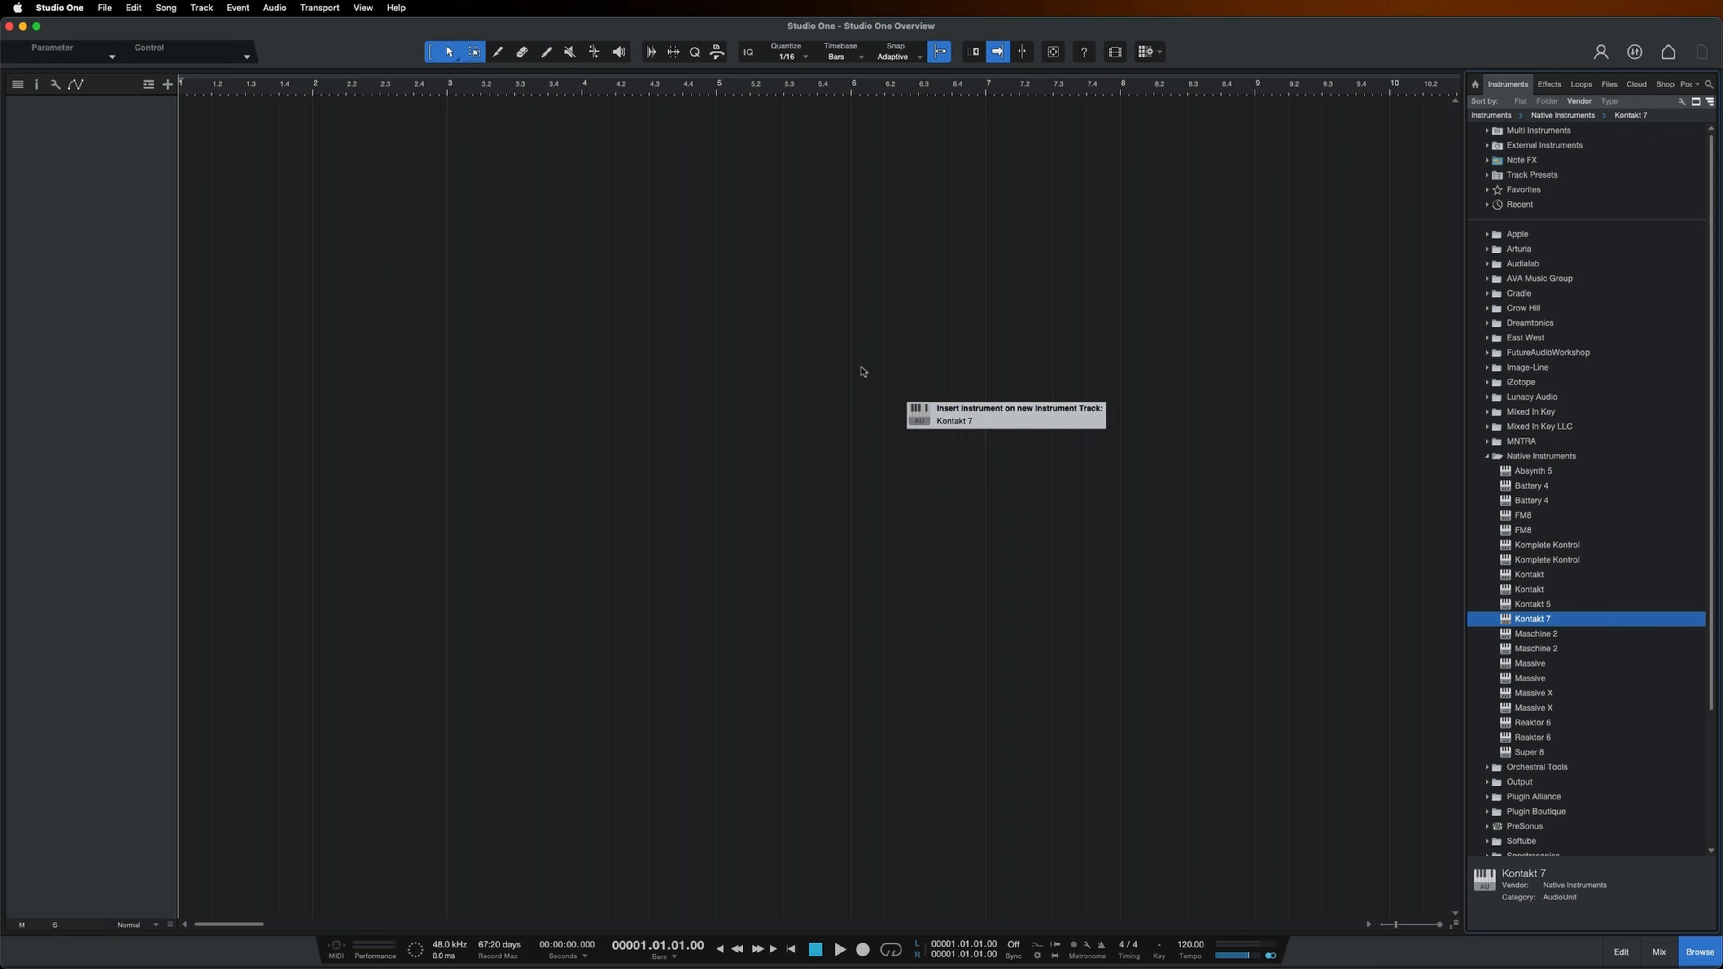
Step: Add Kontakt 7 on a new instrument track and filter its library to the Native Instruments brand
double_click(1531, 618)
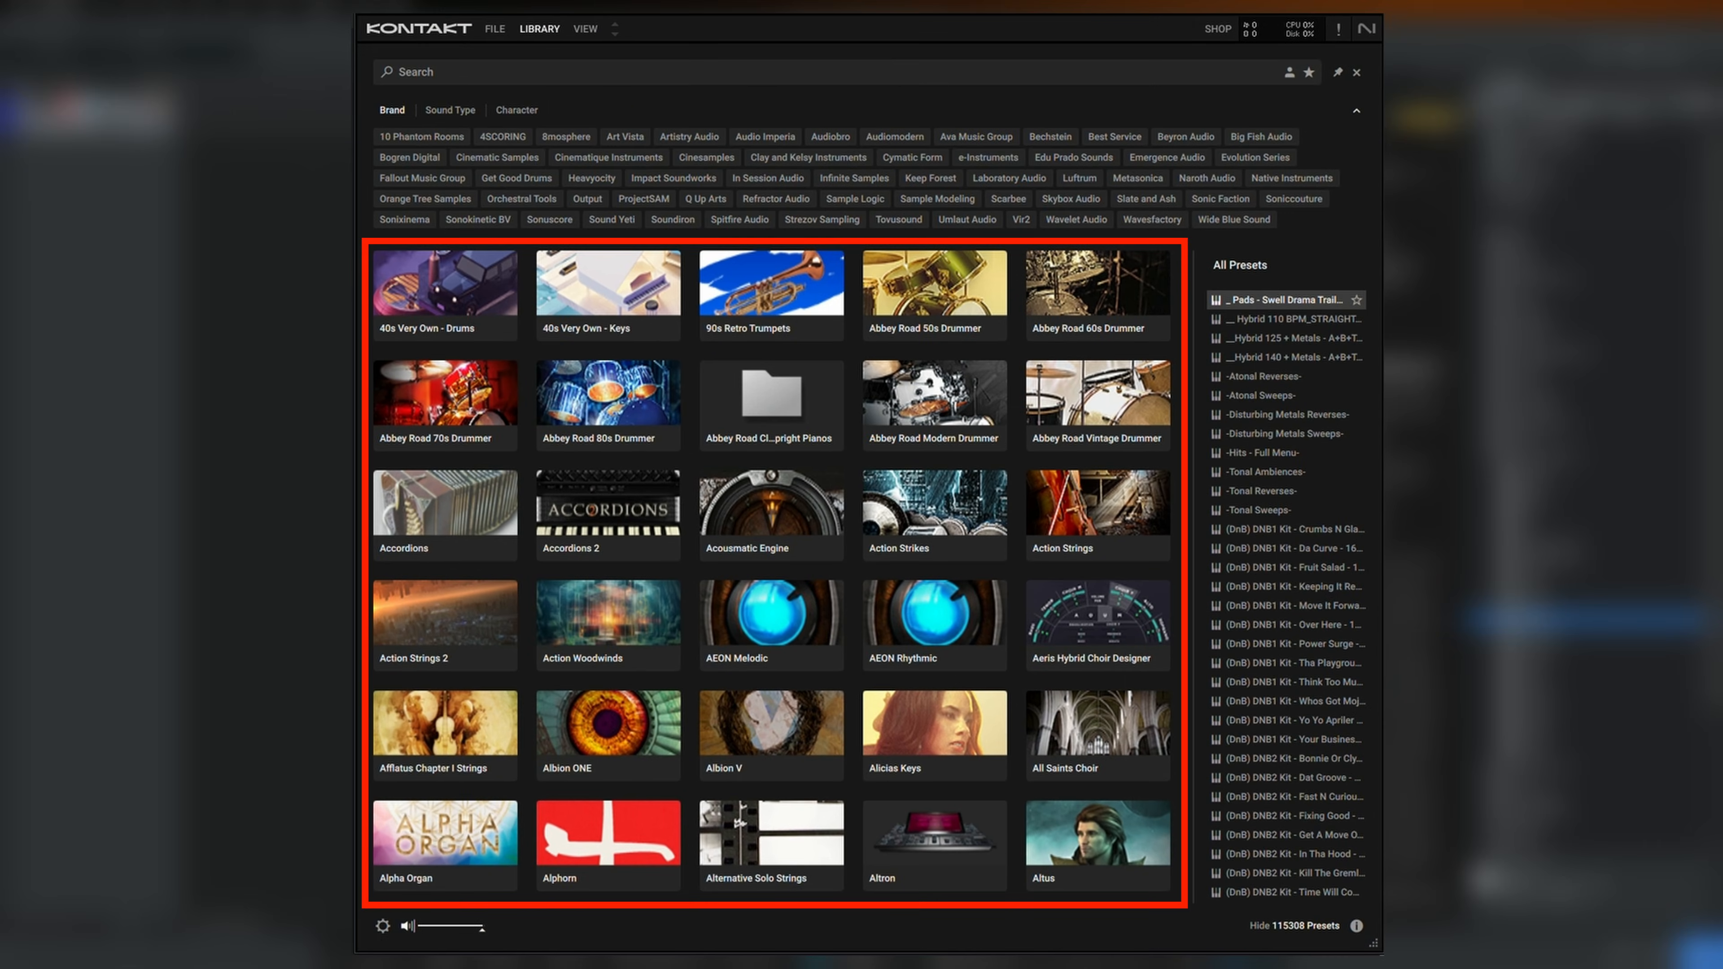
scroll(down, 3)
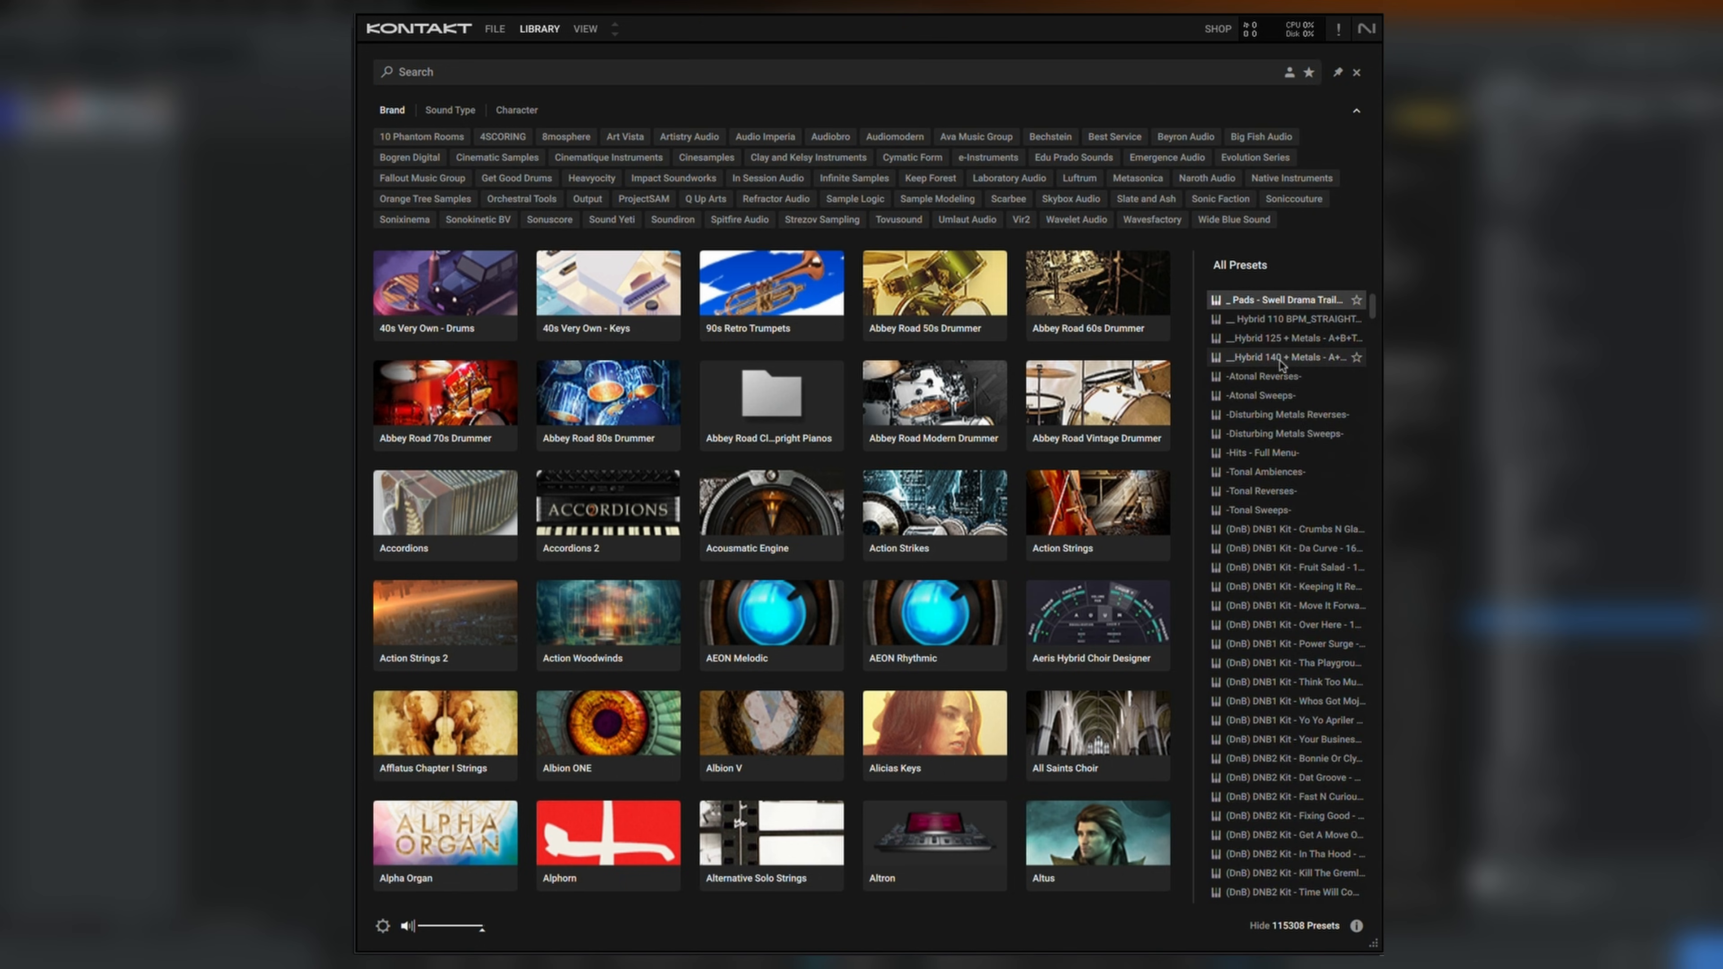
click(449, 109)
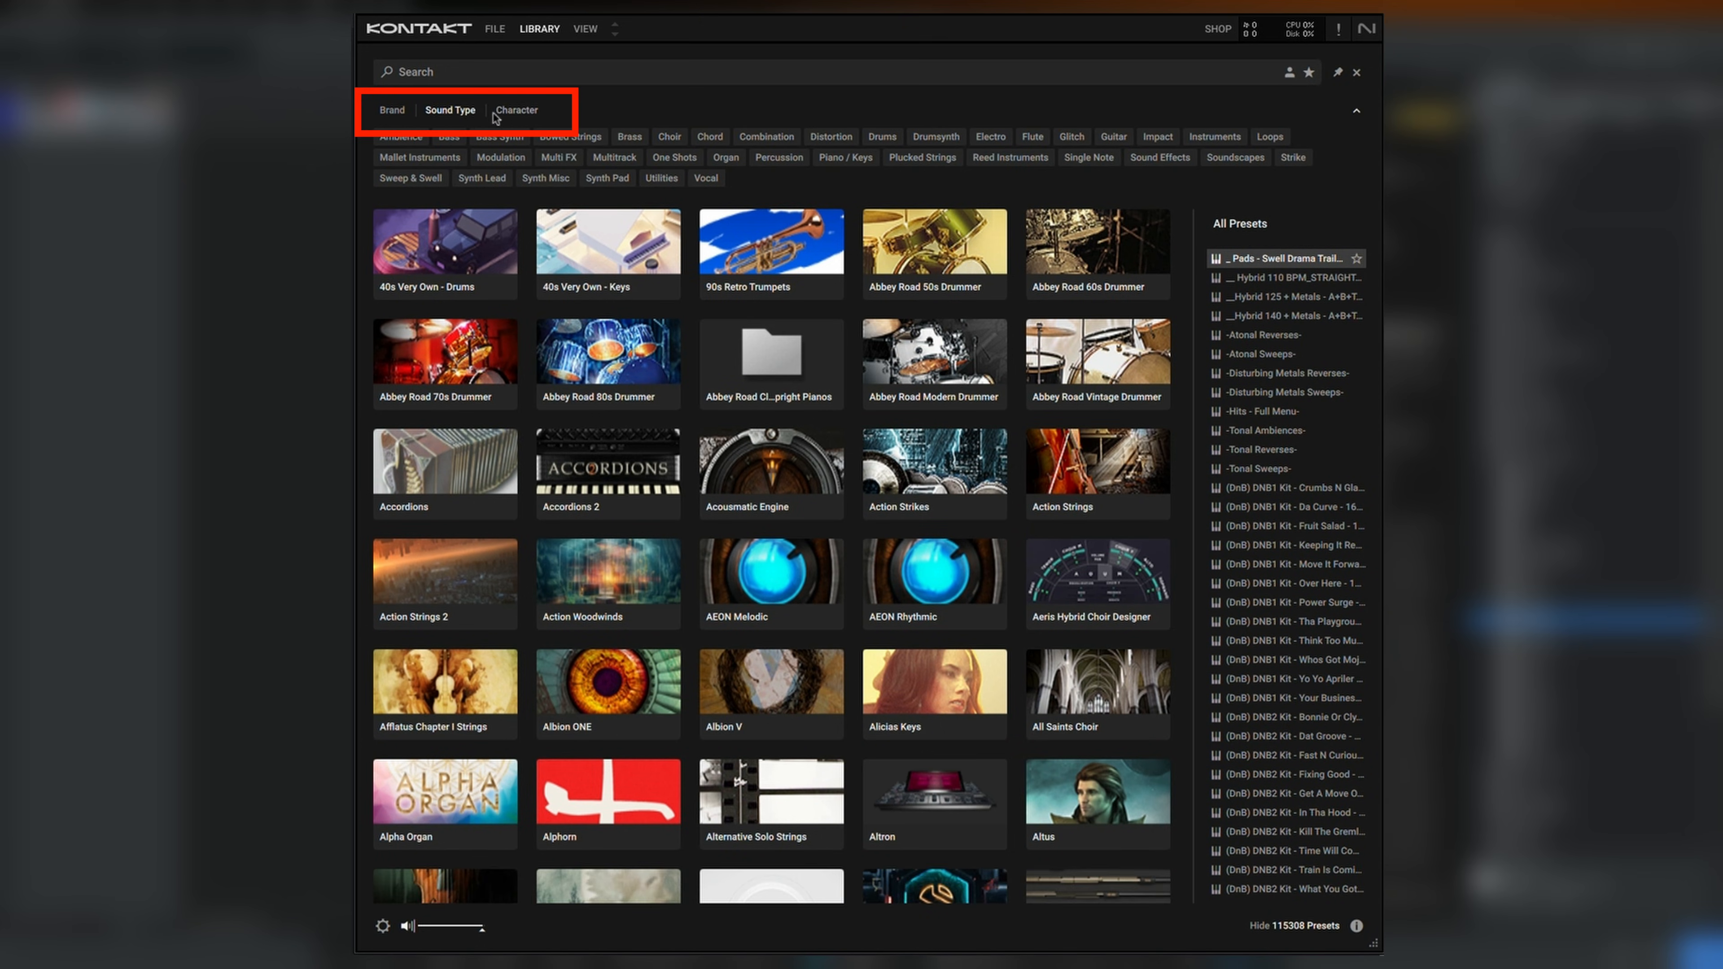
click(391, 109)
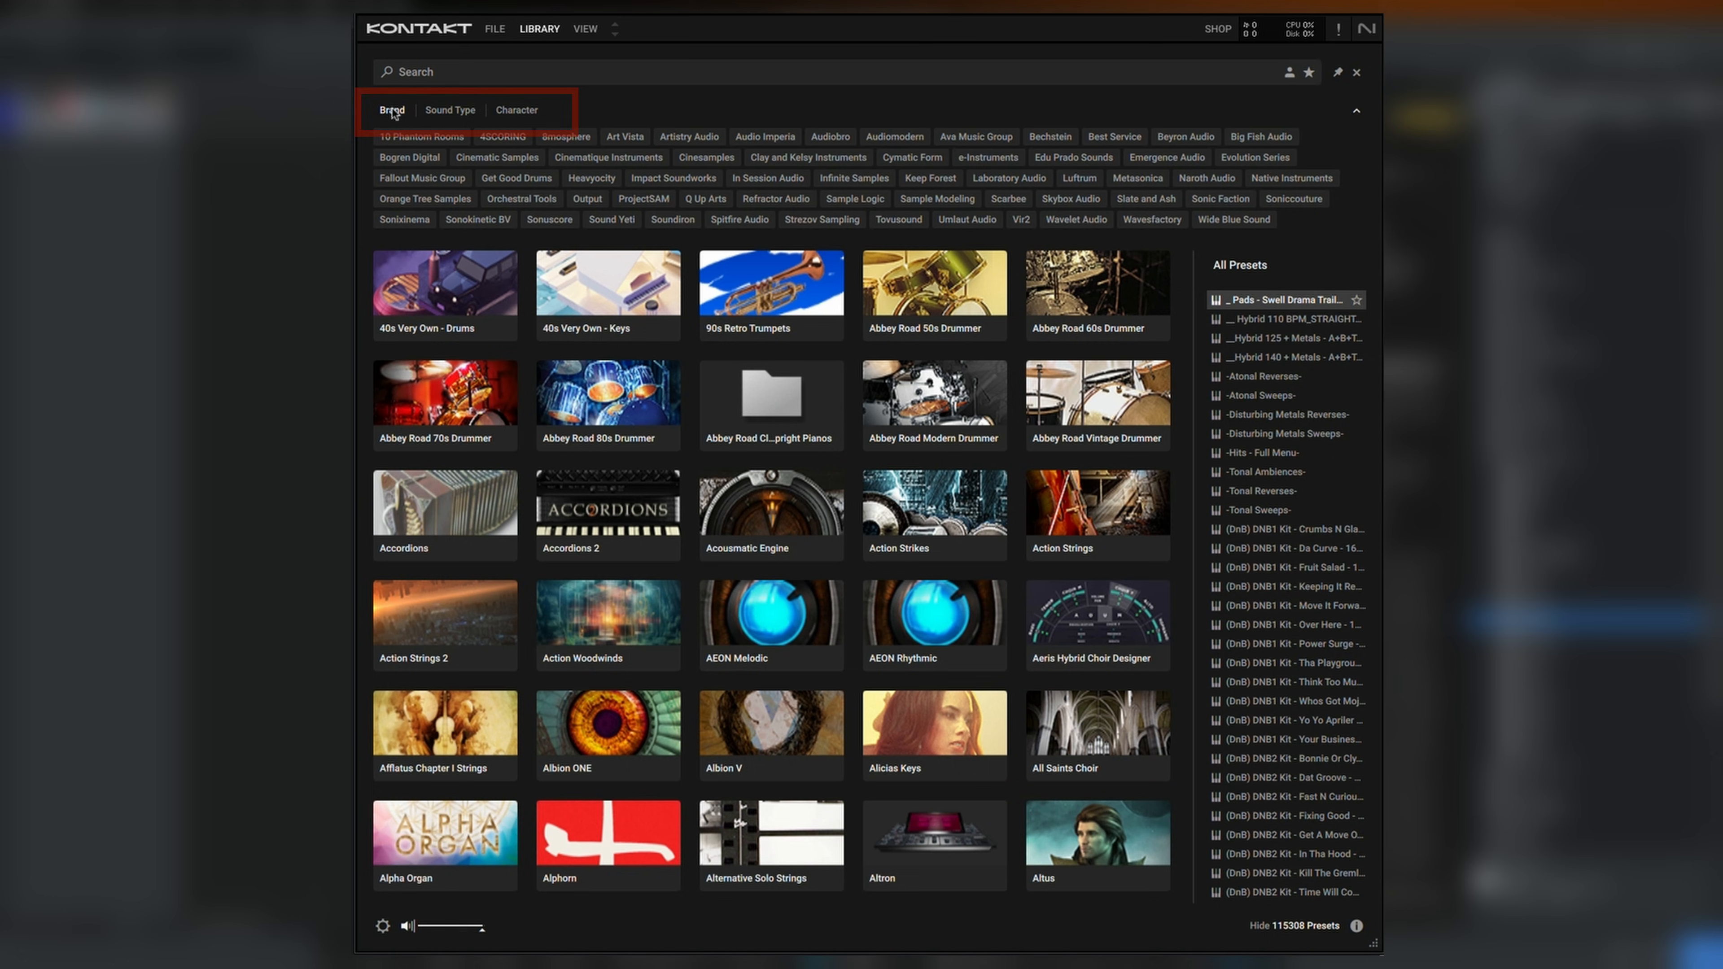
click(1291, 178)
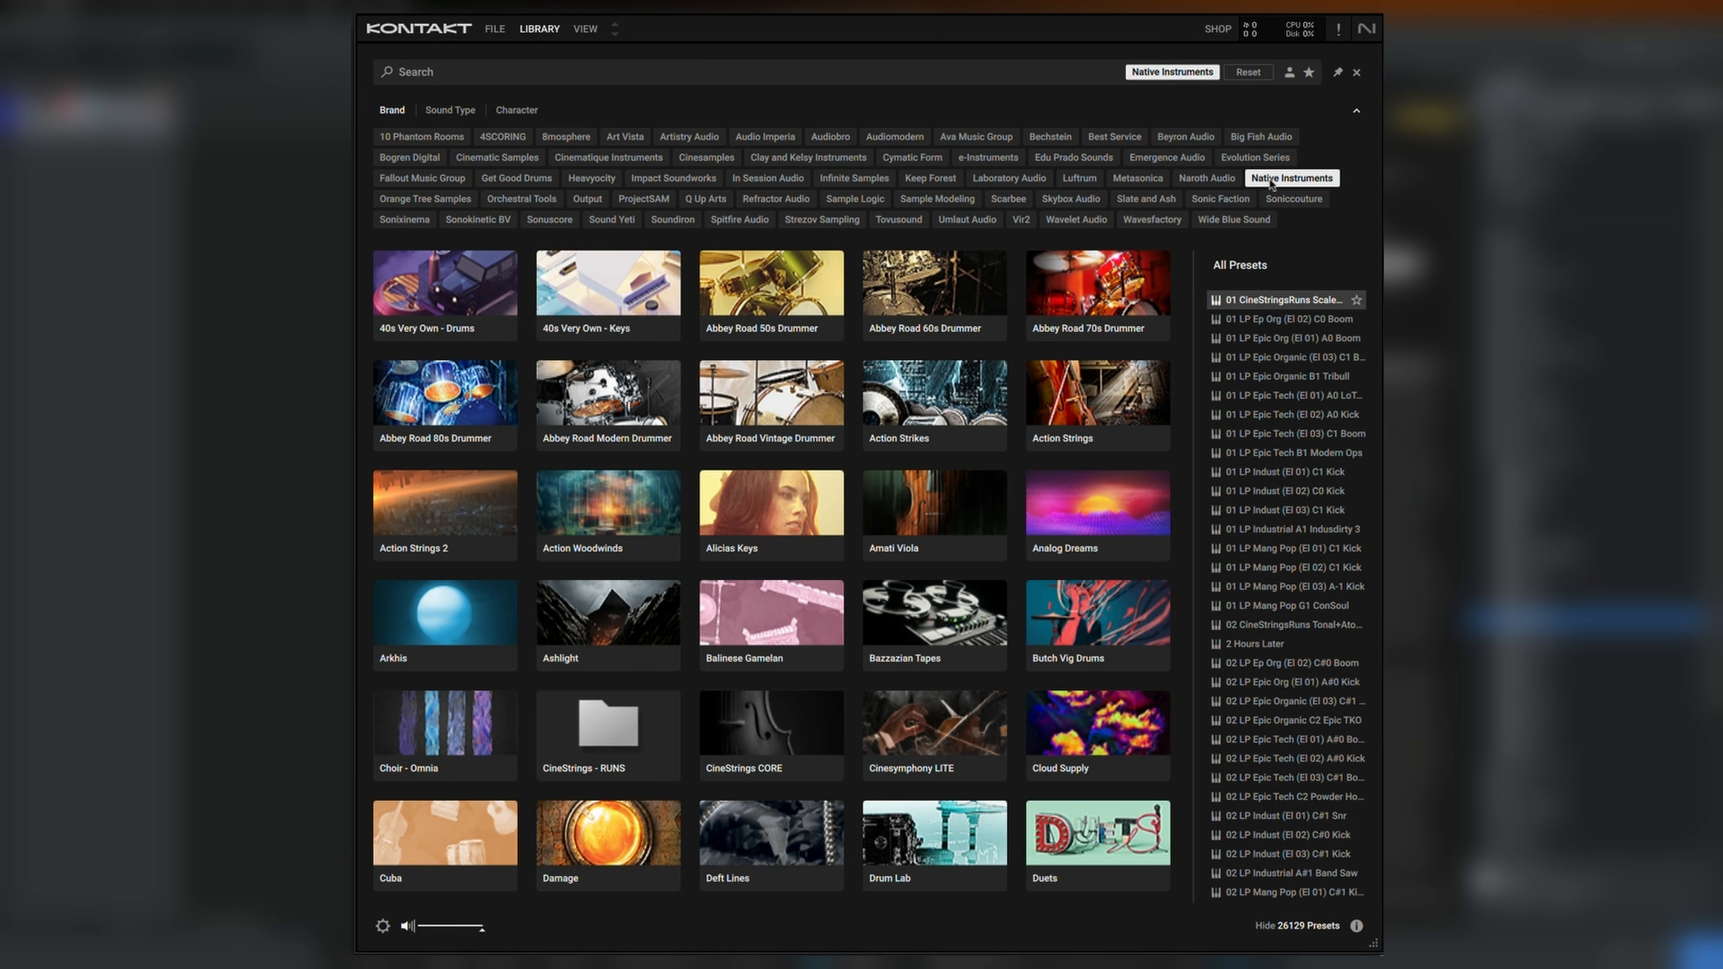
Step: Load the Bell Chip preset of the Cloud Supply instrument in Kontakt 7
click(1095, 736)
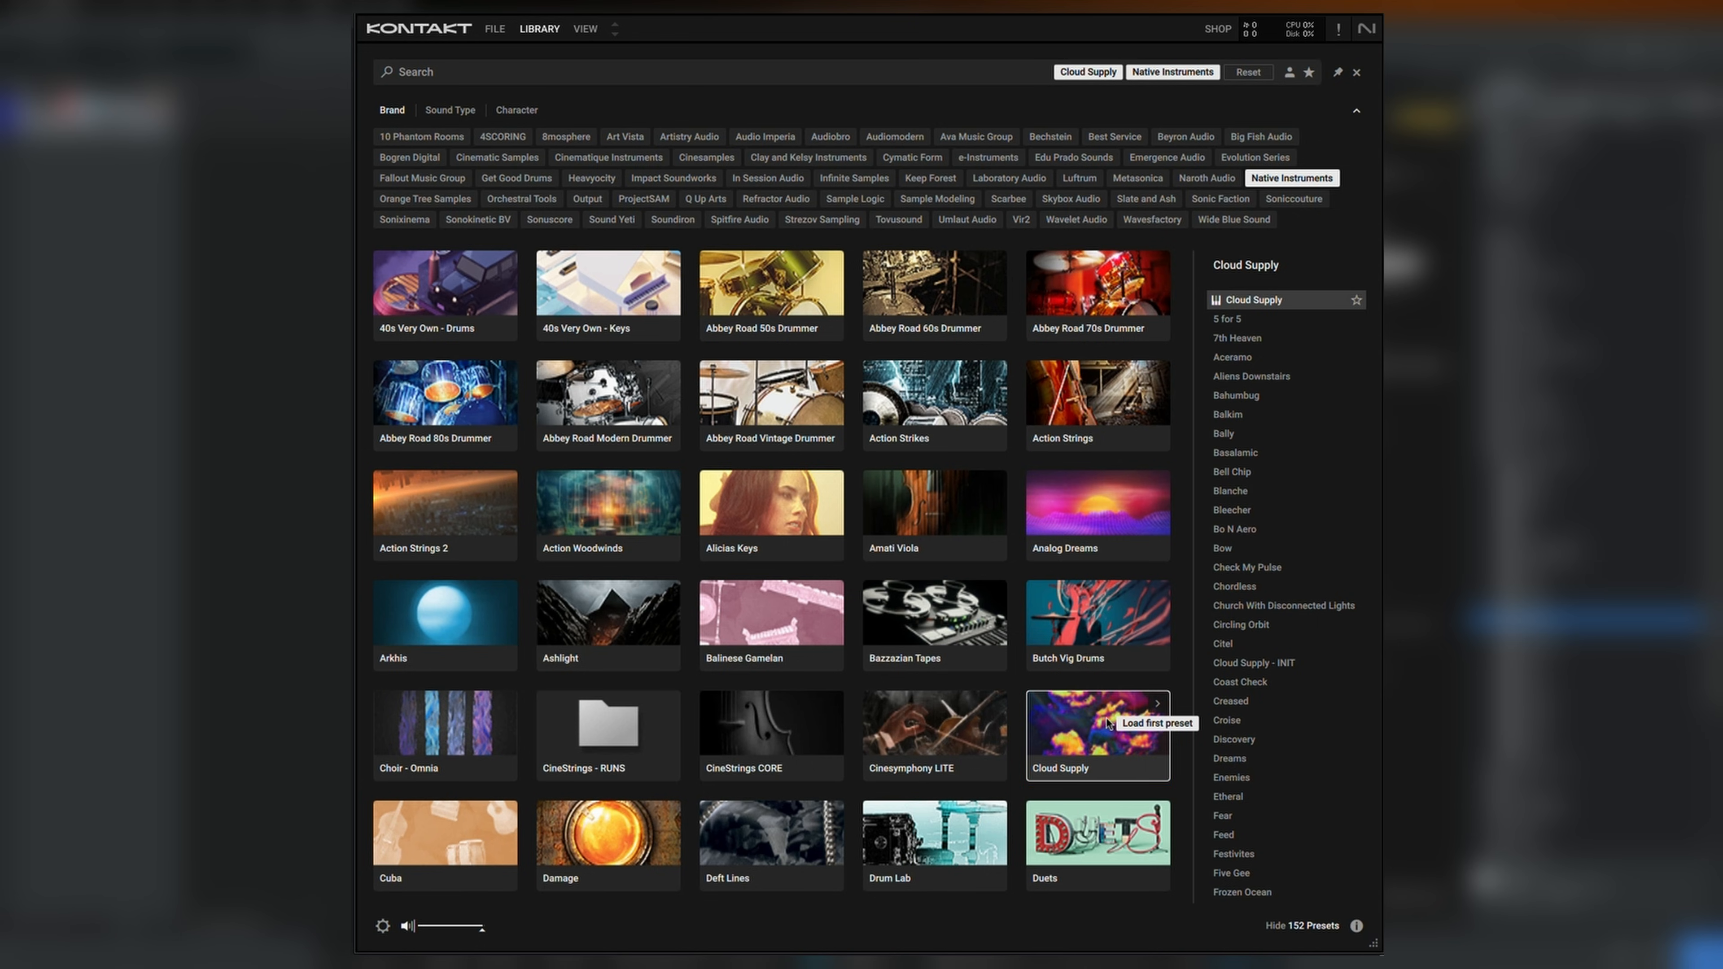
mouse_move(1120, 684)
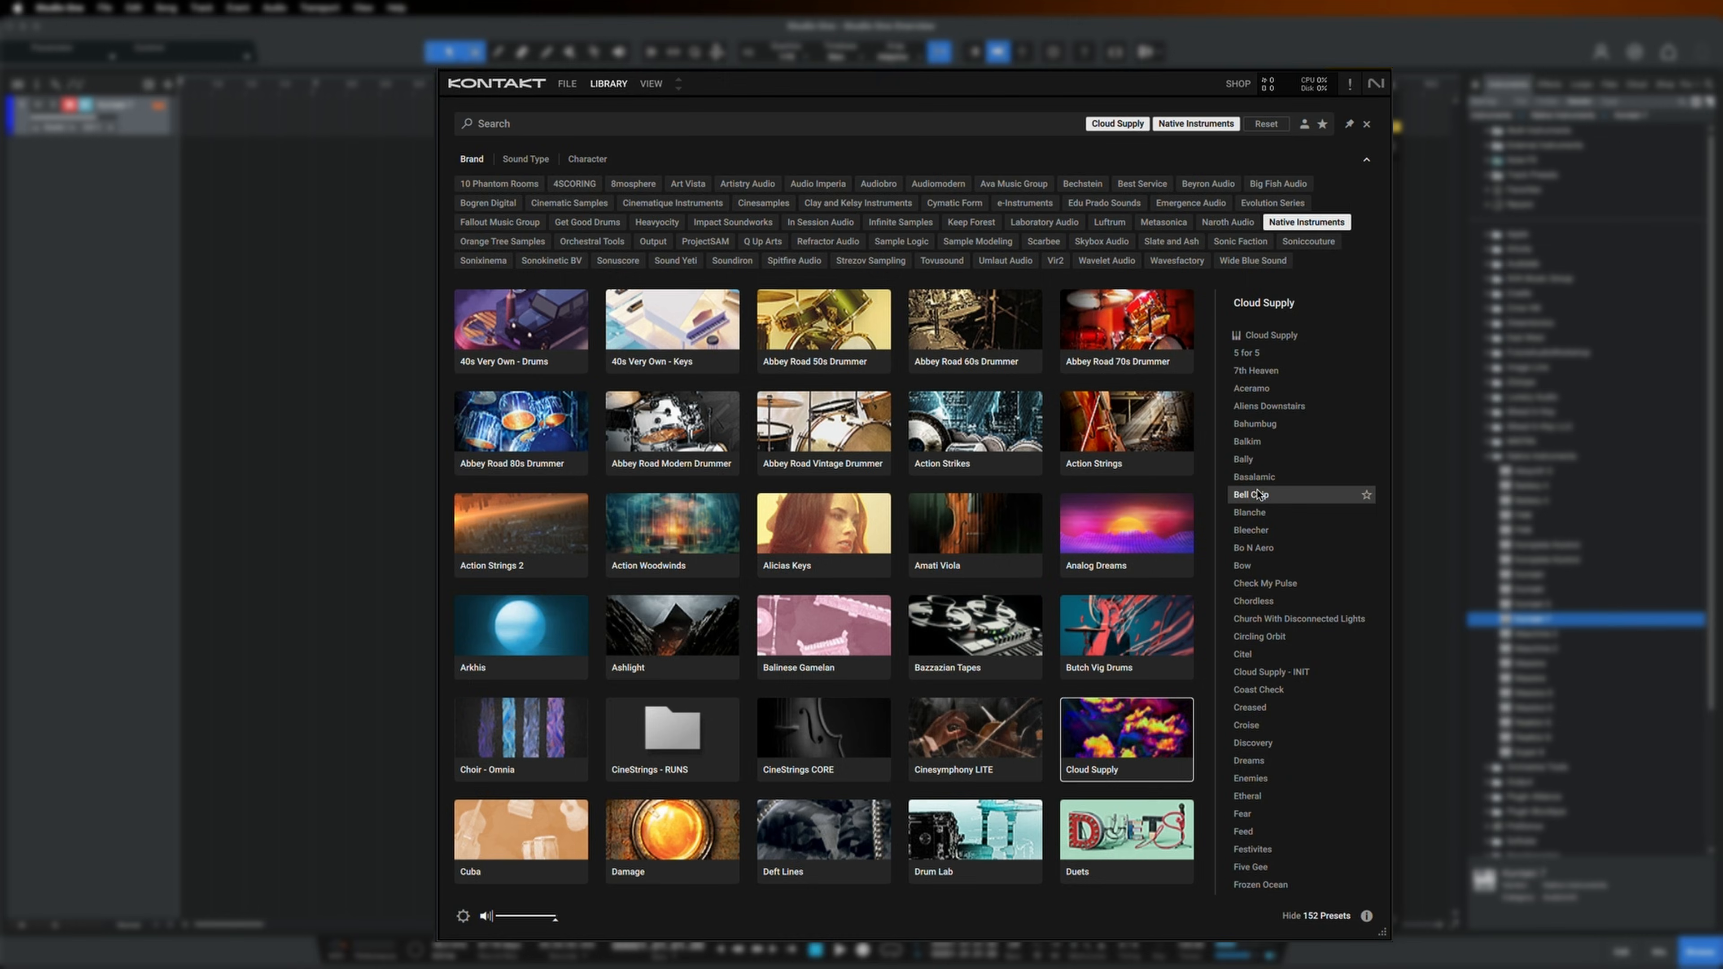
double_click(1249, 494)
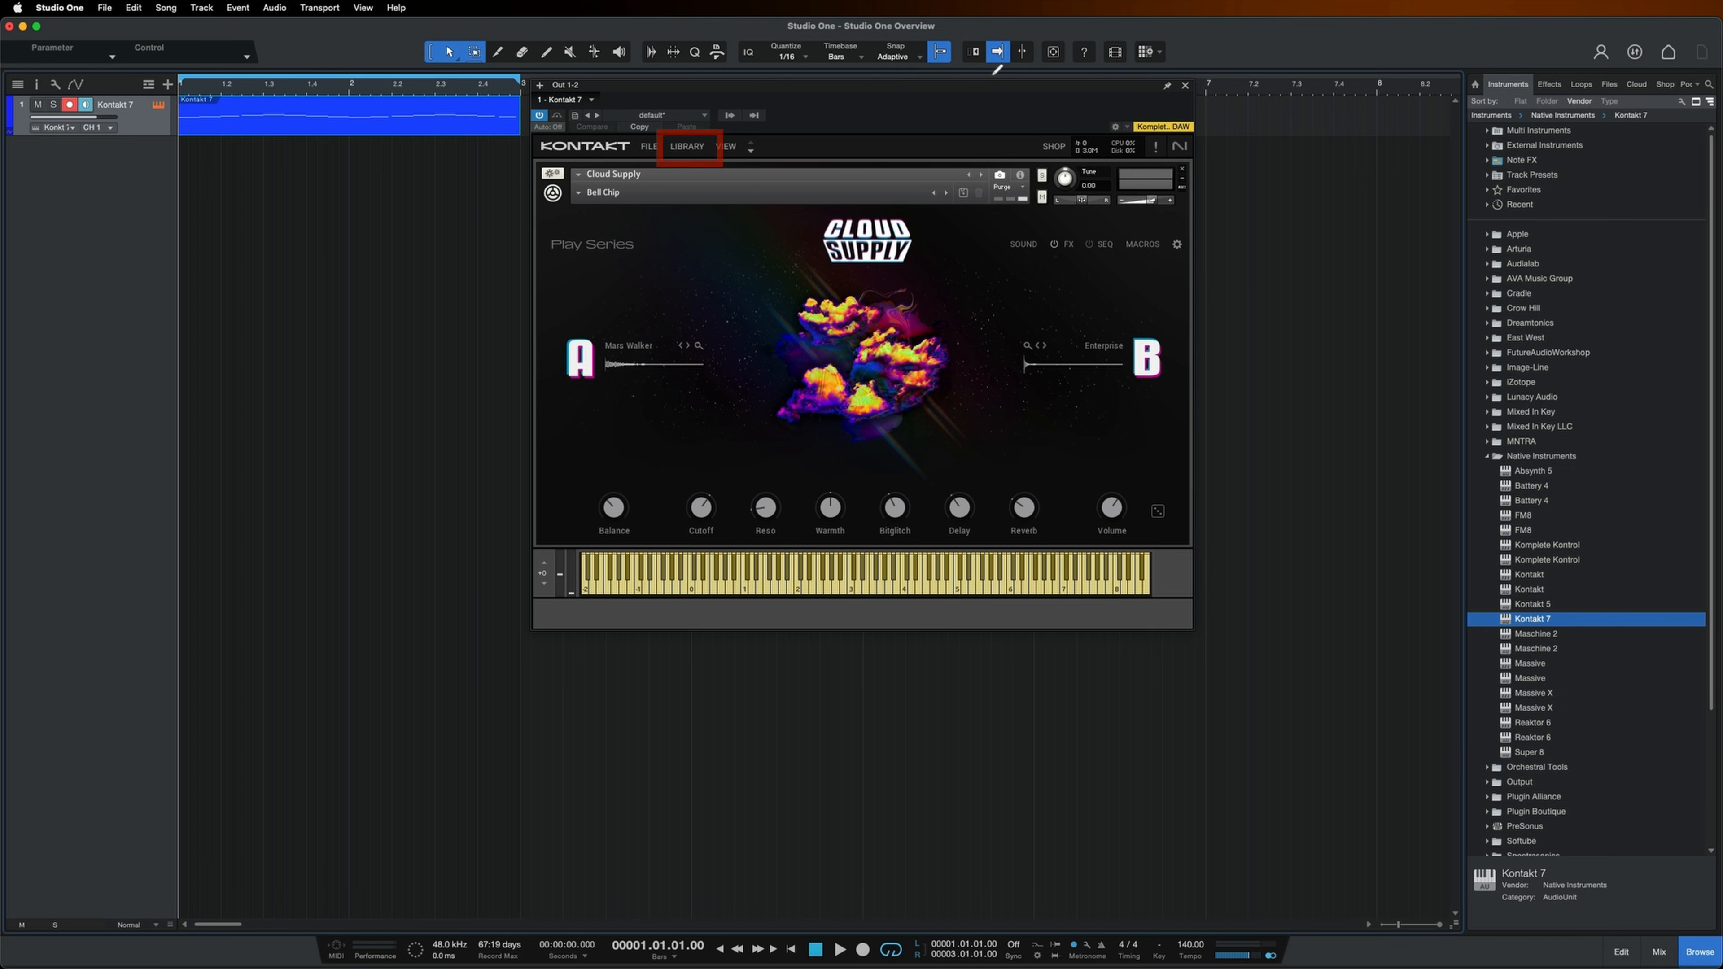
Step: Switch Cloud Supply to the Garretson preset, audition it, and close the Kontakt window
click(685, 146)
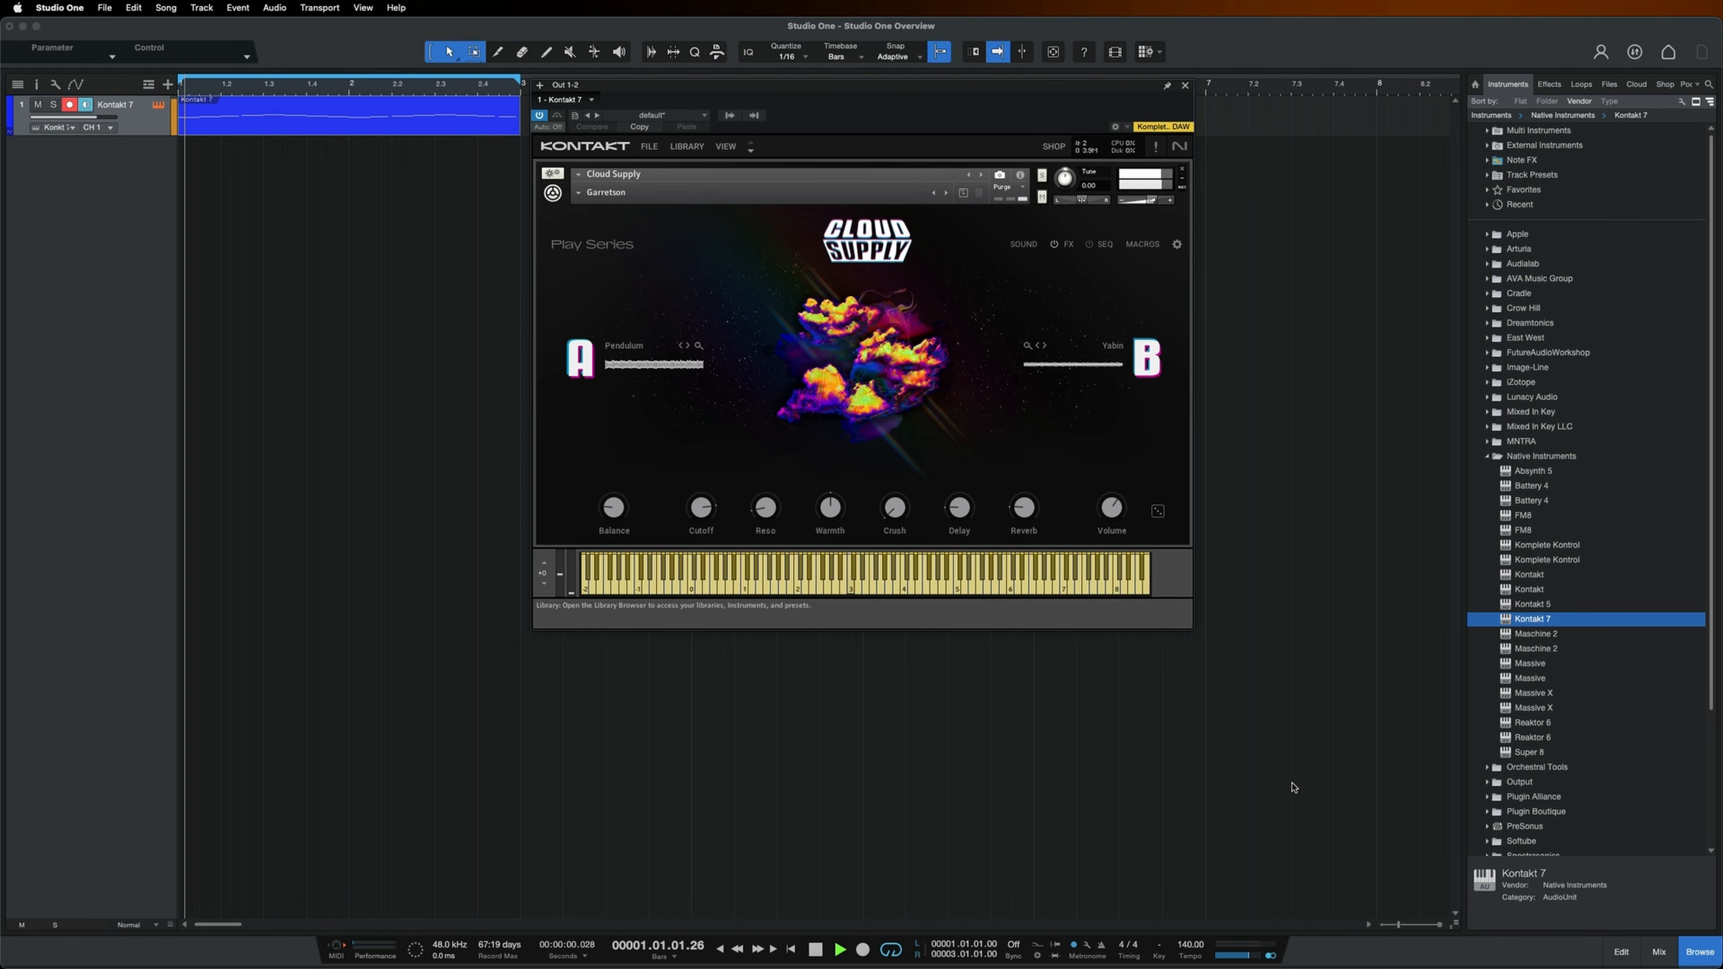
click(840, 948)
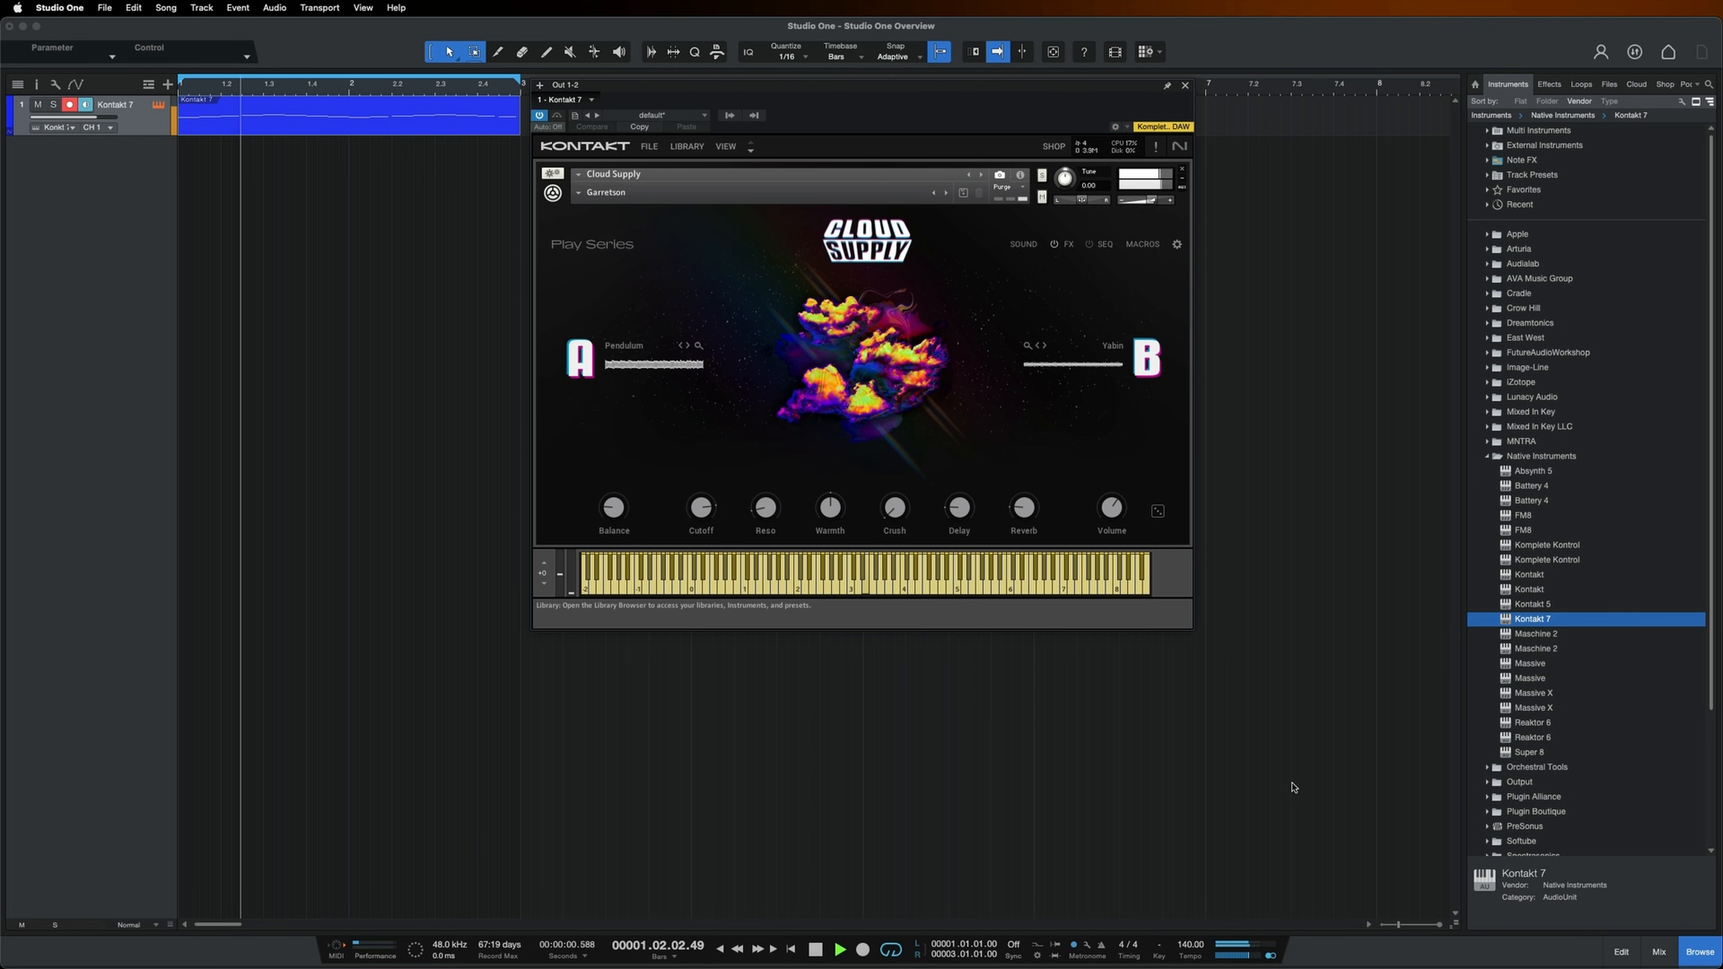
click(837, 949)
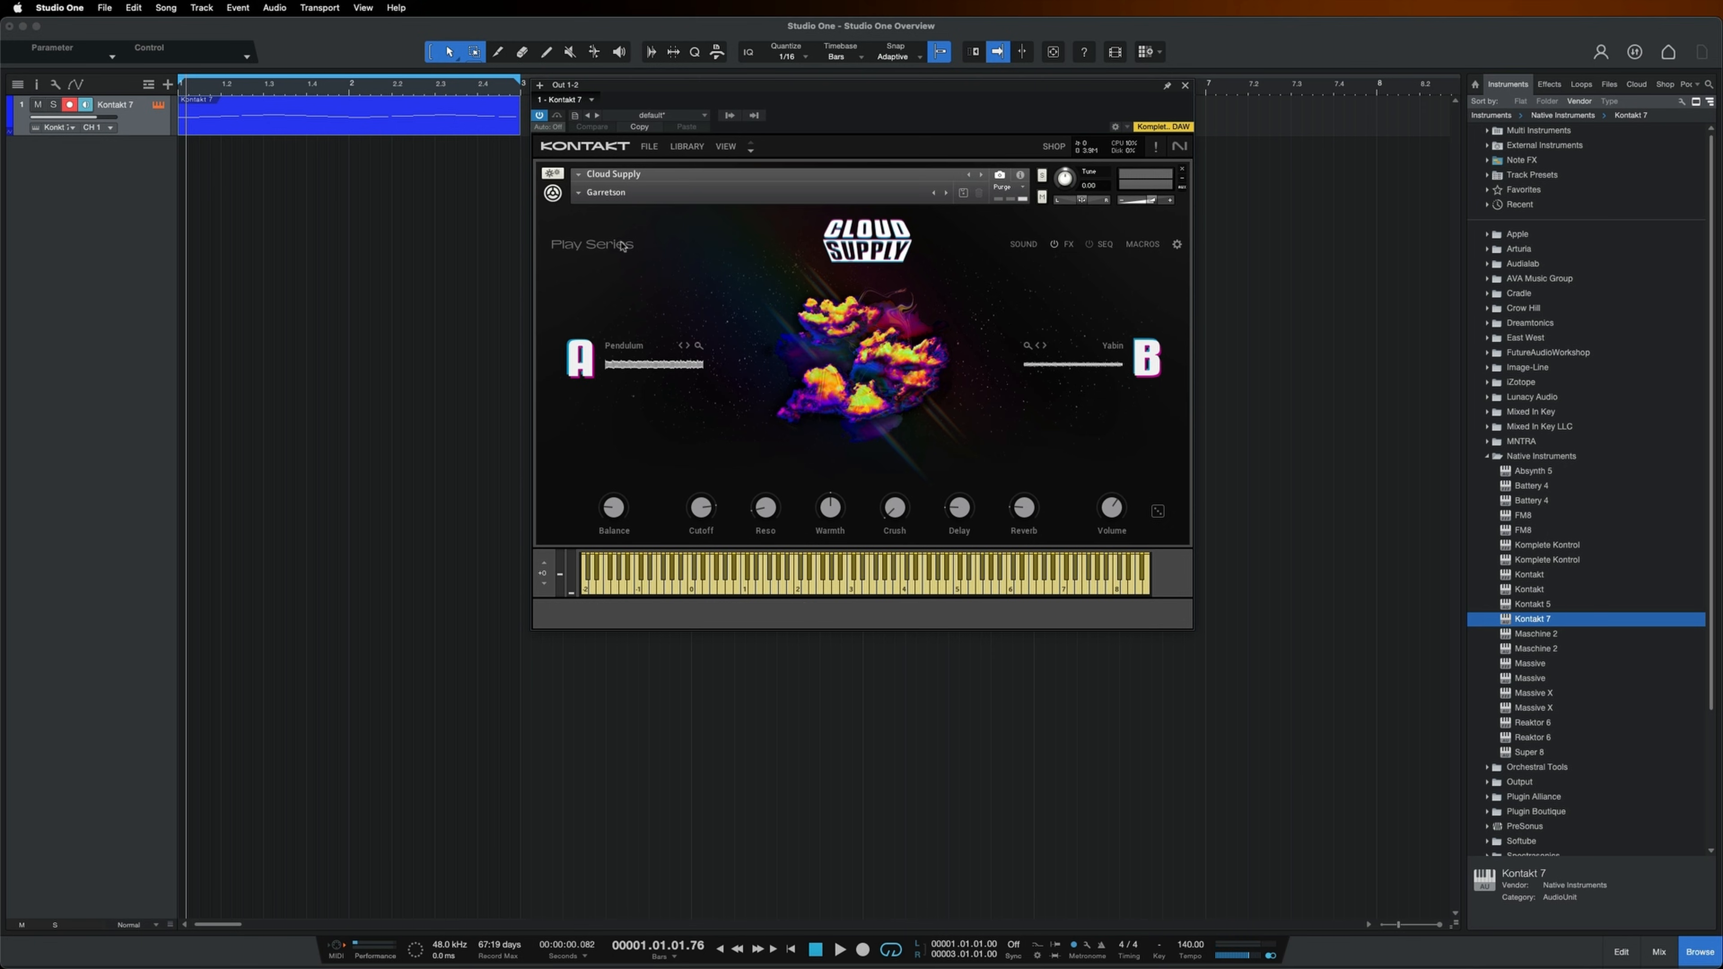
click(1185, 84)
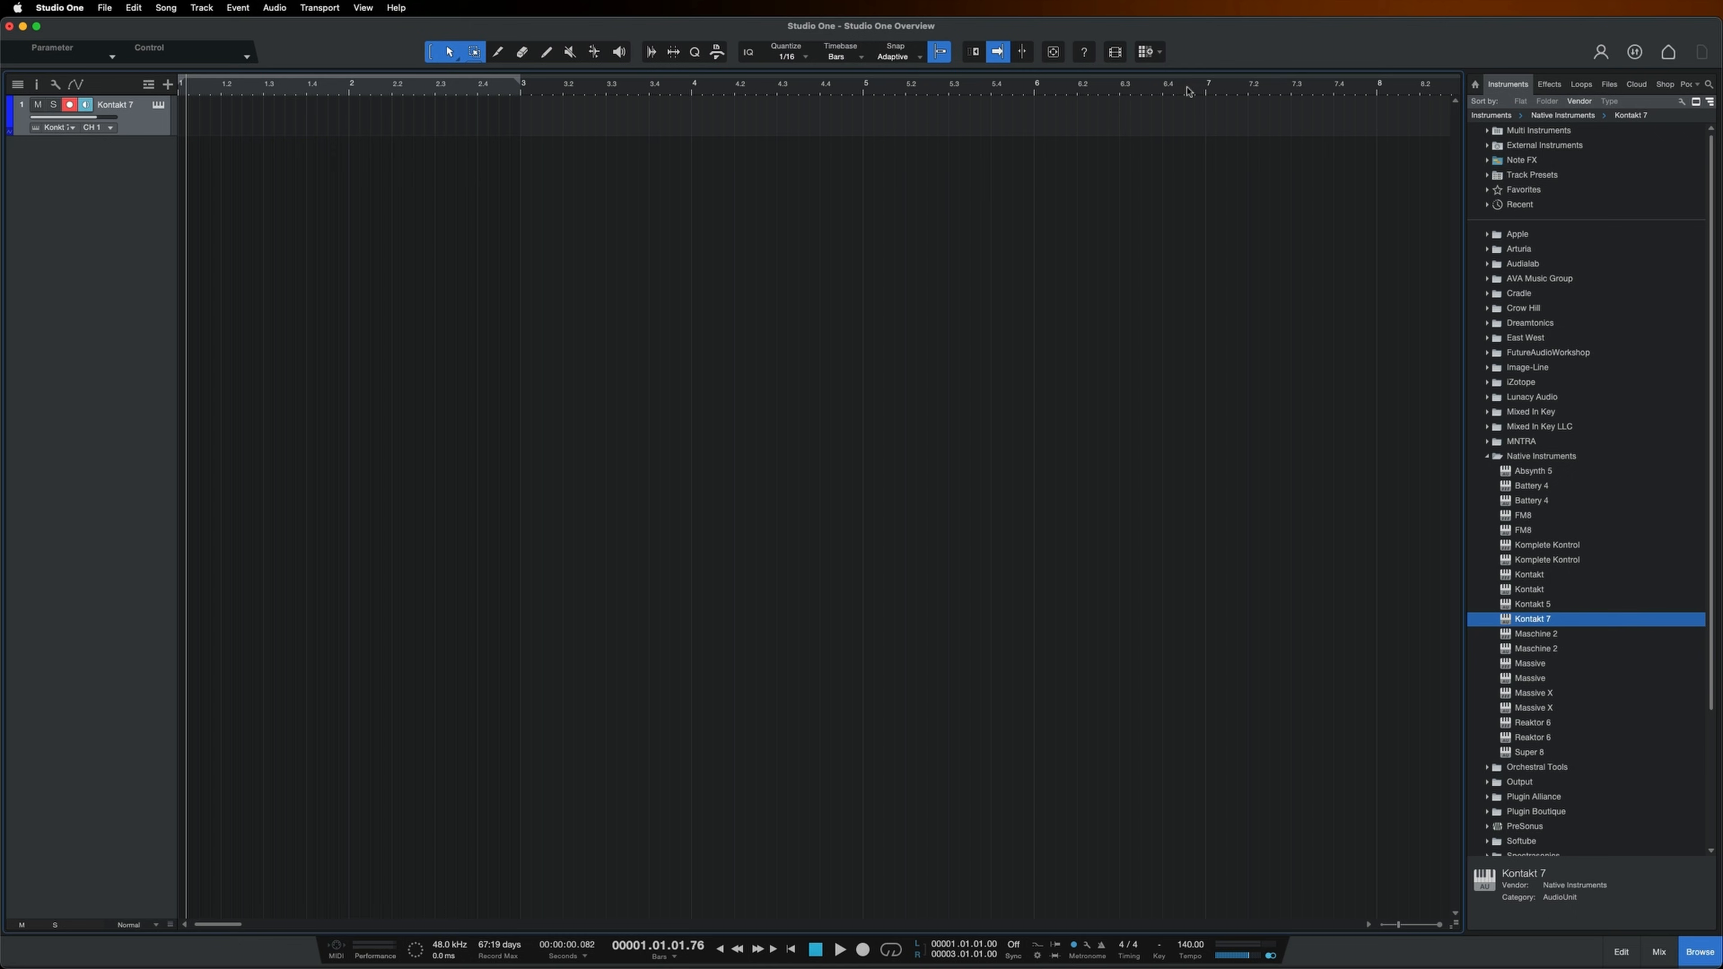
mouse_move(1410, 402)
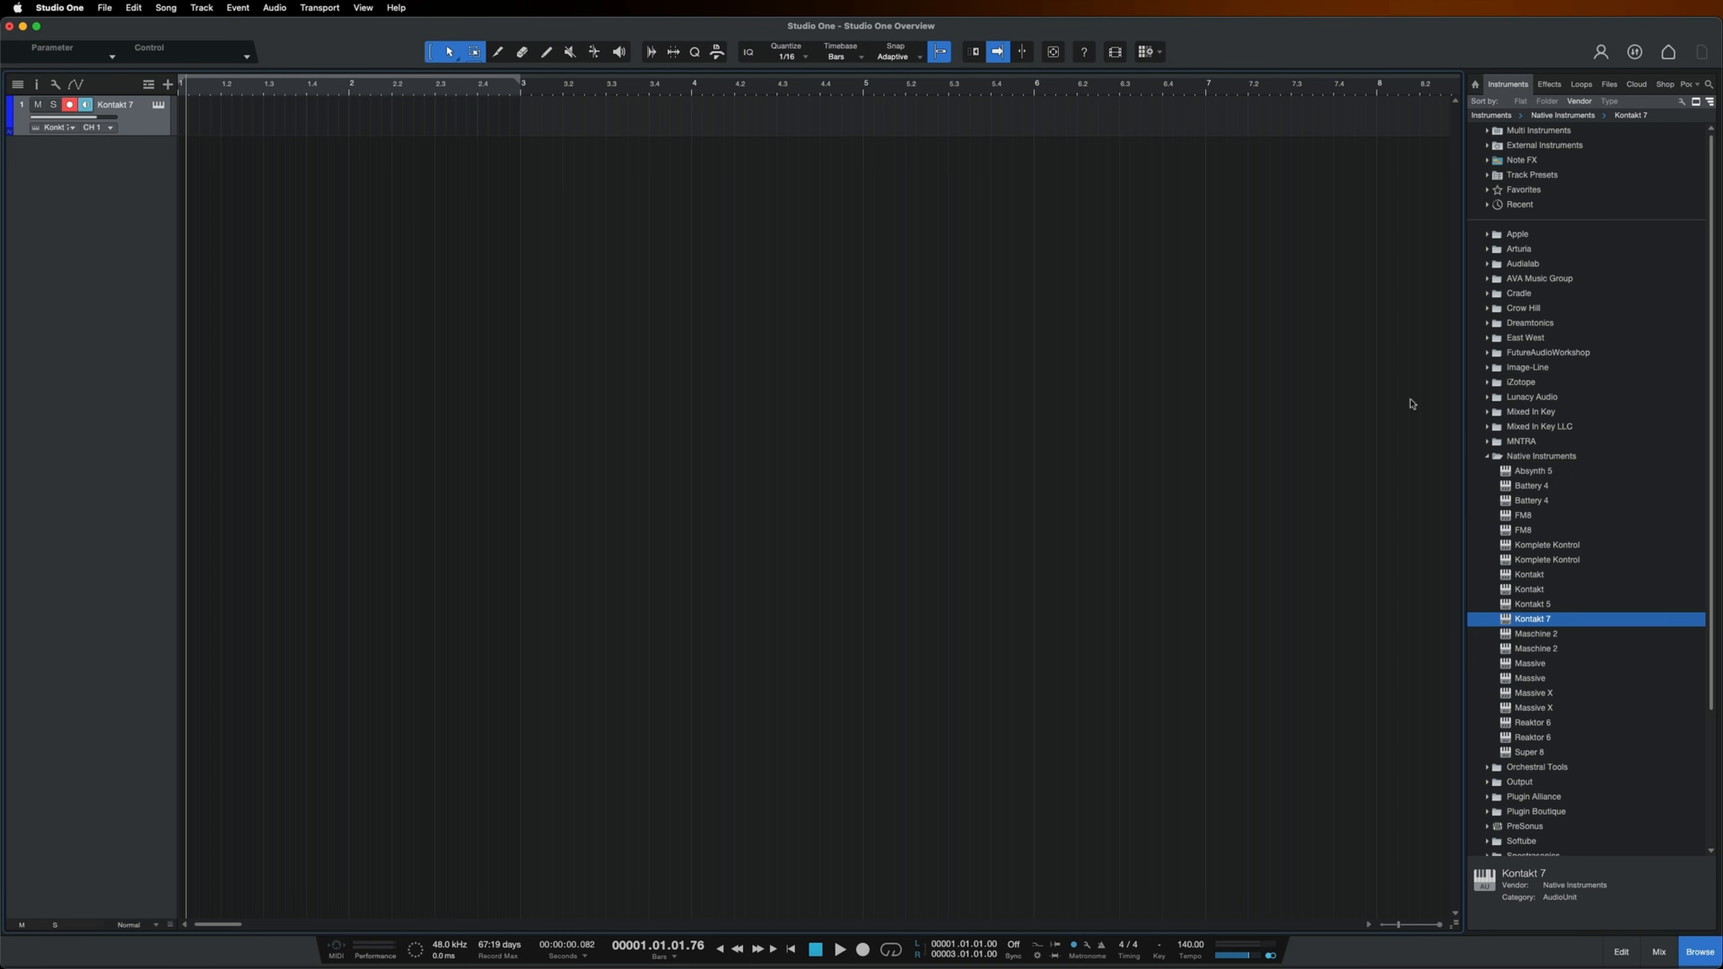
Step: Add Massive X from the Native Instruments folder on a new instrument track
click(1532, 692)
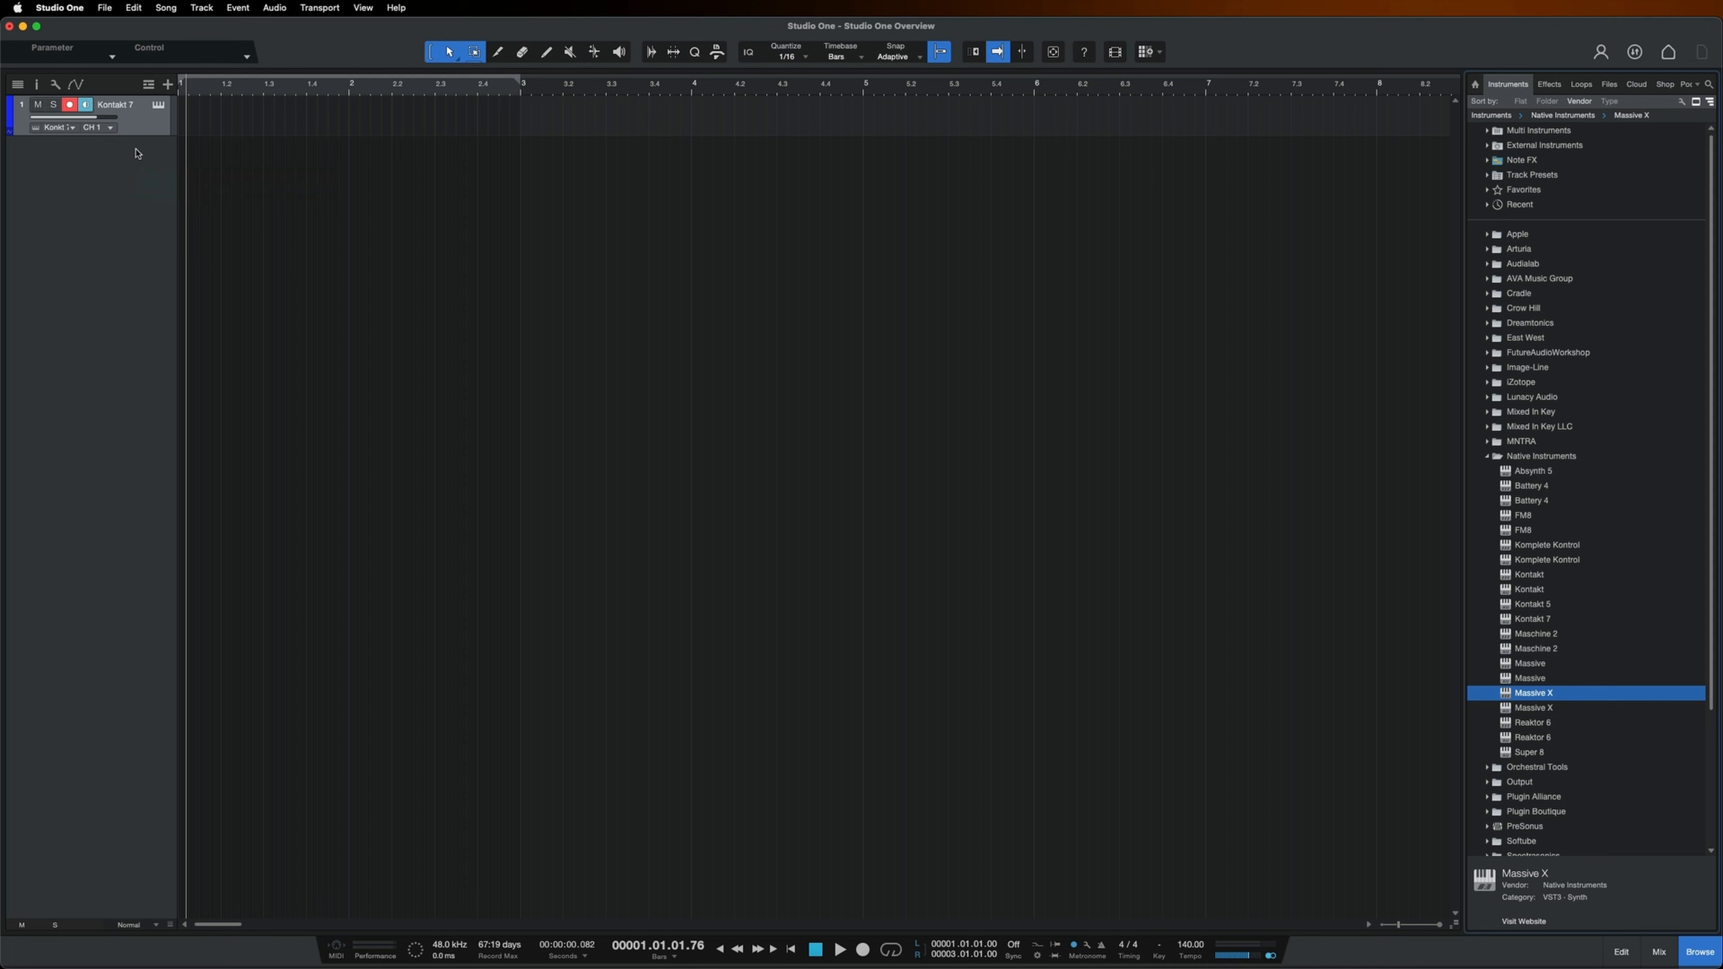
double_click(1533, 692)
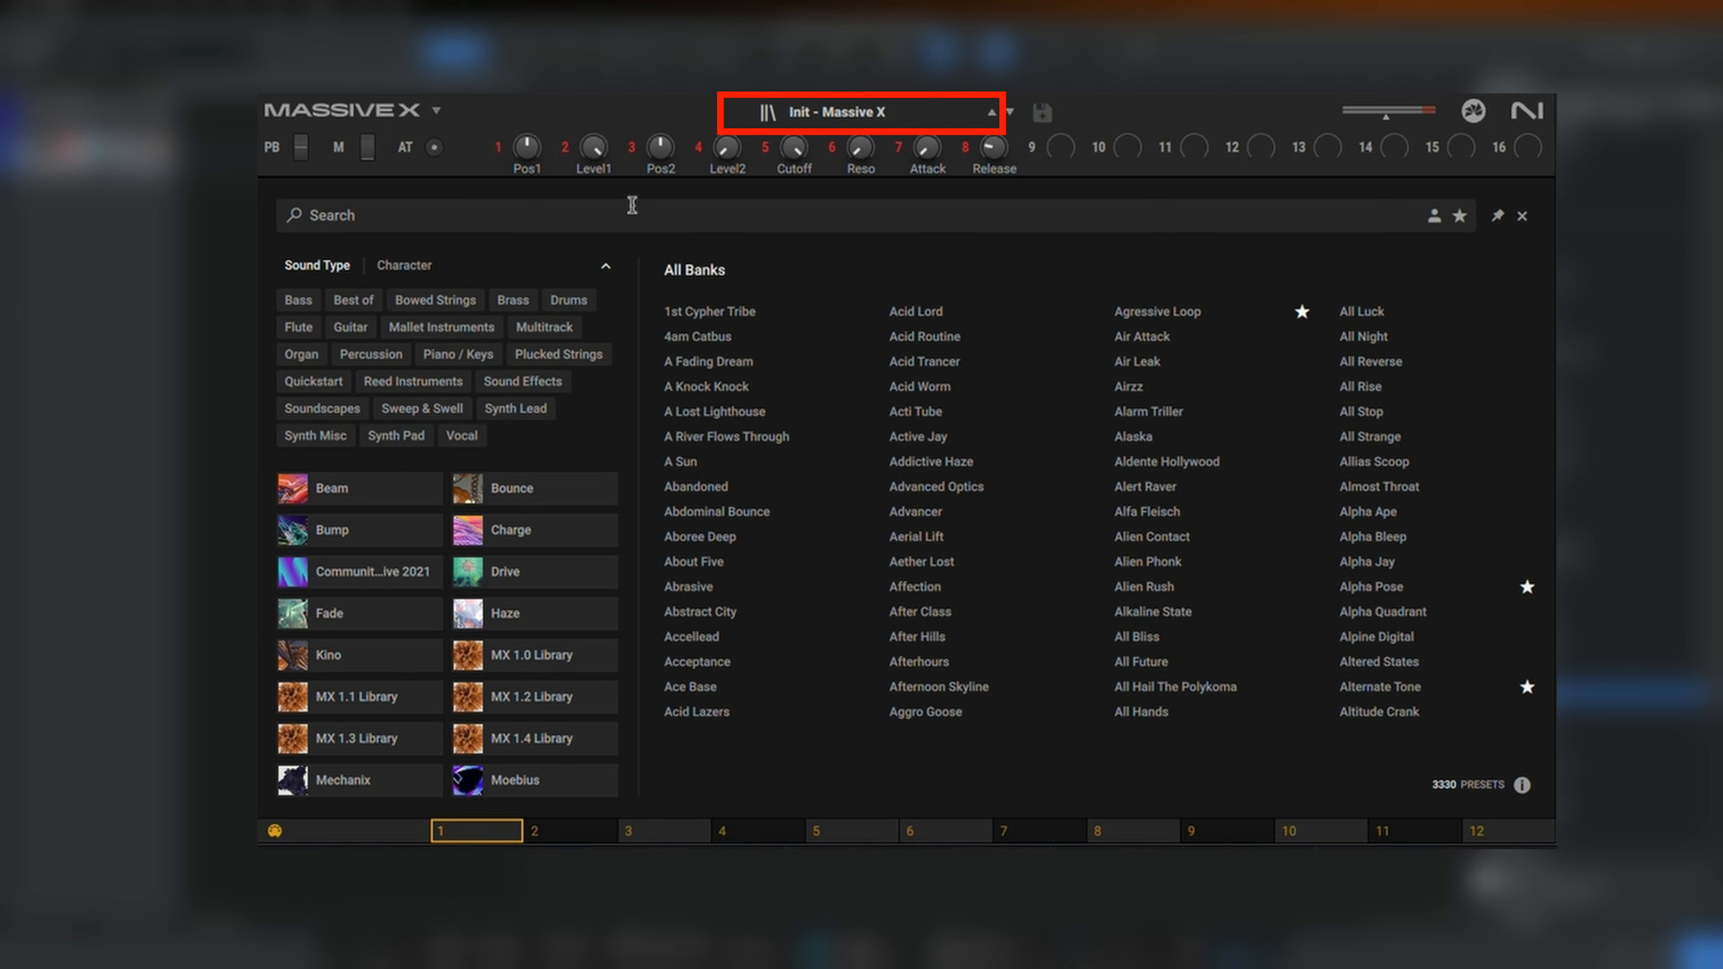
Step: Try the Bracket preset from the Best of picks in Massive X
click(352, 300)
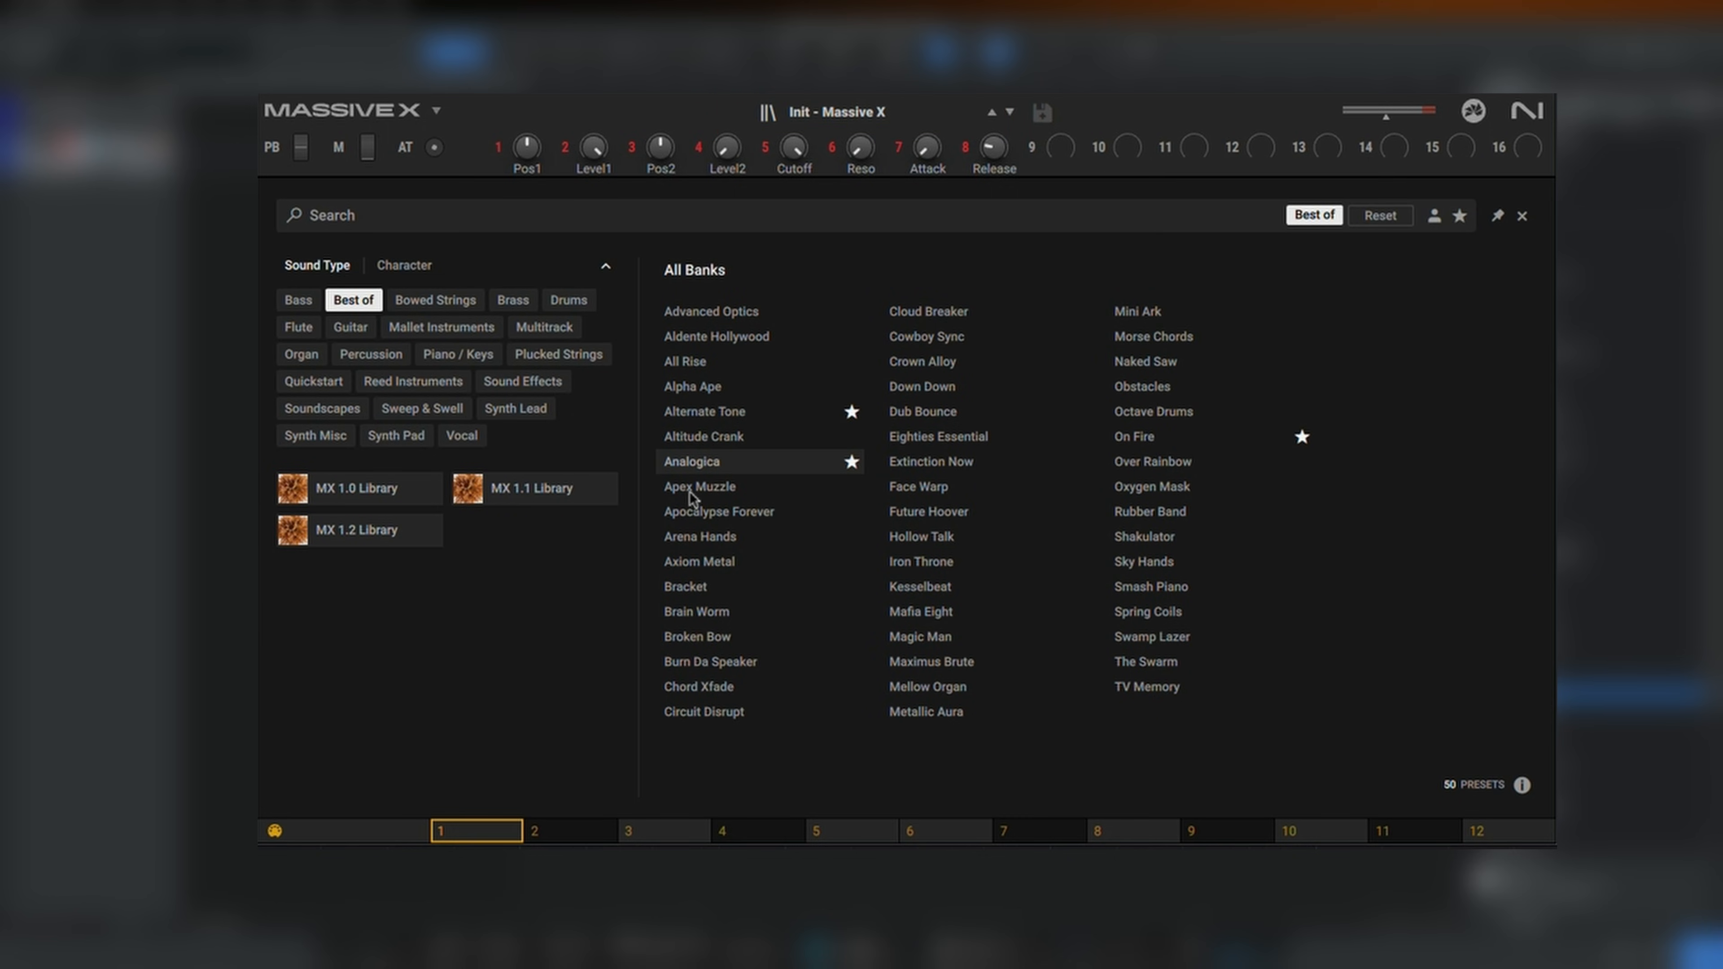
double_click(685, 586)
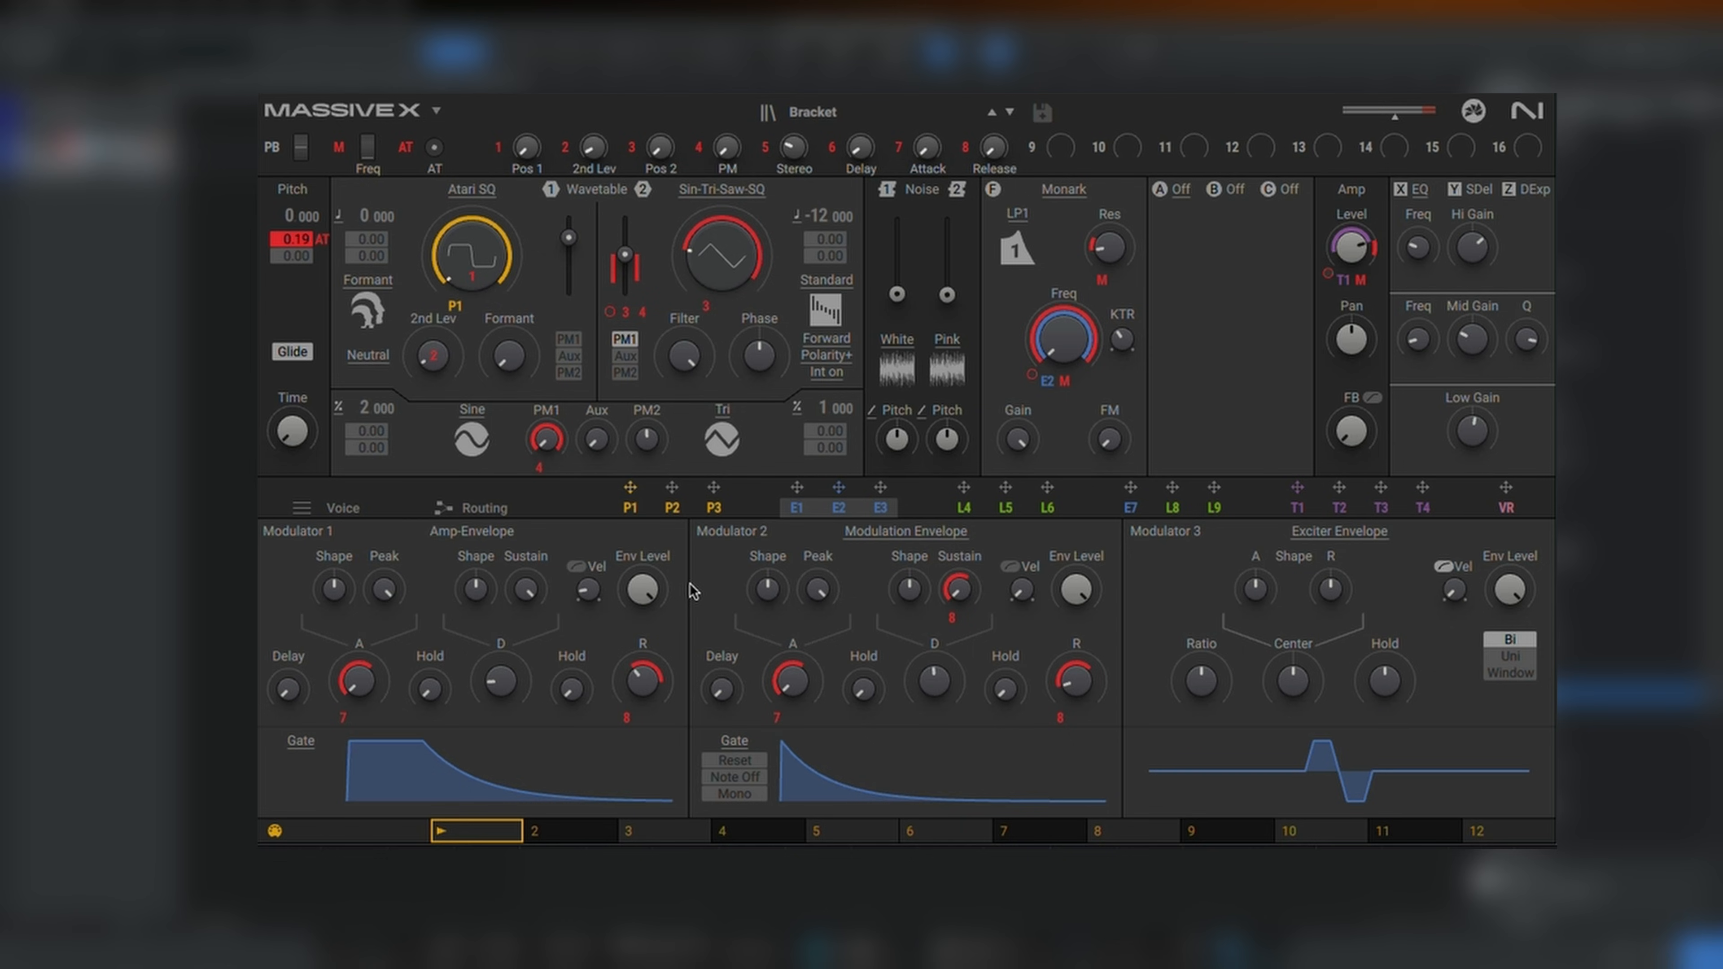
click(477, 829)
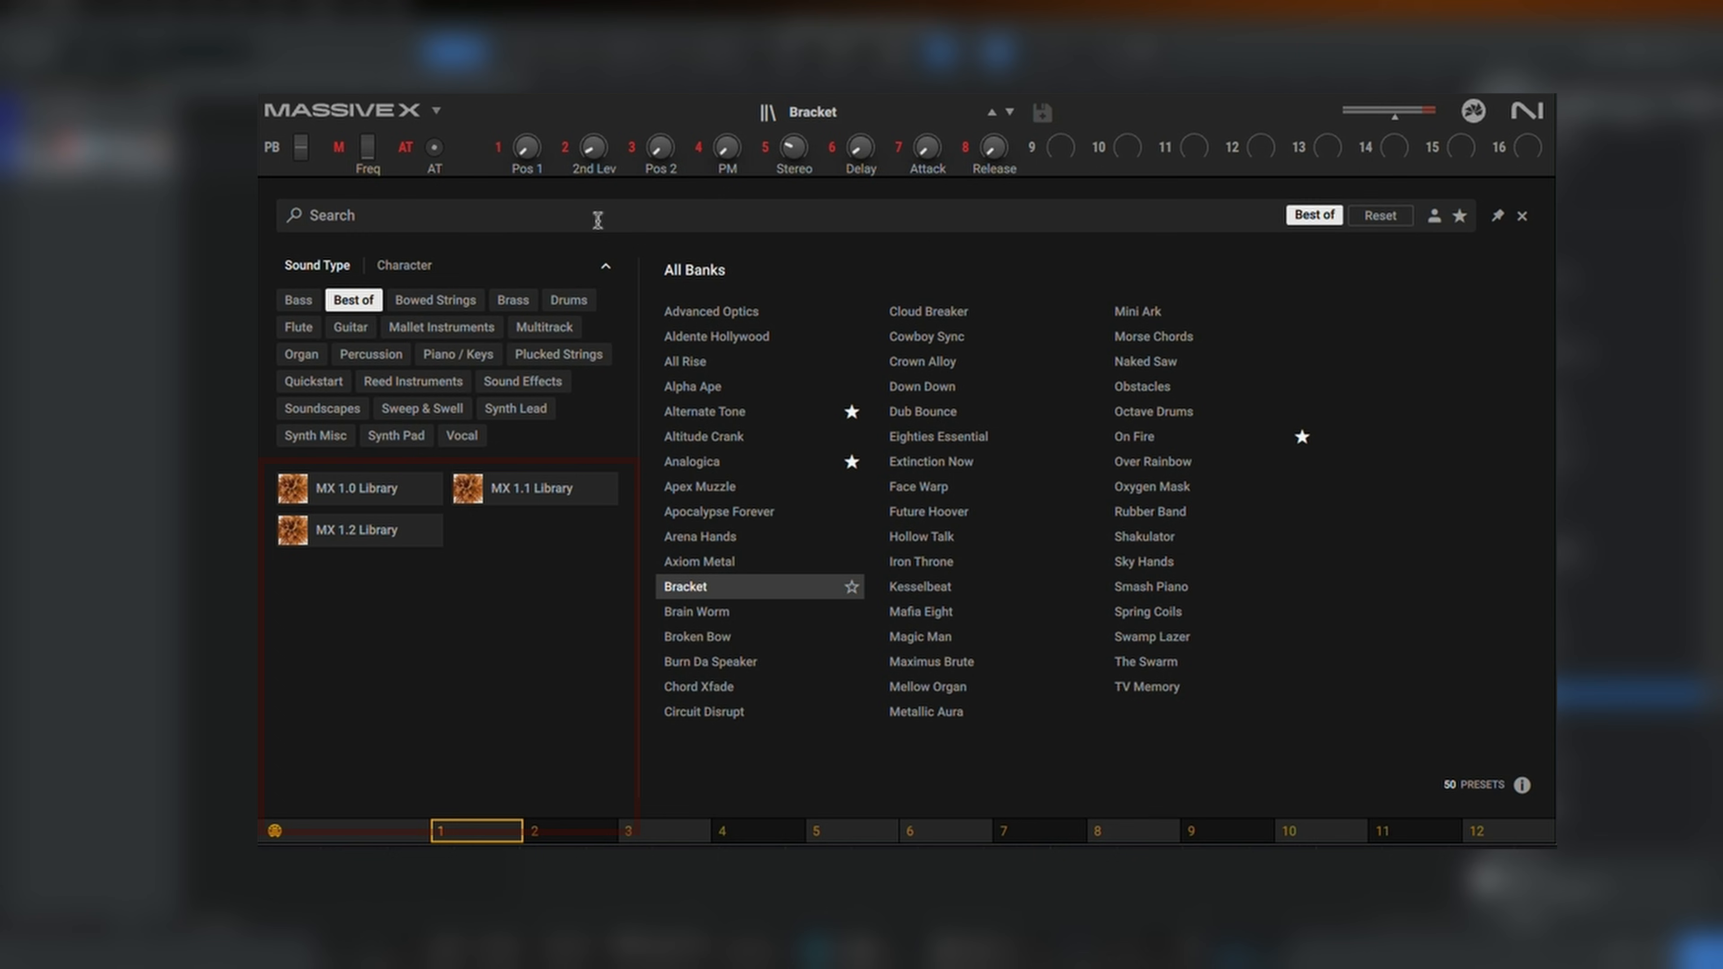
Step: Clear the Best of filter and load the Ballistic preset from the Bounce bank
click(352, 299)
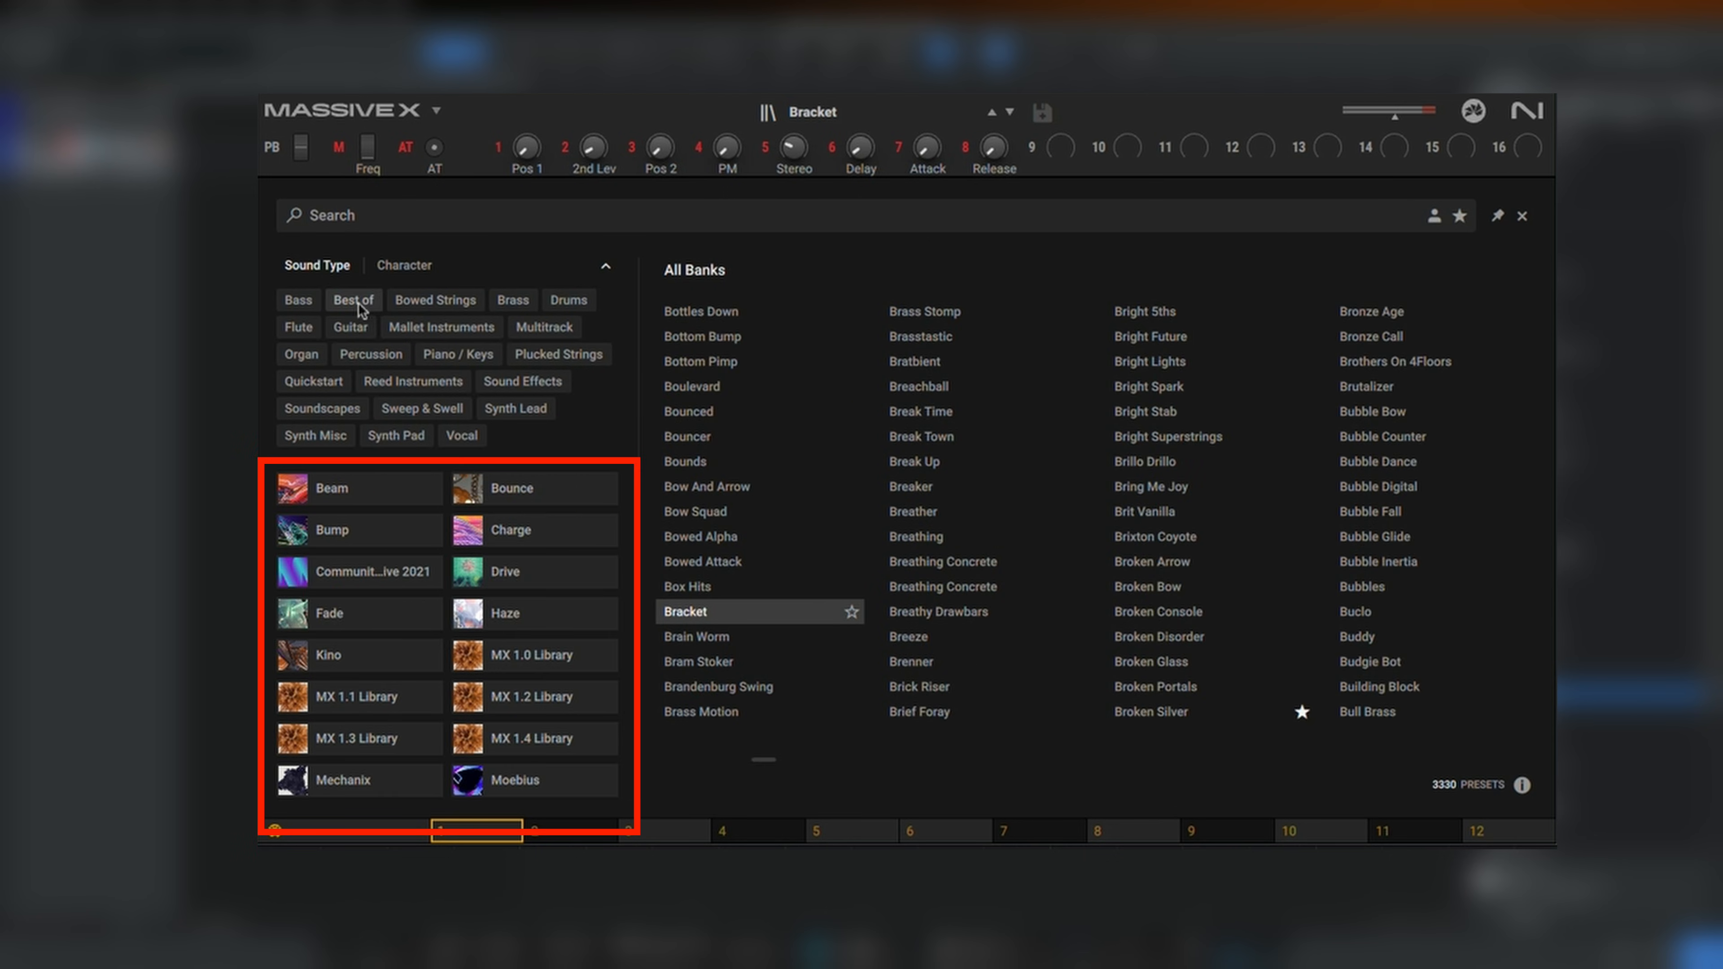
click(533, 488)
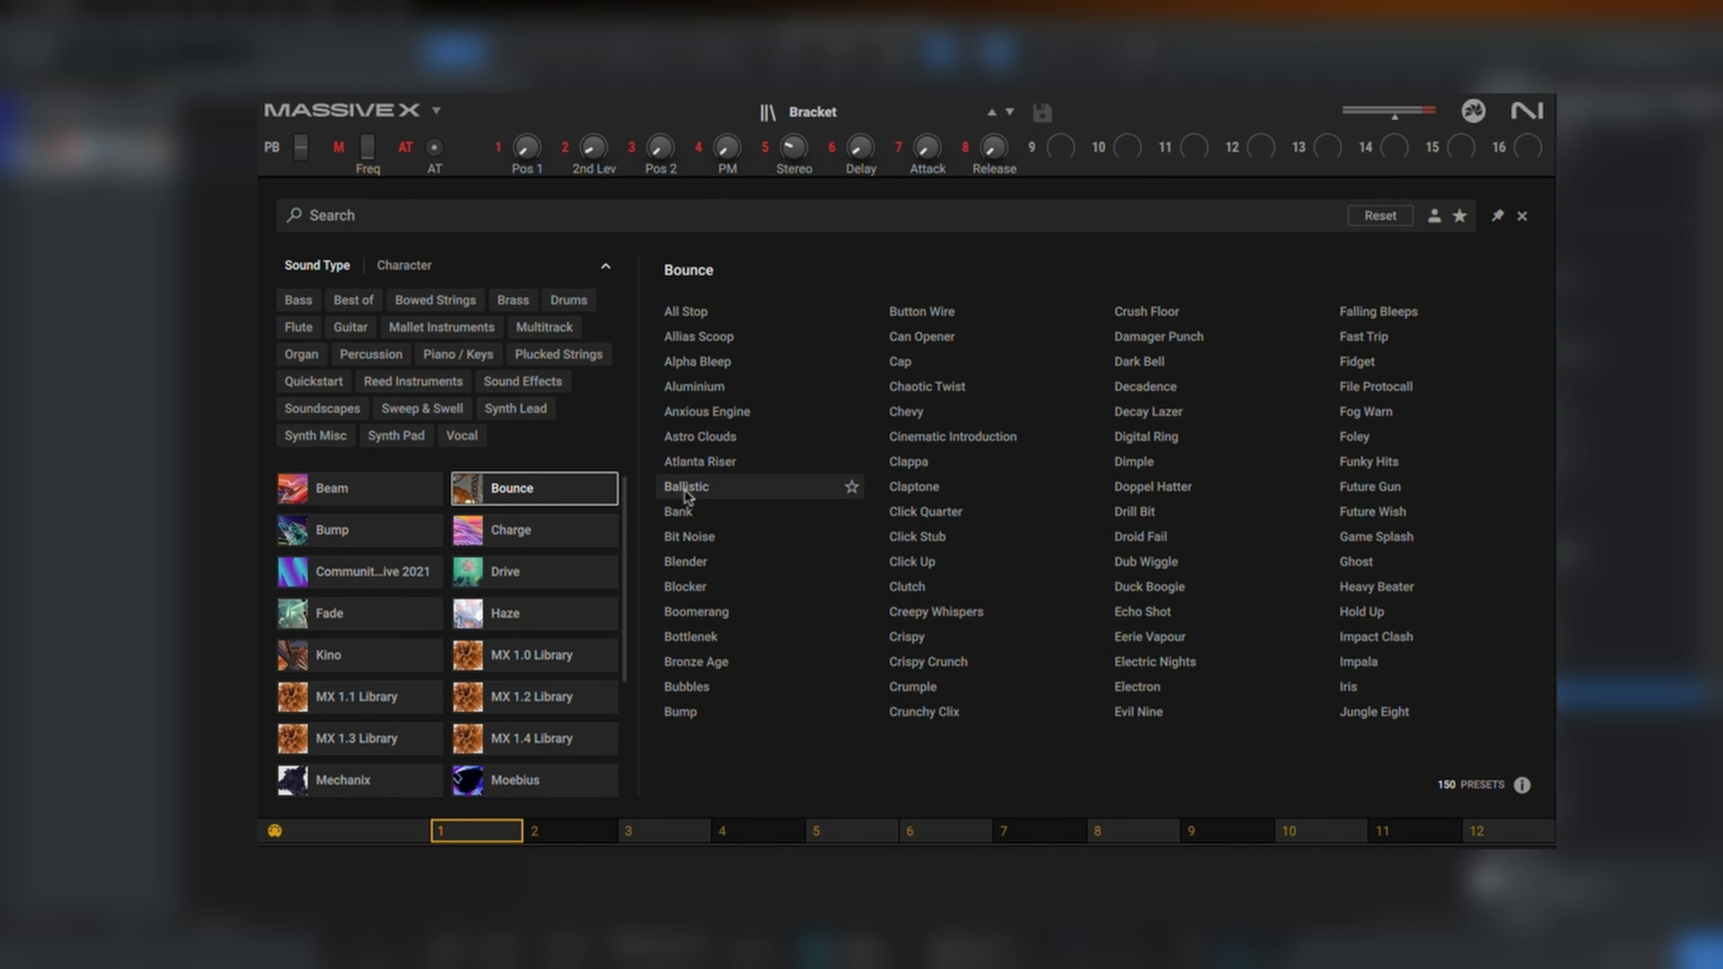
double_click(686, 486)
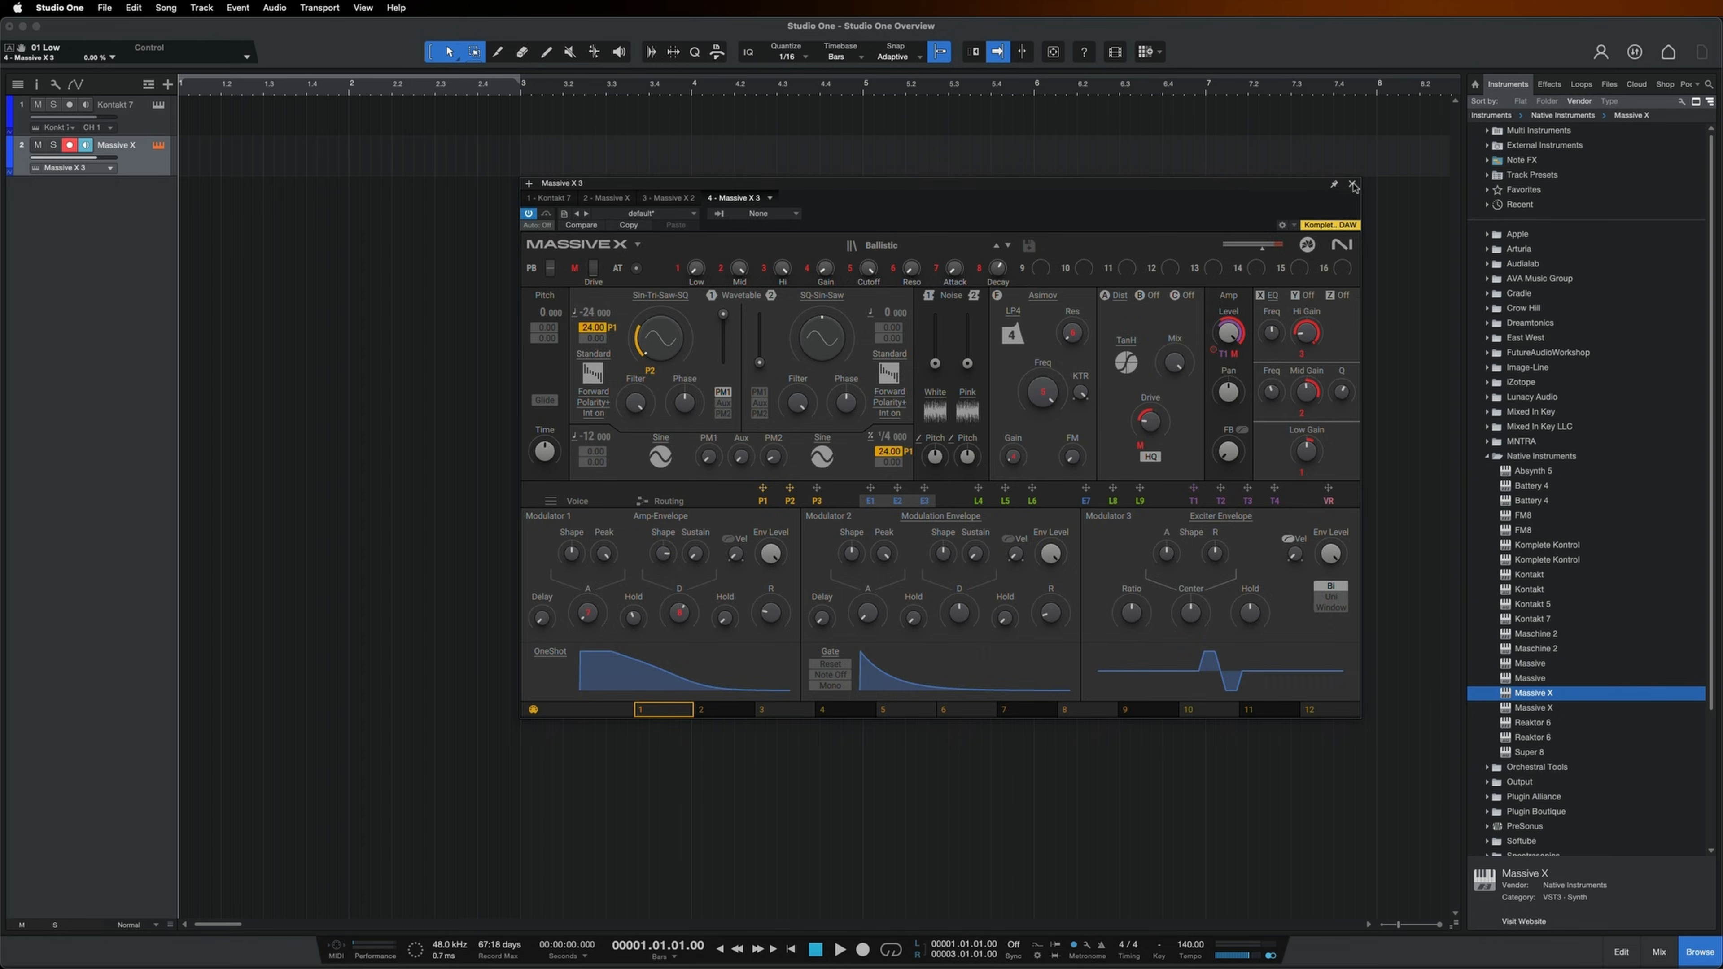
Step: Add Battery 4 on a third instrument track with the Argon Kit loaded, then close its window
click(1354, 183)
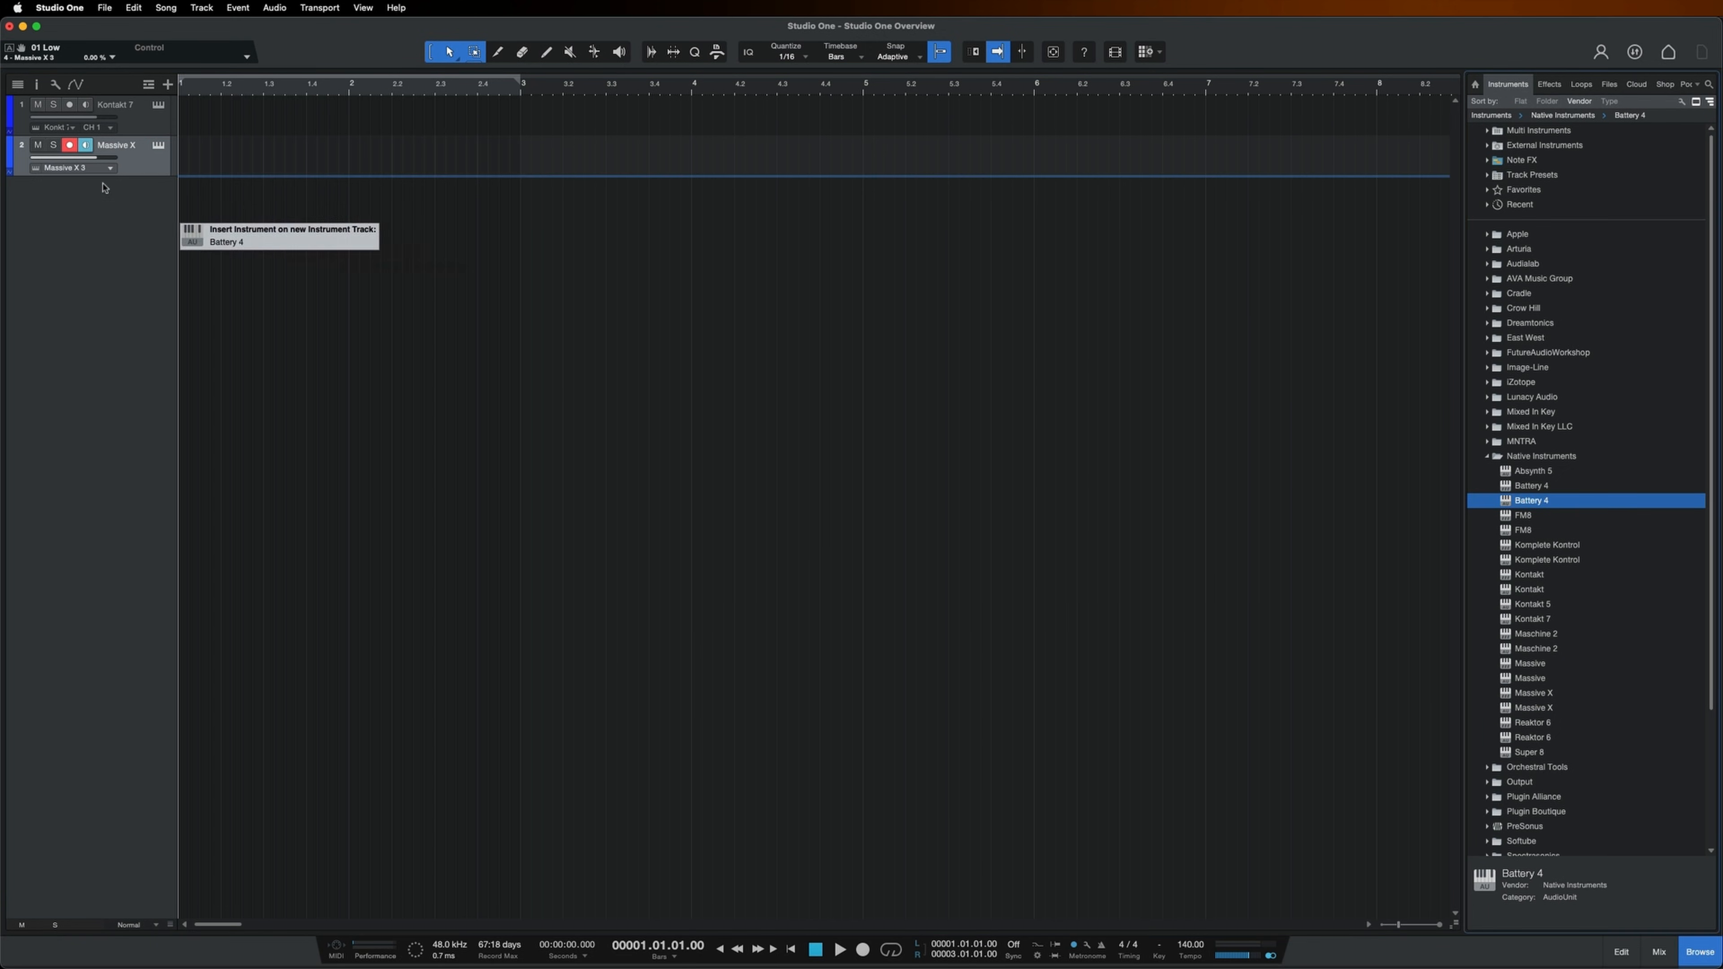
double_click(1531, 499)
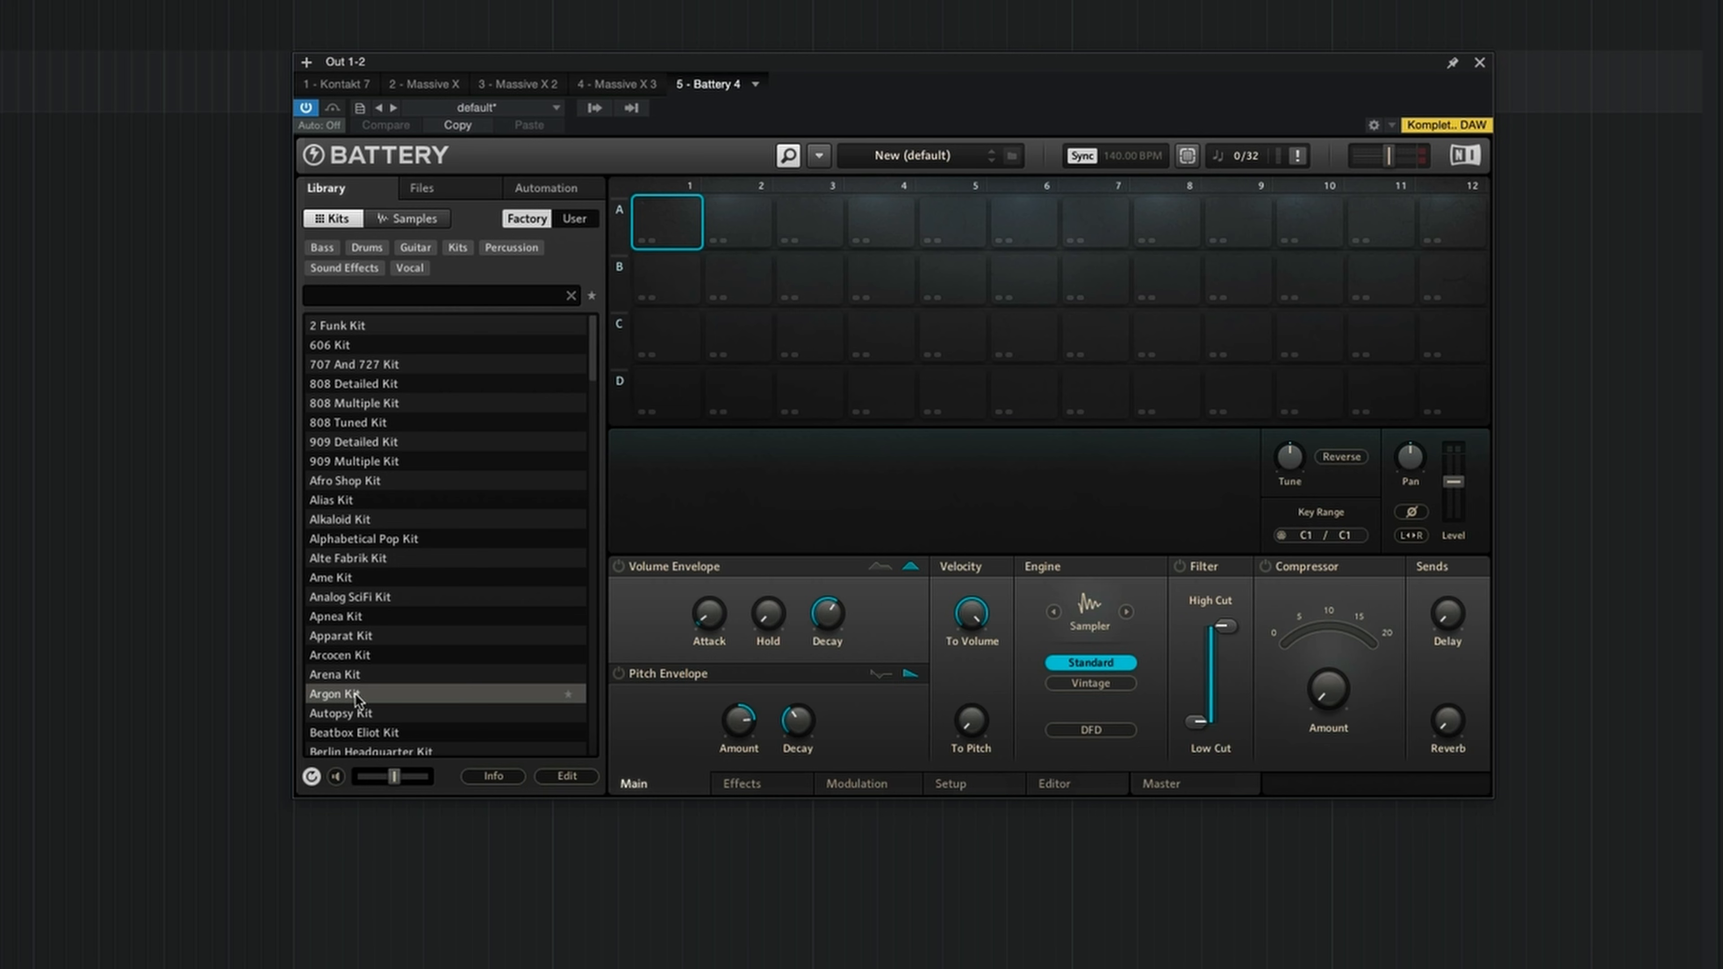
double_click(374, 694)
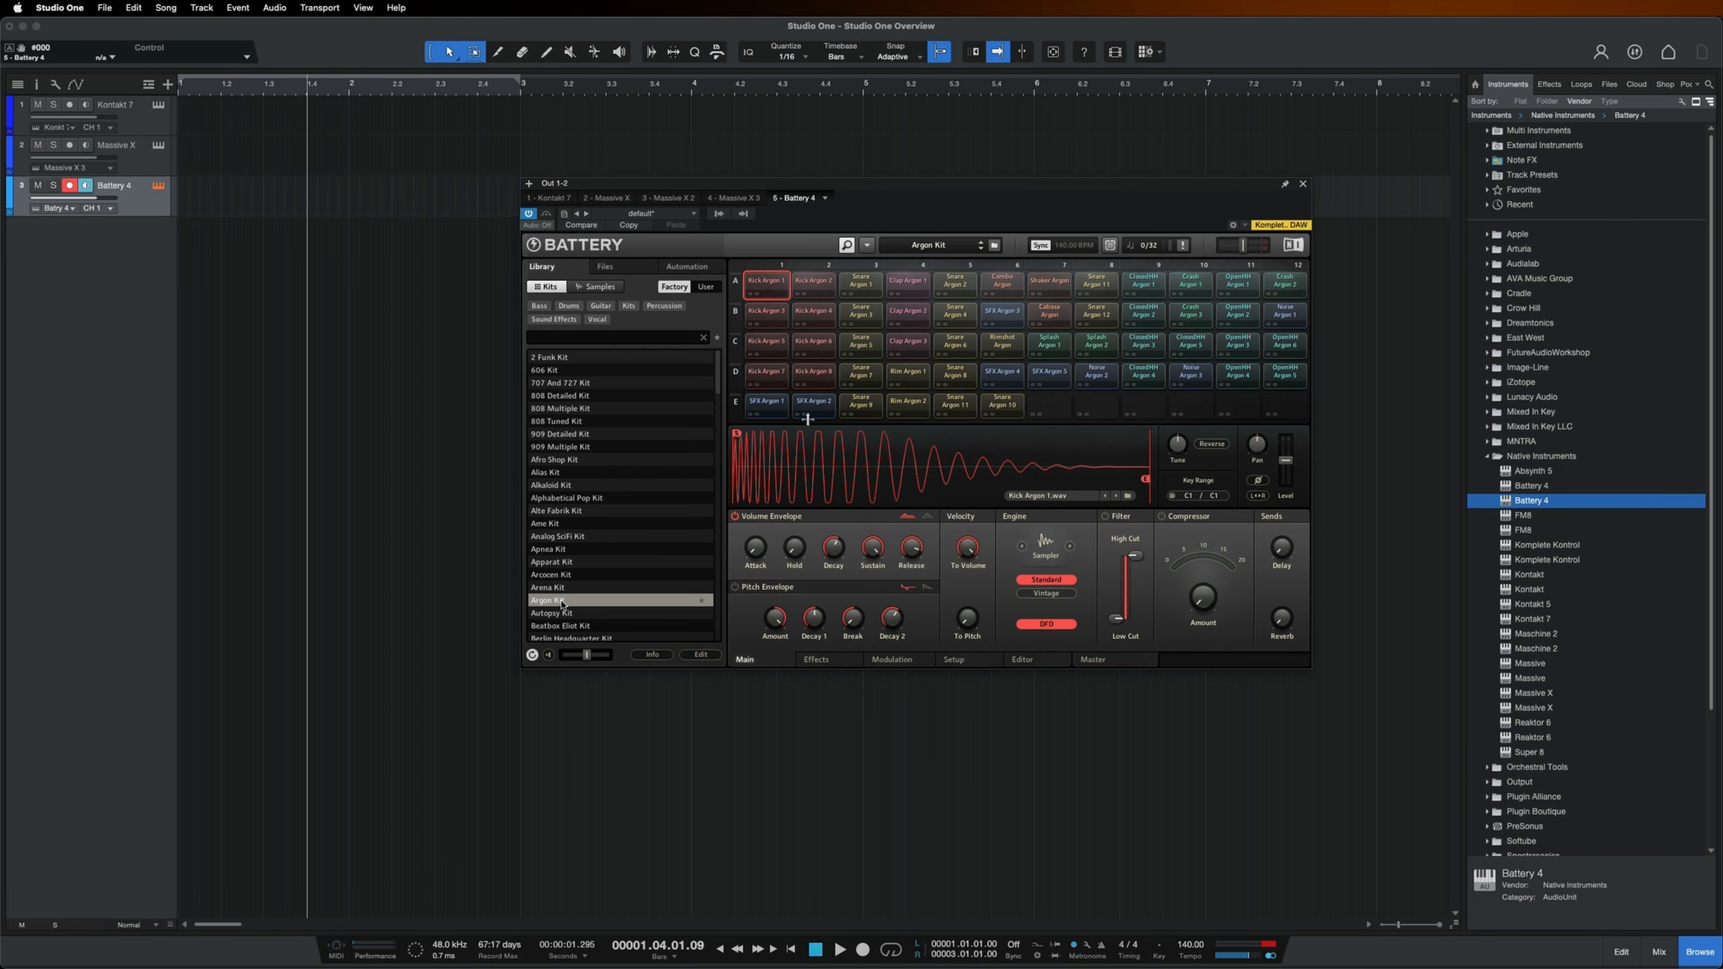
click(1302, 183)
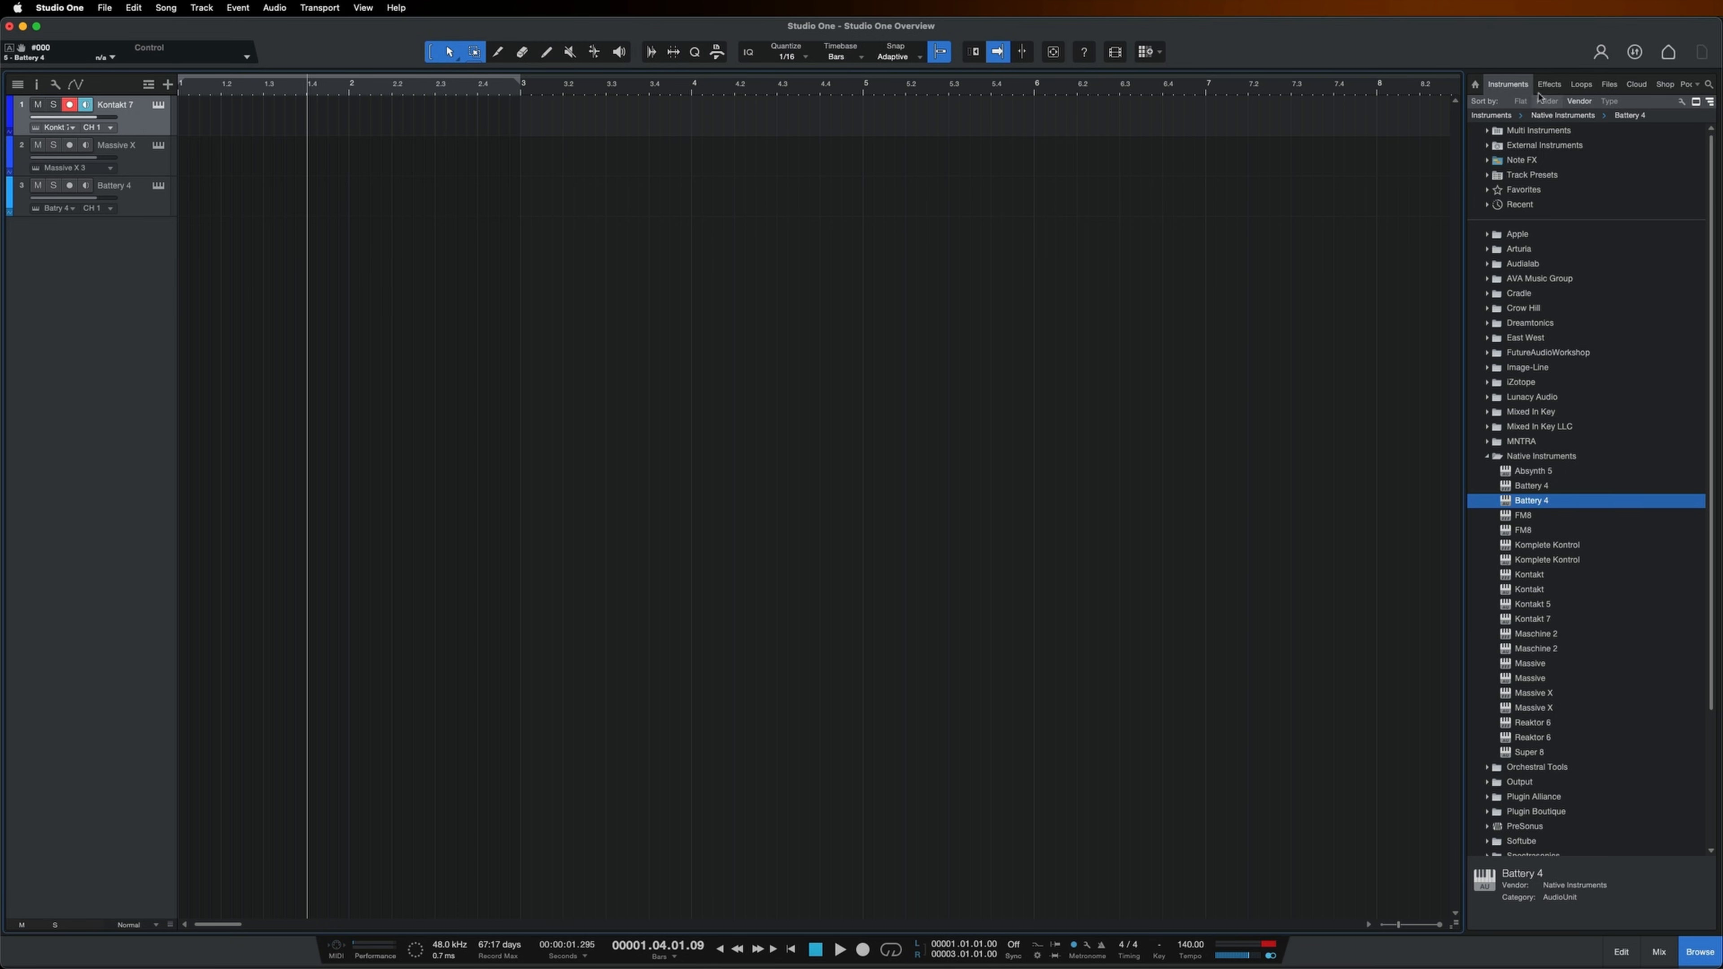
Step: Insert the Raum reverb on the Kontakt 7 track and raise its decay to about 4 seconds
click(1548, 83)
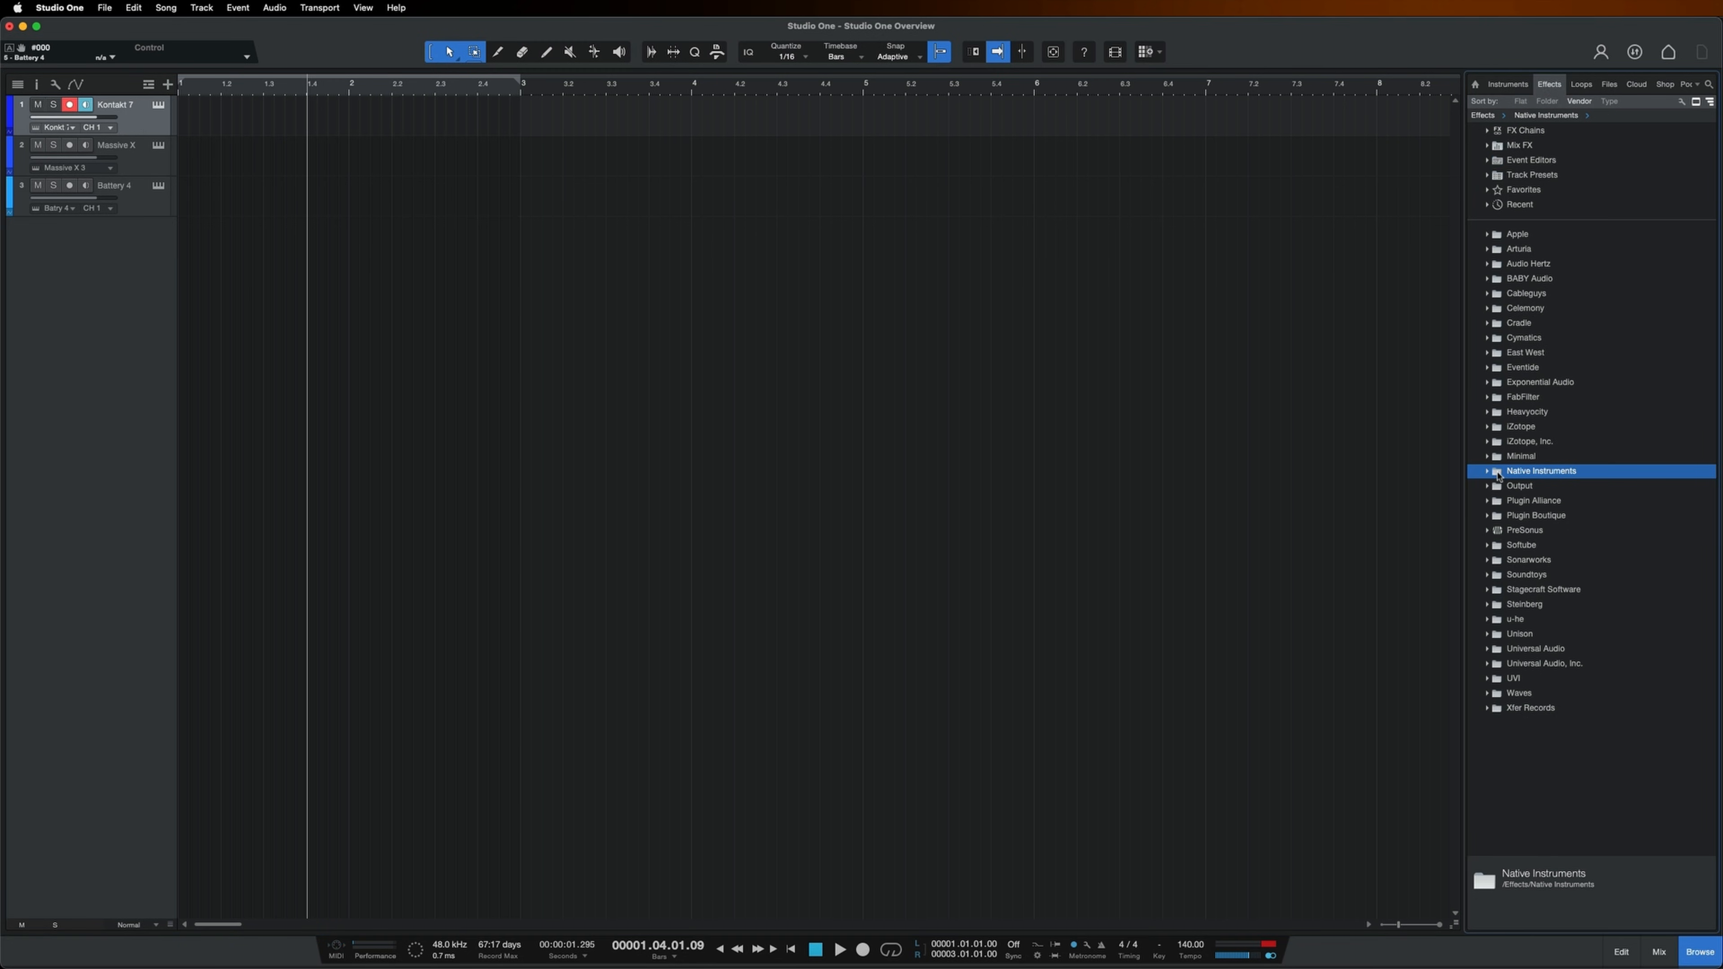
click(1487, 470)
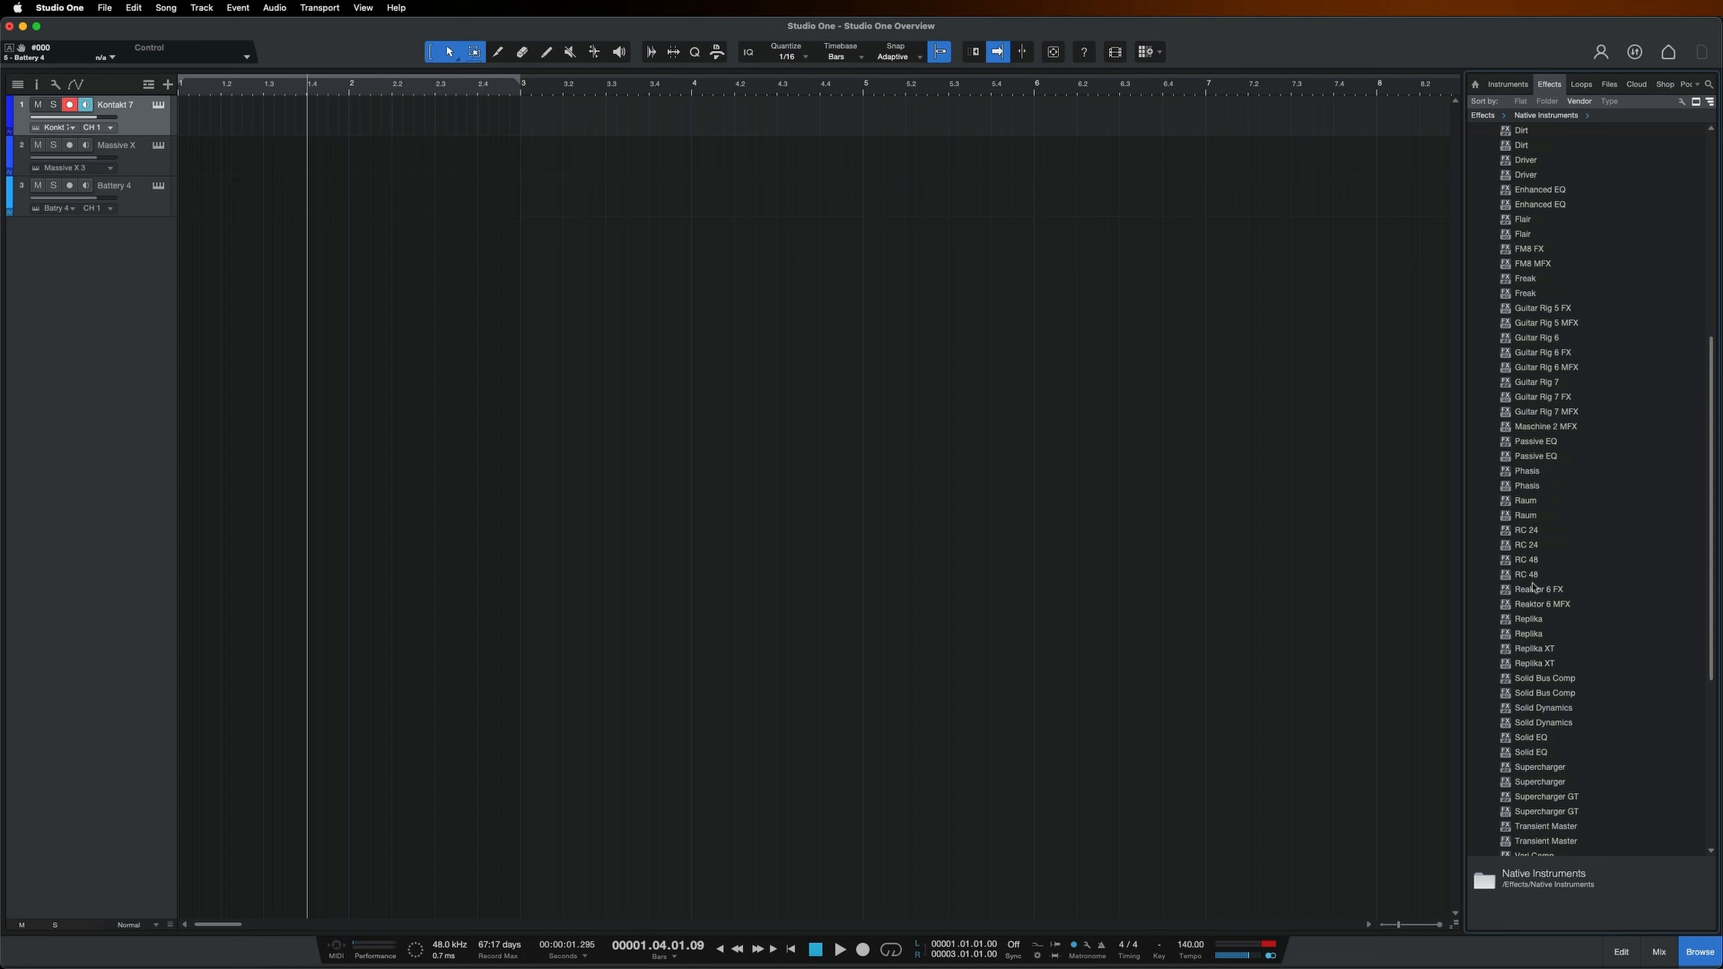
click(1526, 500)
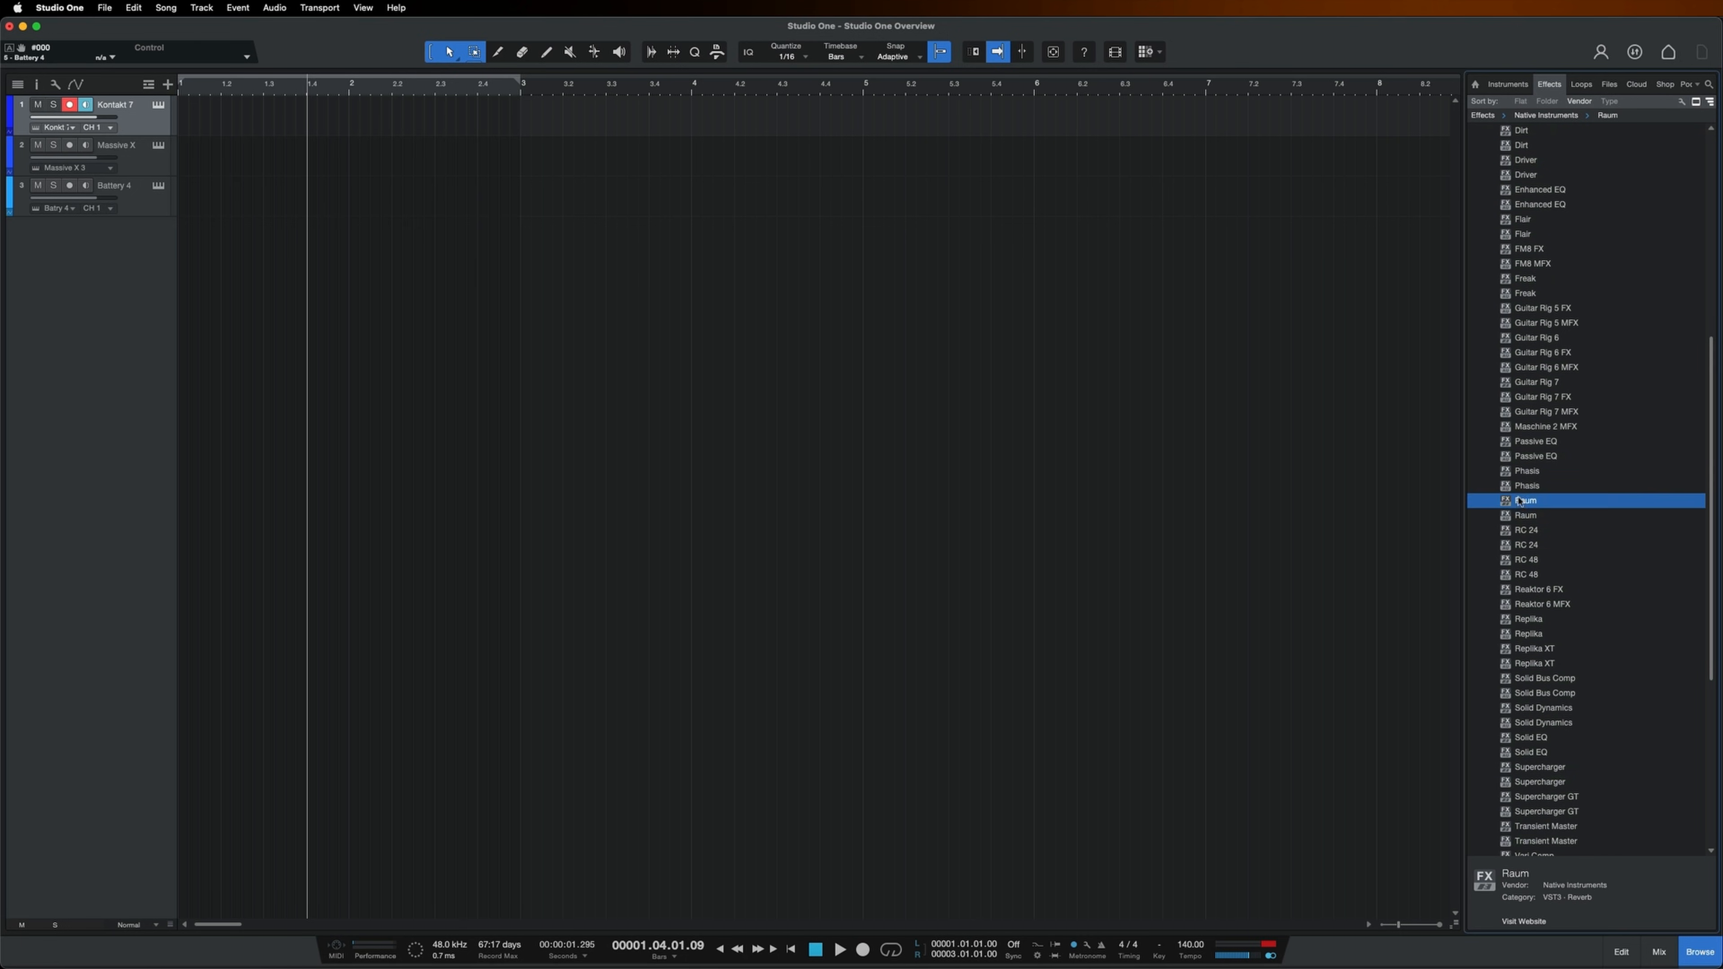
double_click(1525, 500)
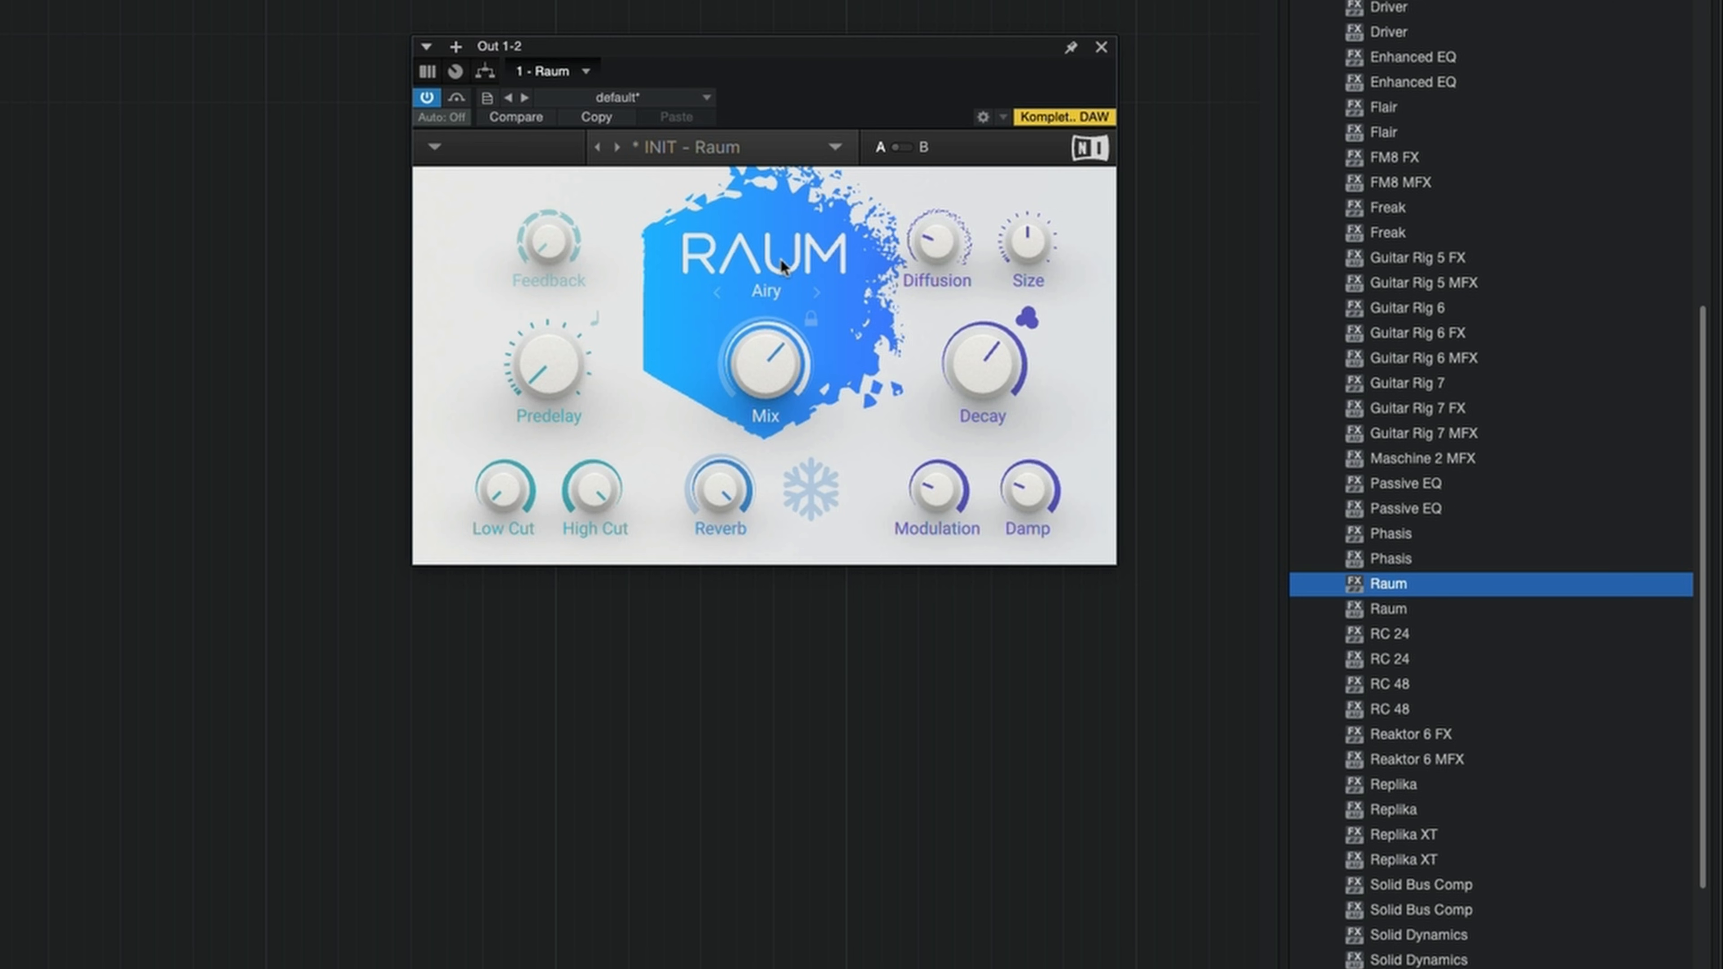
drag(980, 374, 984, 379)
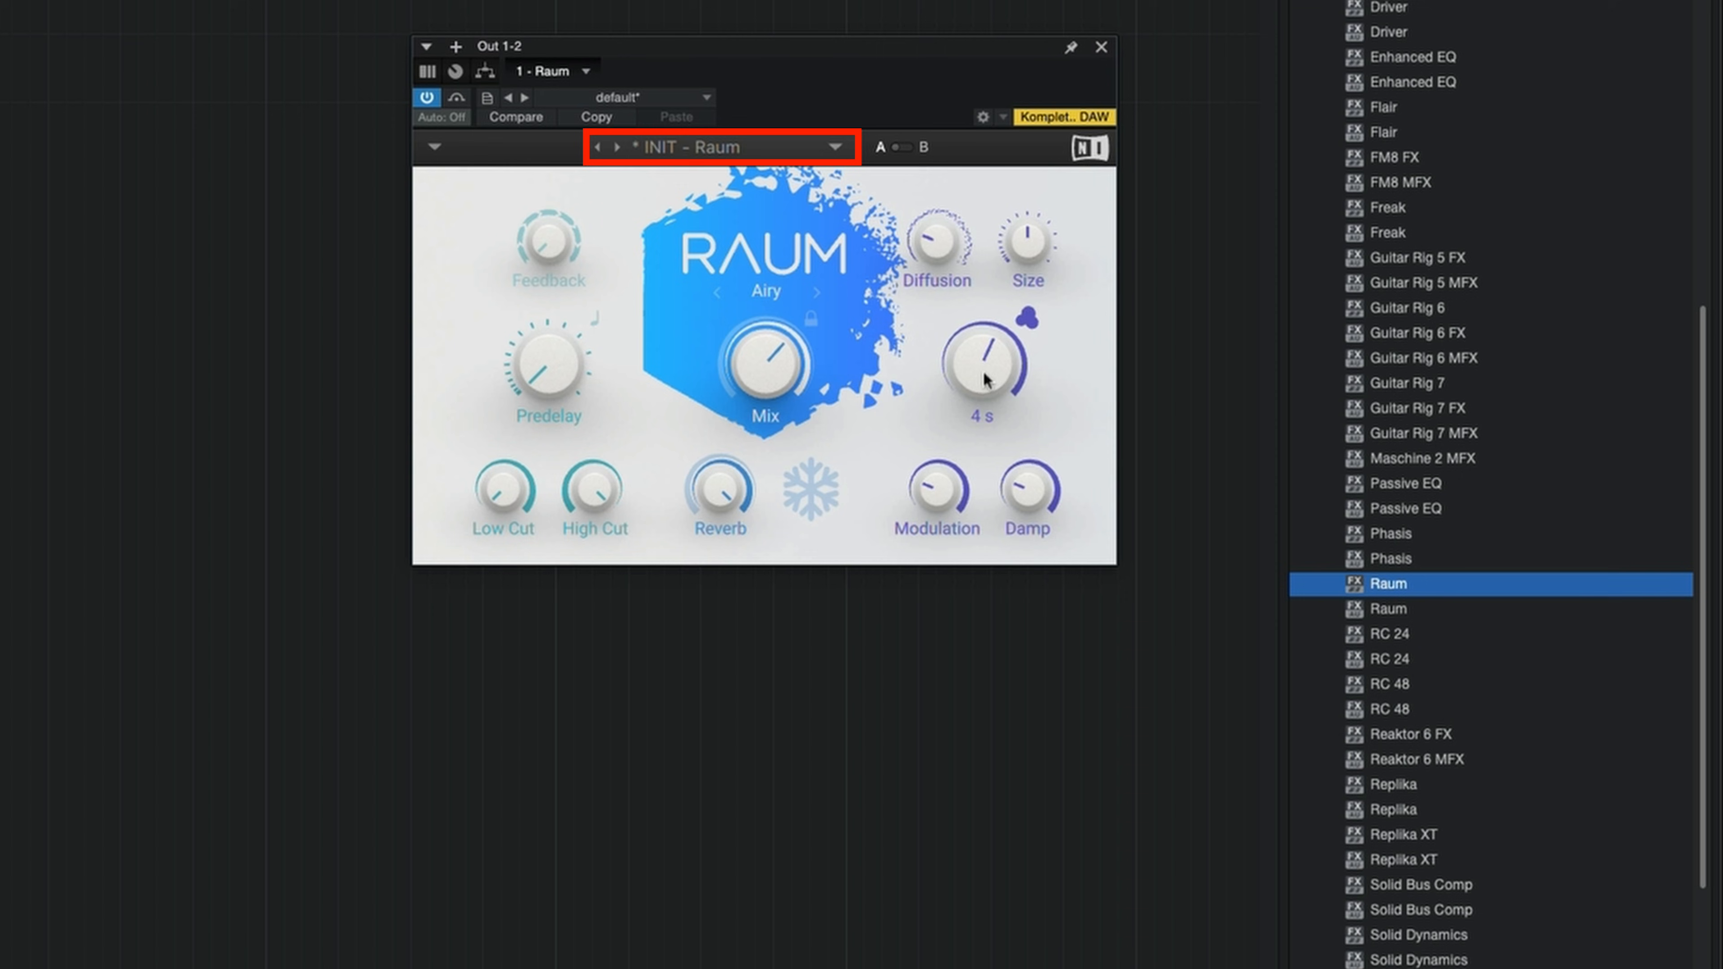
Step: Choose a Factory Presets > Creative preset for the Raum reverb
click(714, 146)
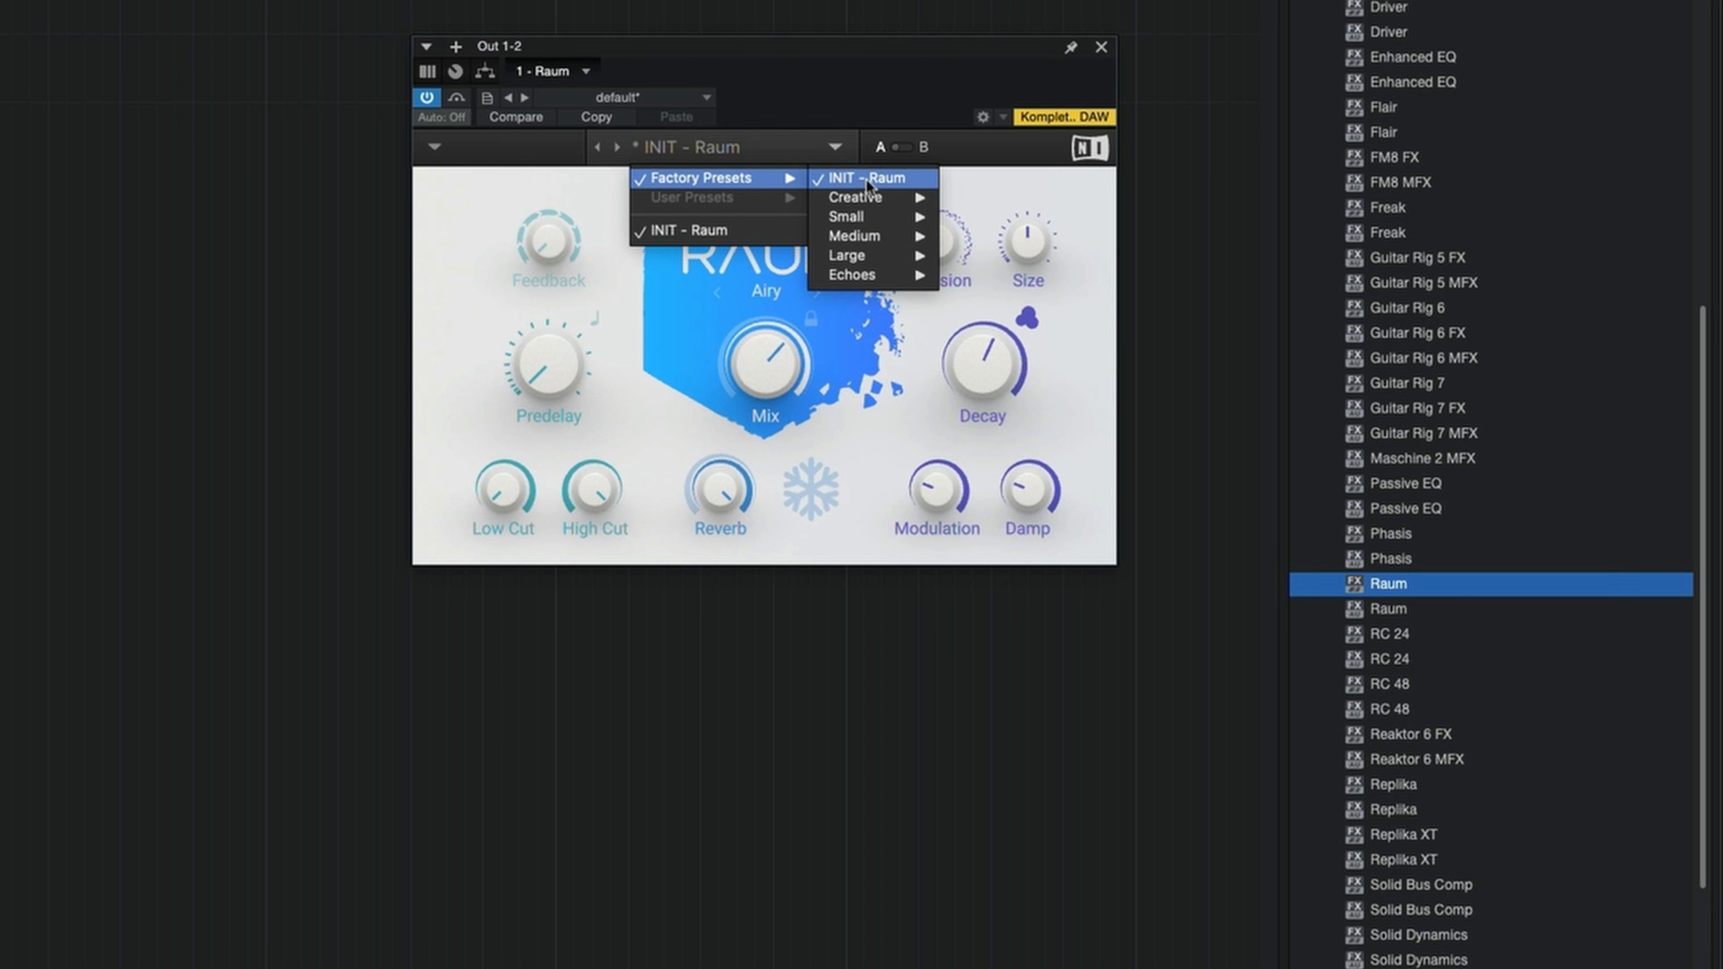
mouse_move(855, 197)
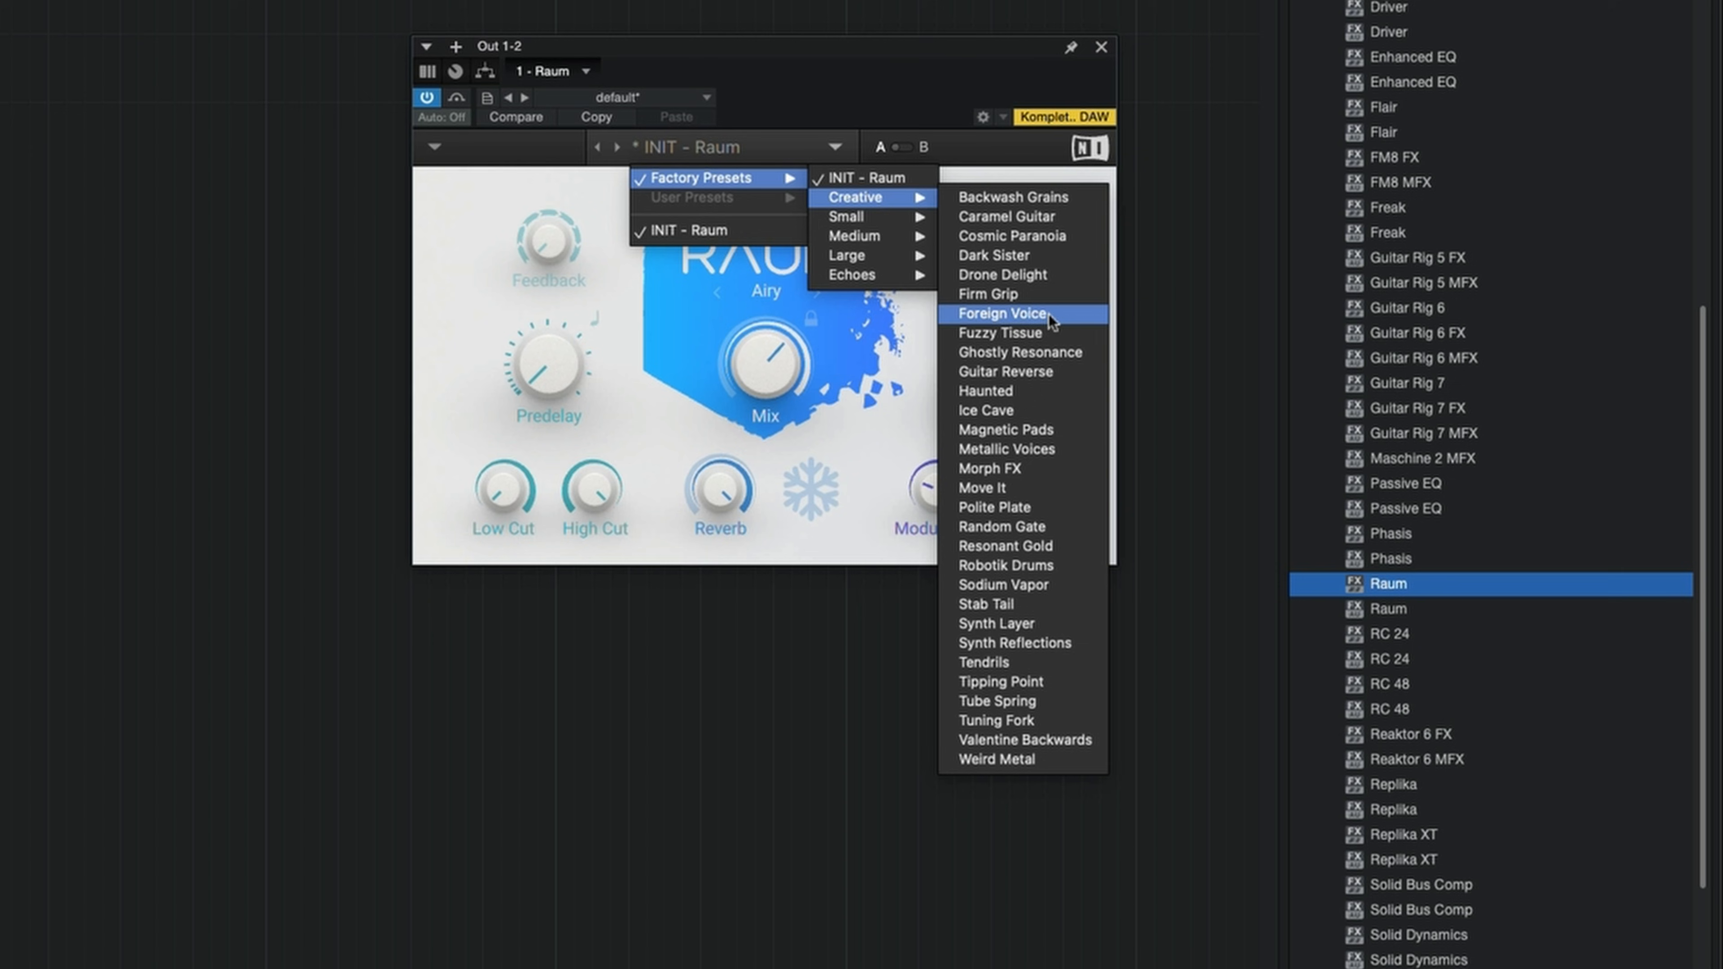
mouse_move(1047, 440)
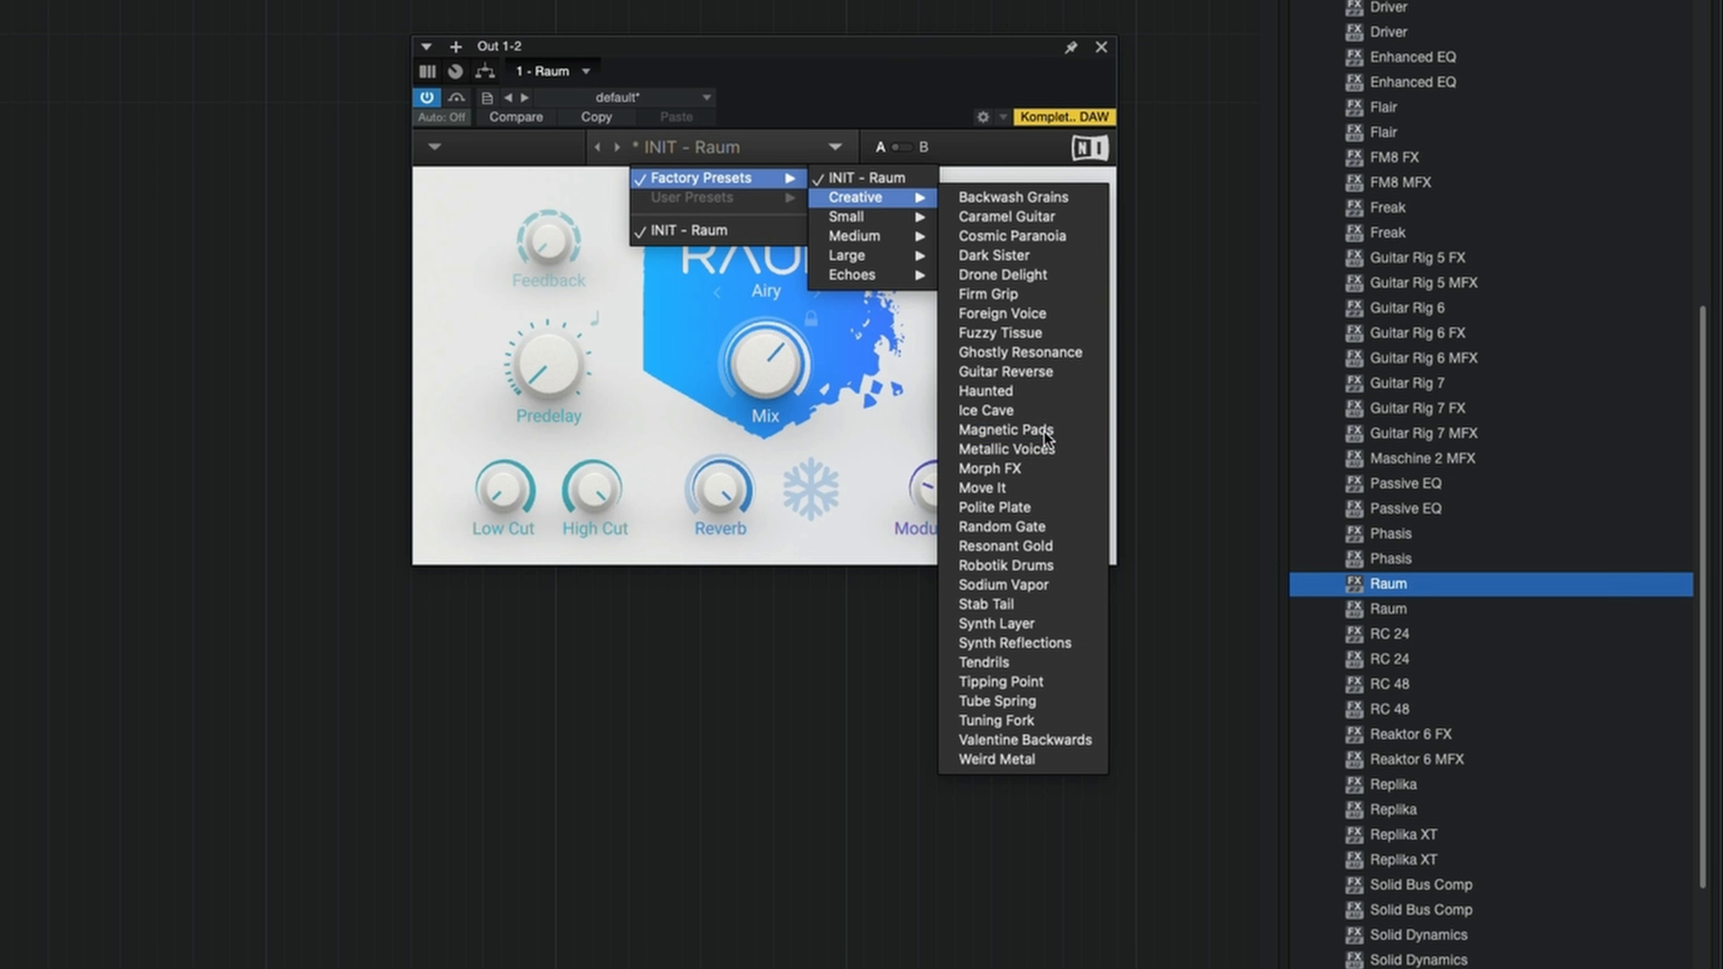
click(1005, 429)
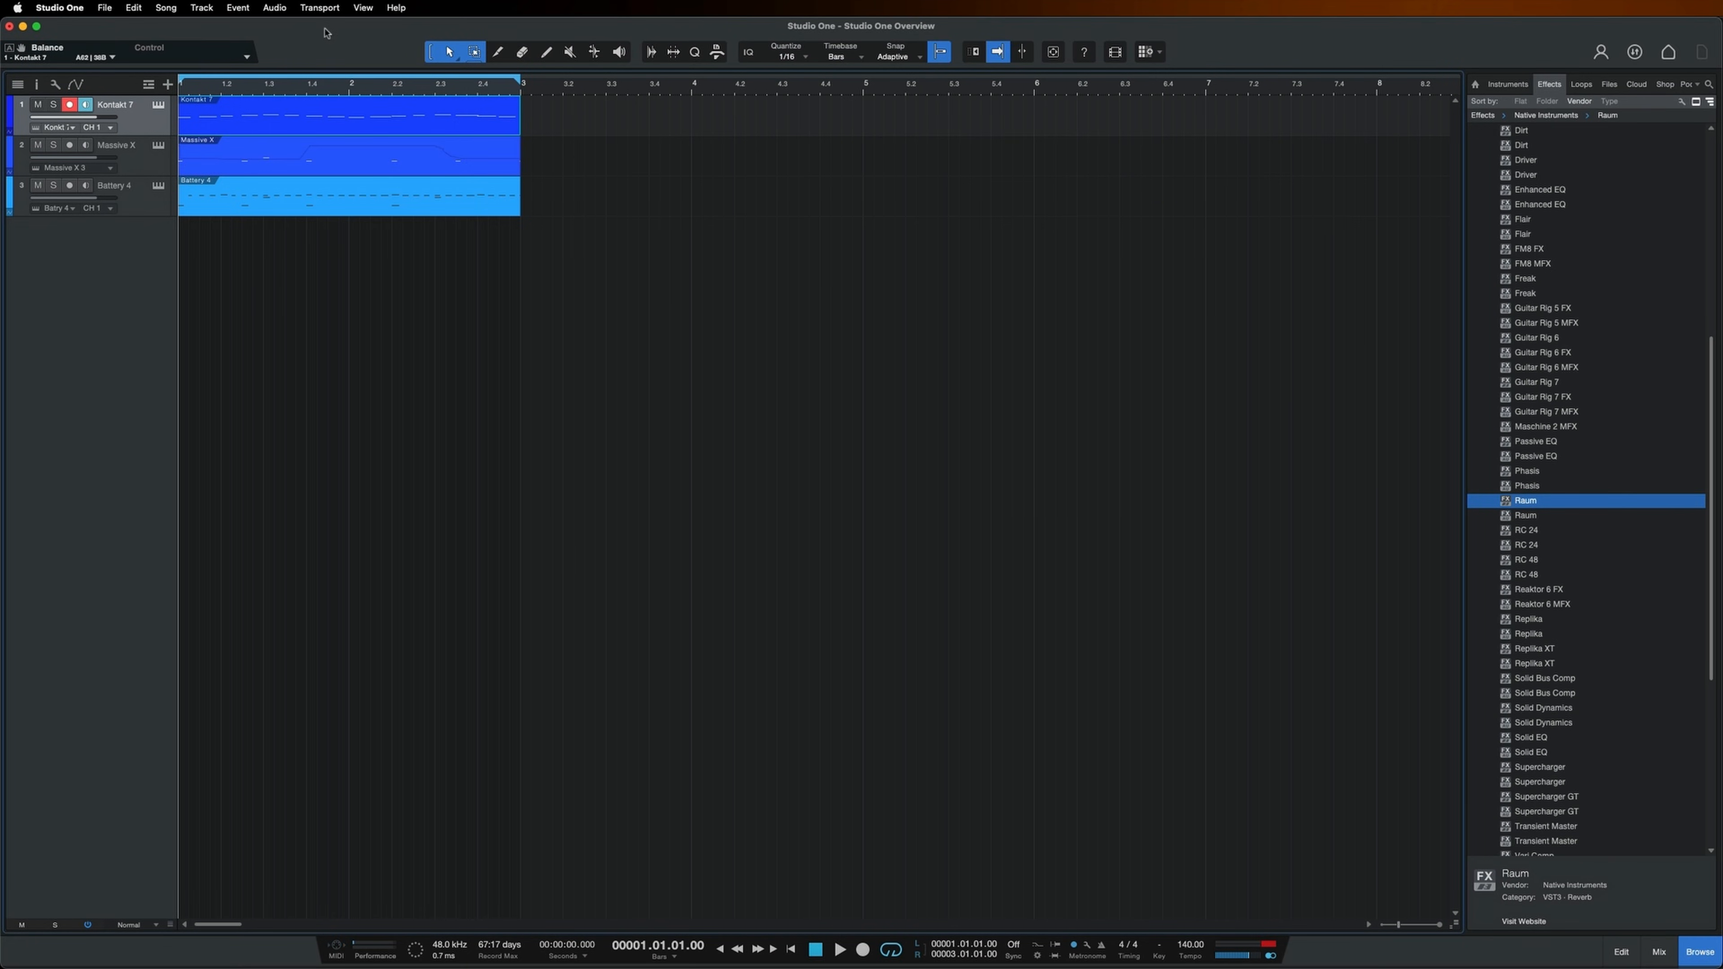
mouse_move(325, 31)
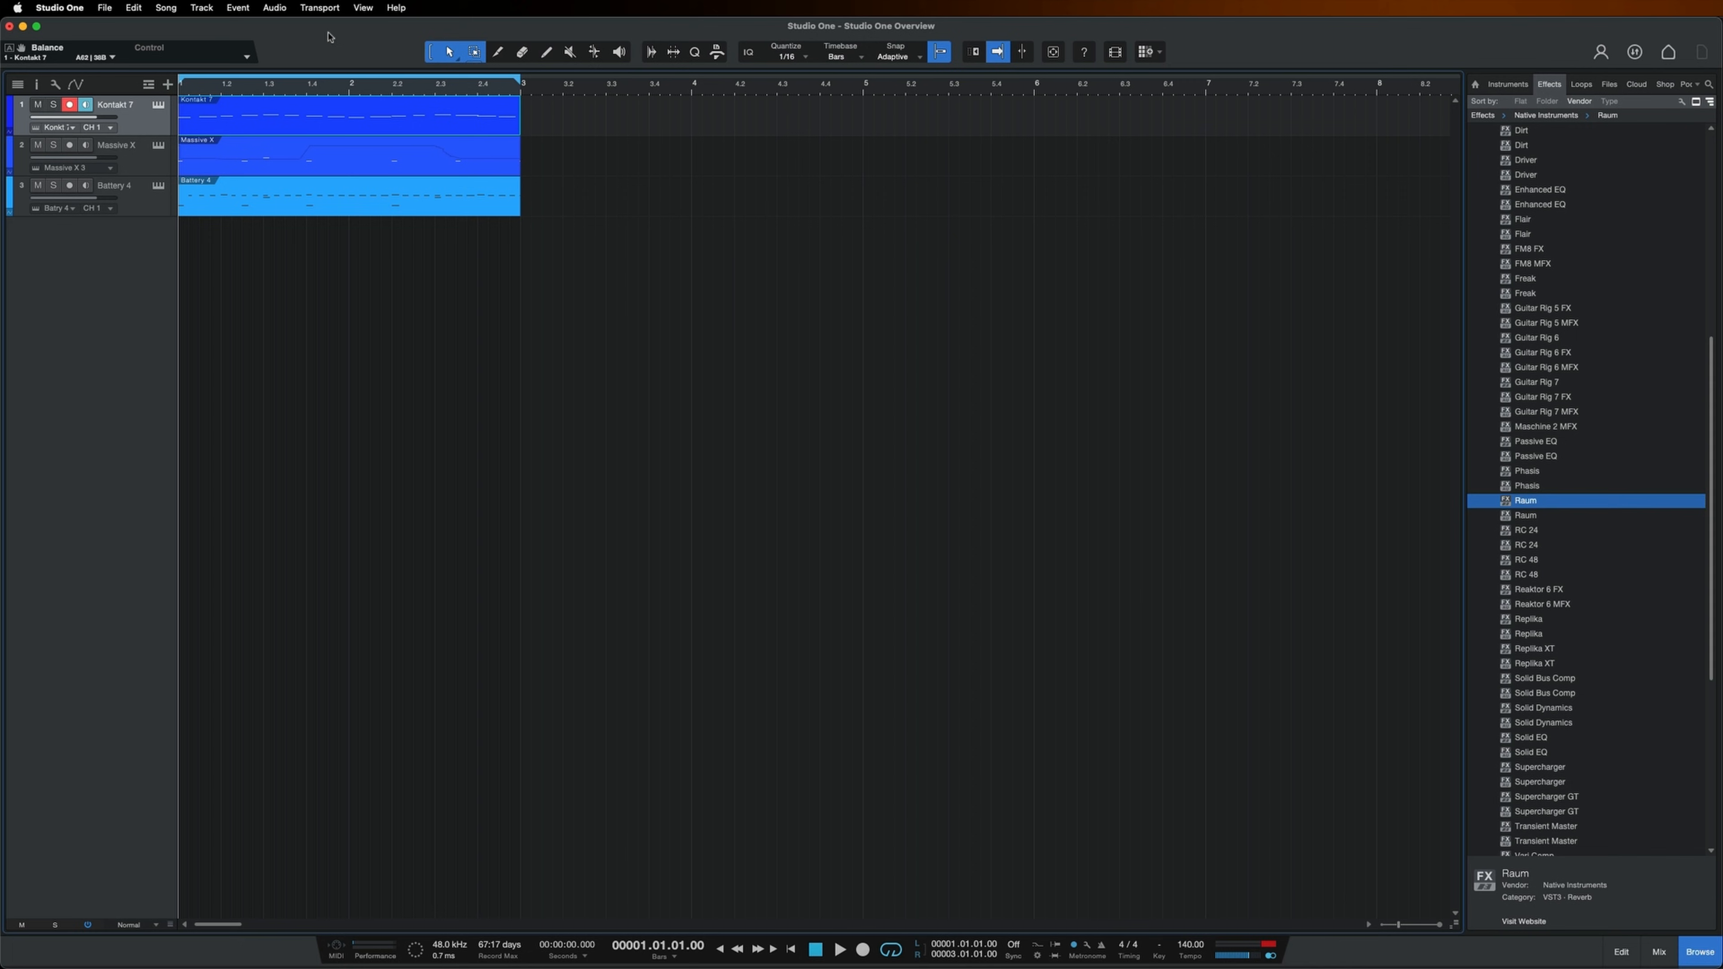
Step: Show the mixing console below the arrangement via the View menu
click(362, 8)
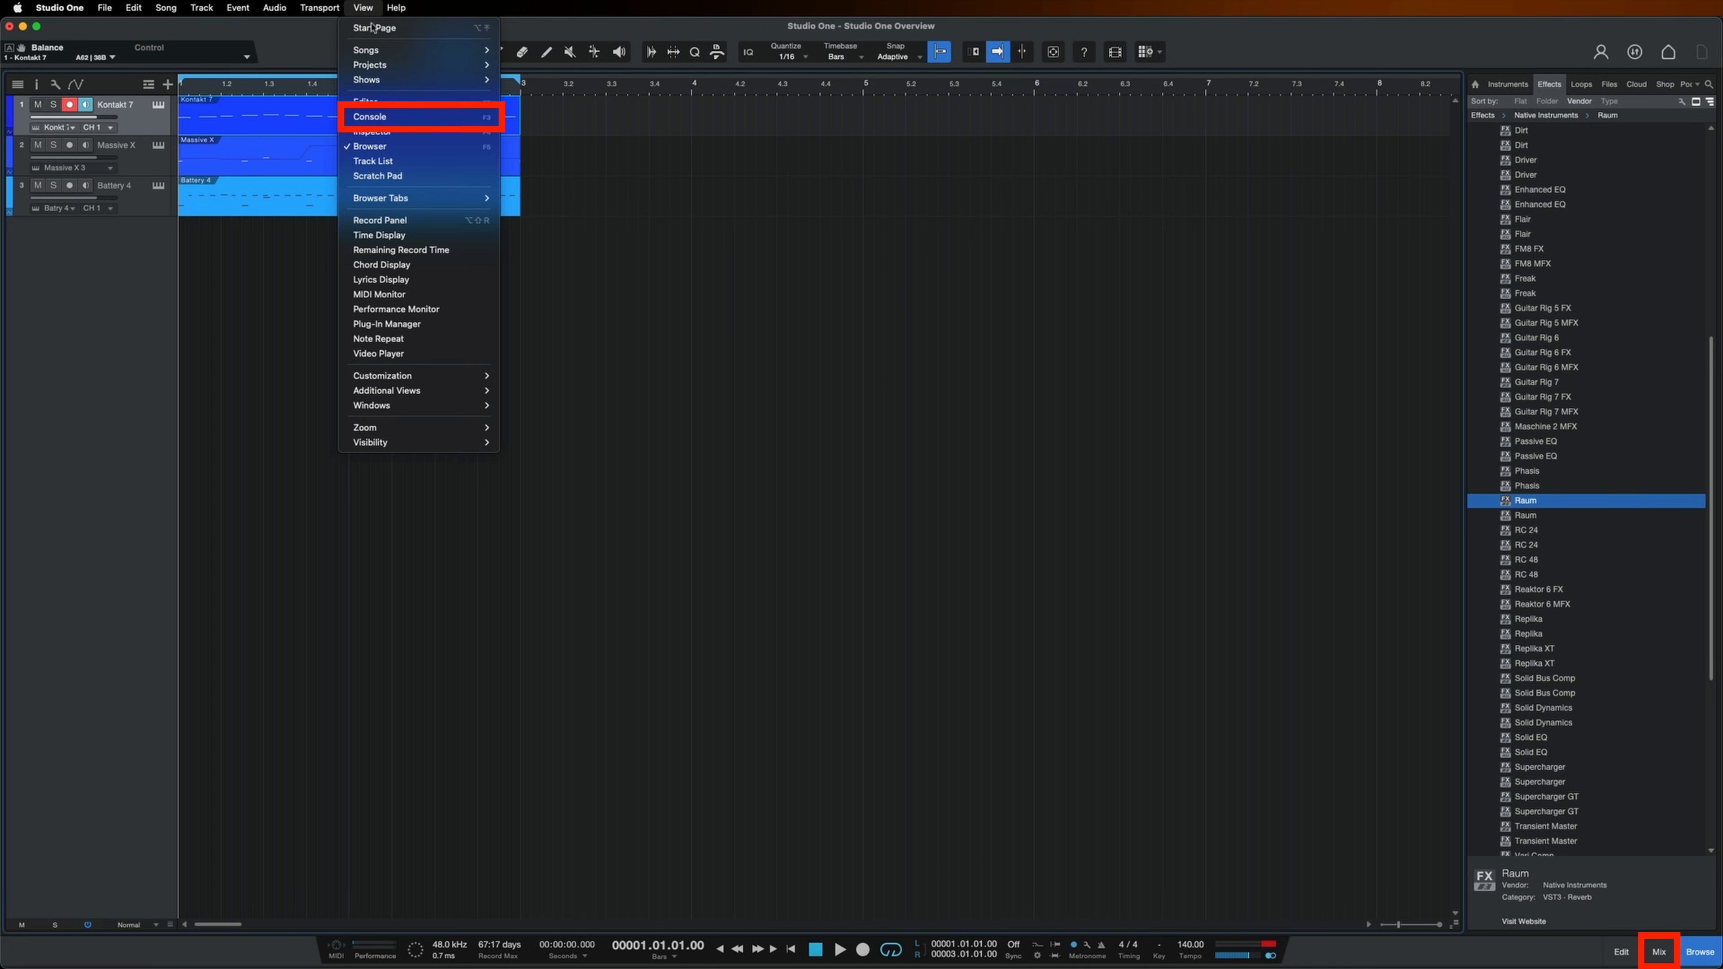
click(371, 117)
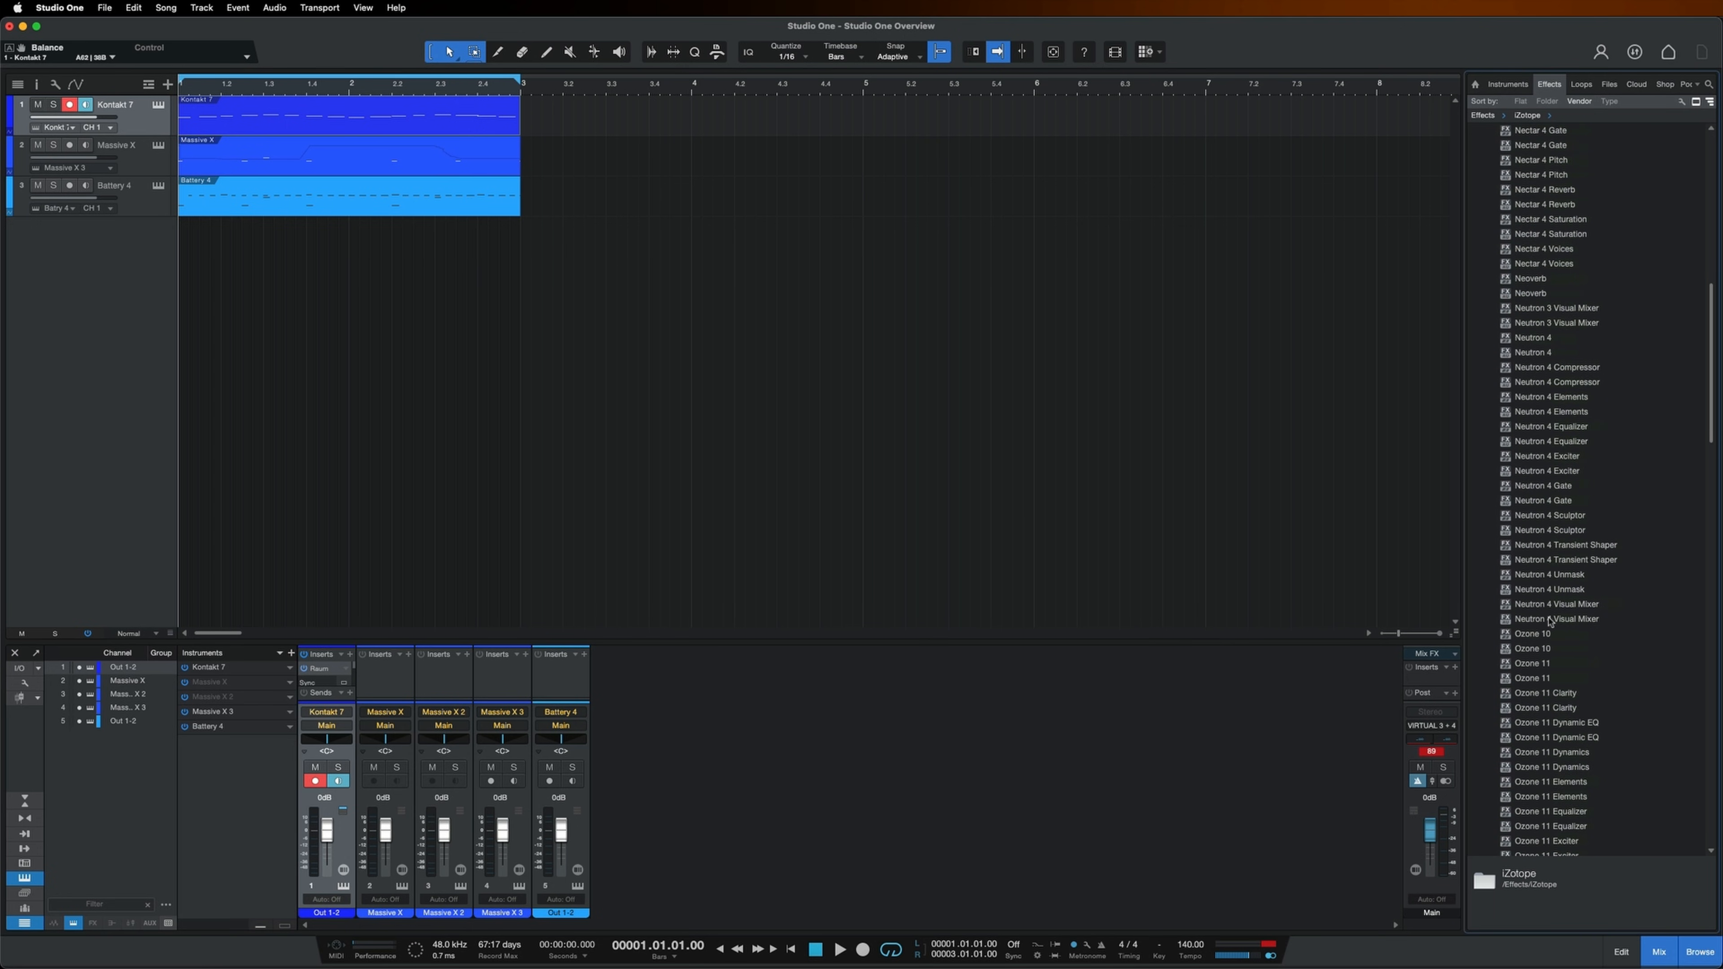
Step: Insert Ozone 11 on the Main bus and load its Depth and Clarity preset
click(1550, 663)
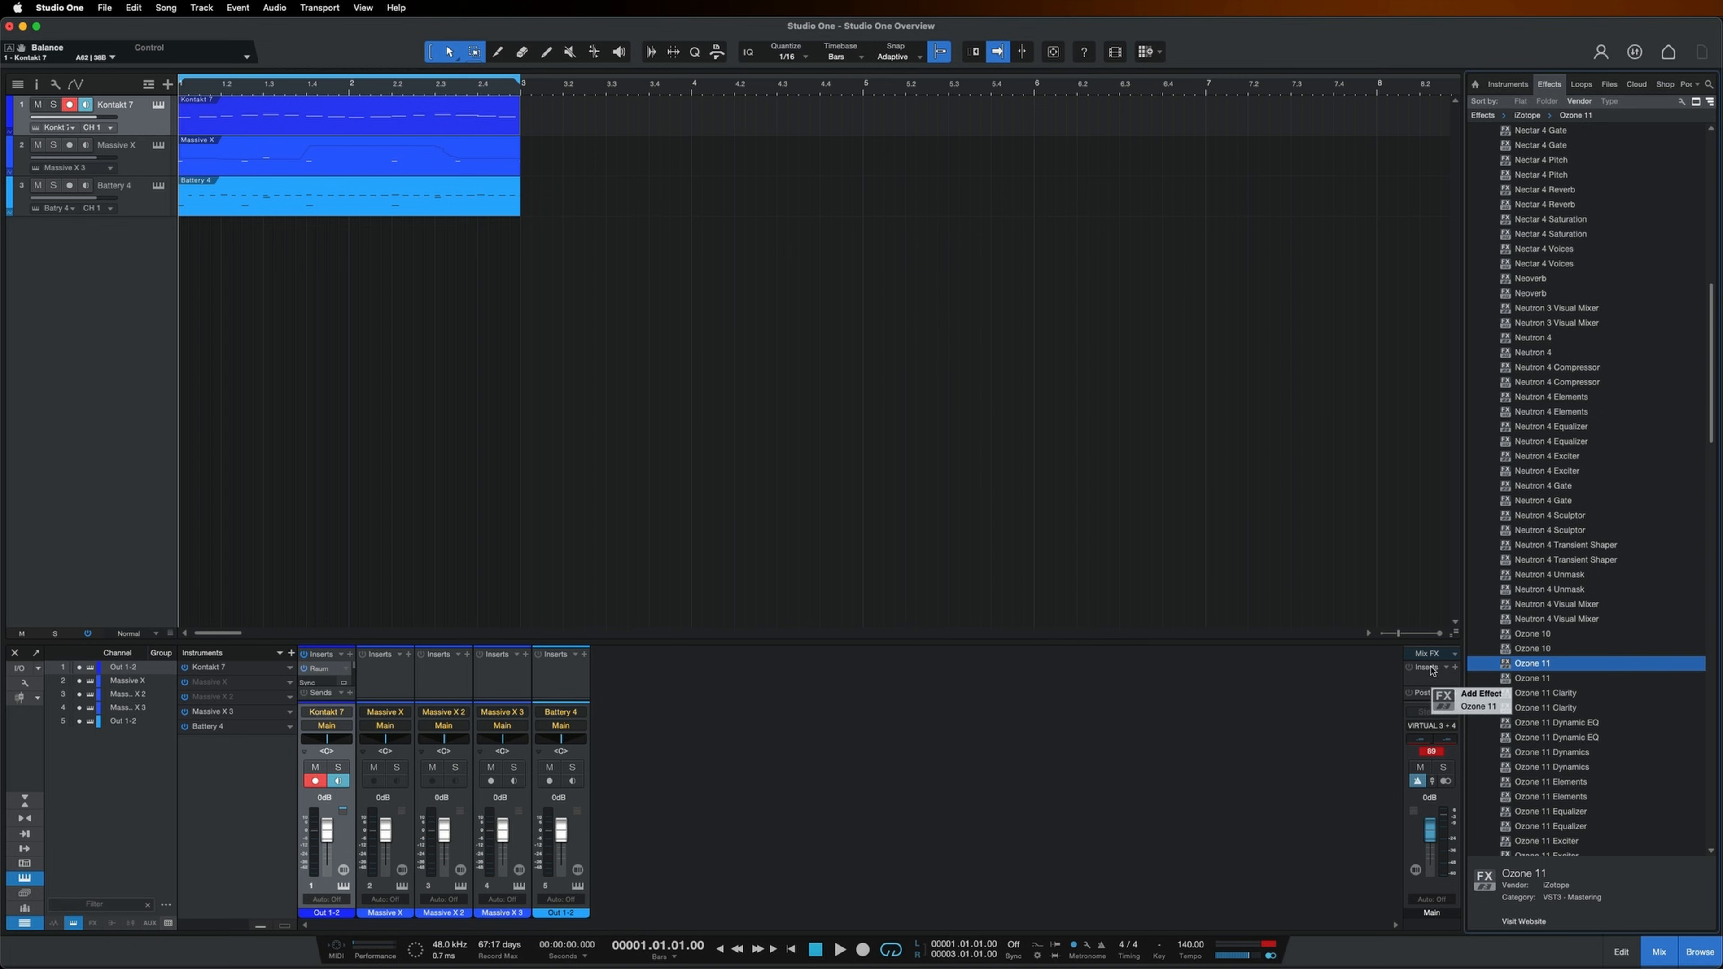
double_click(1543, 662)
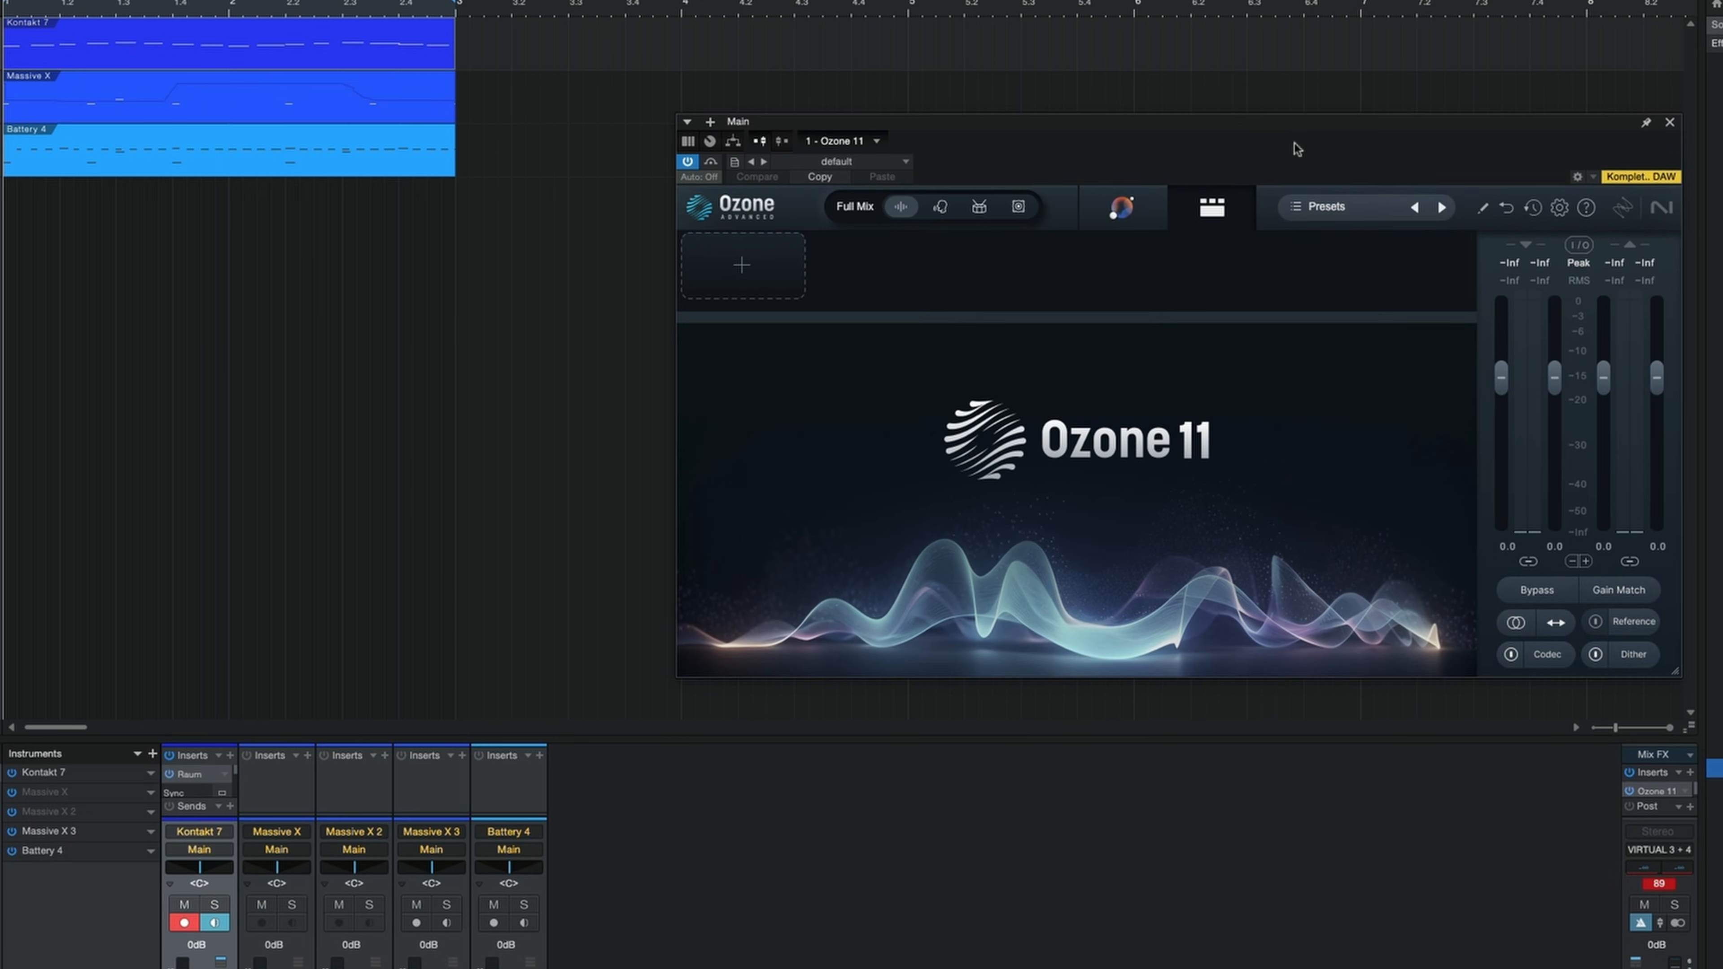
click(1326, 207)
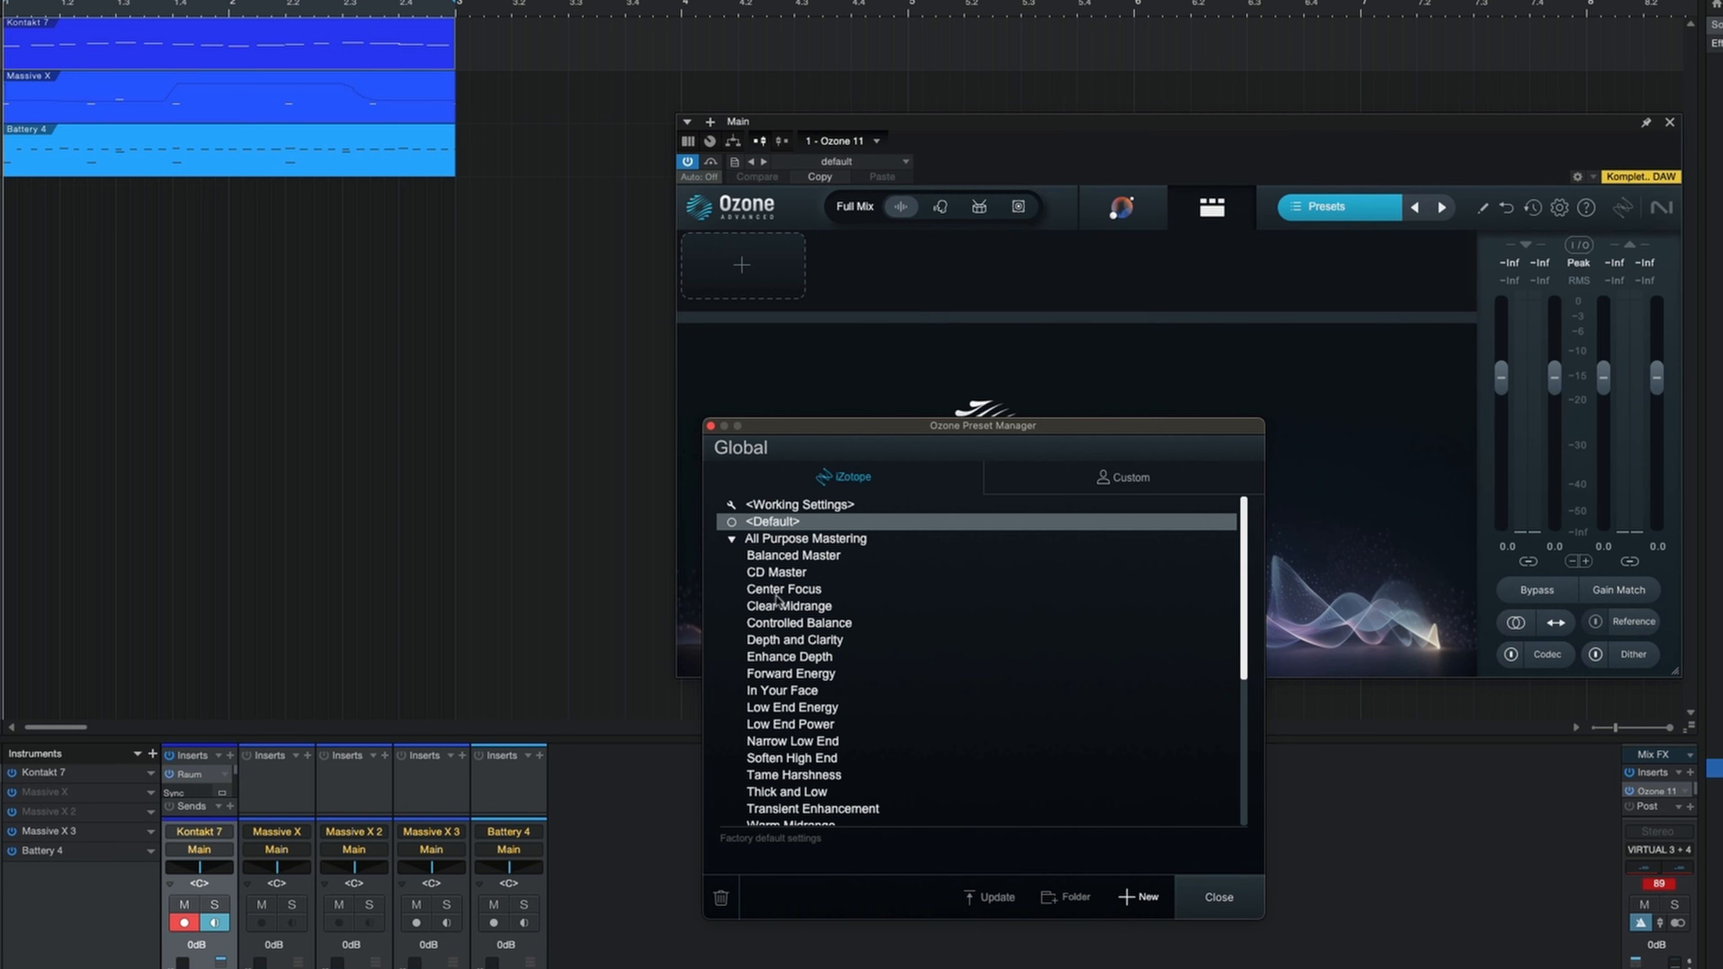
double_click(793, 639)
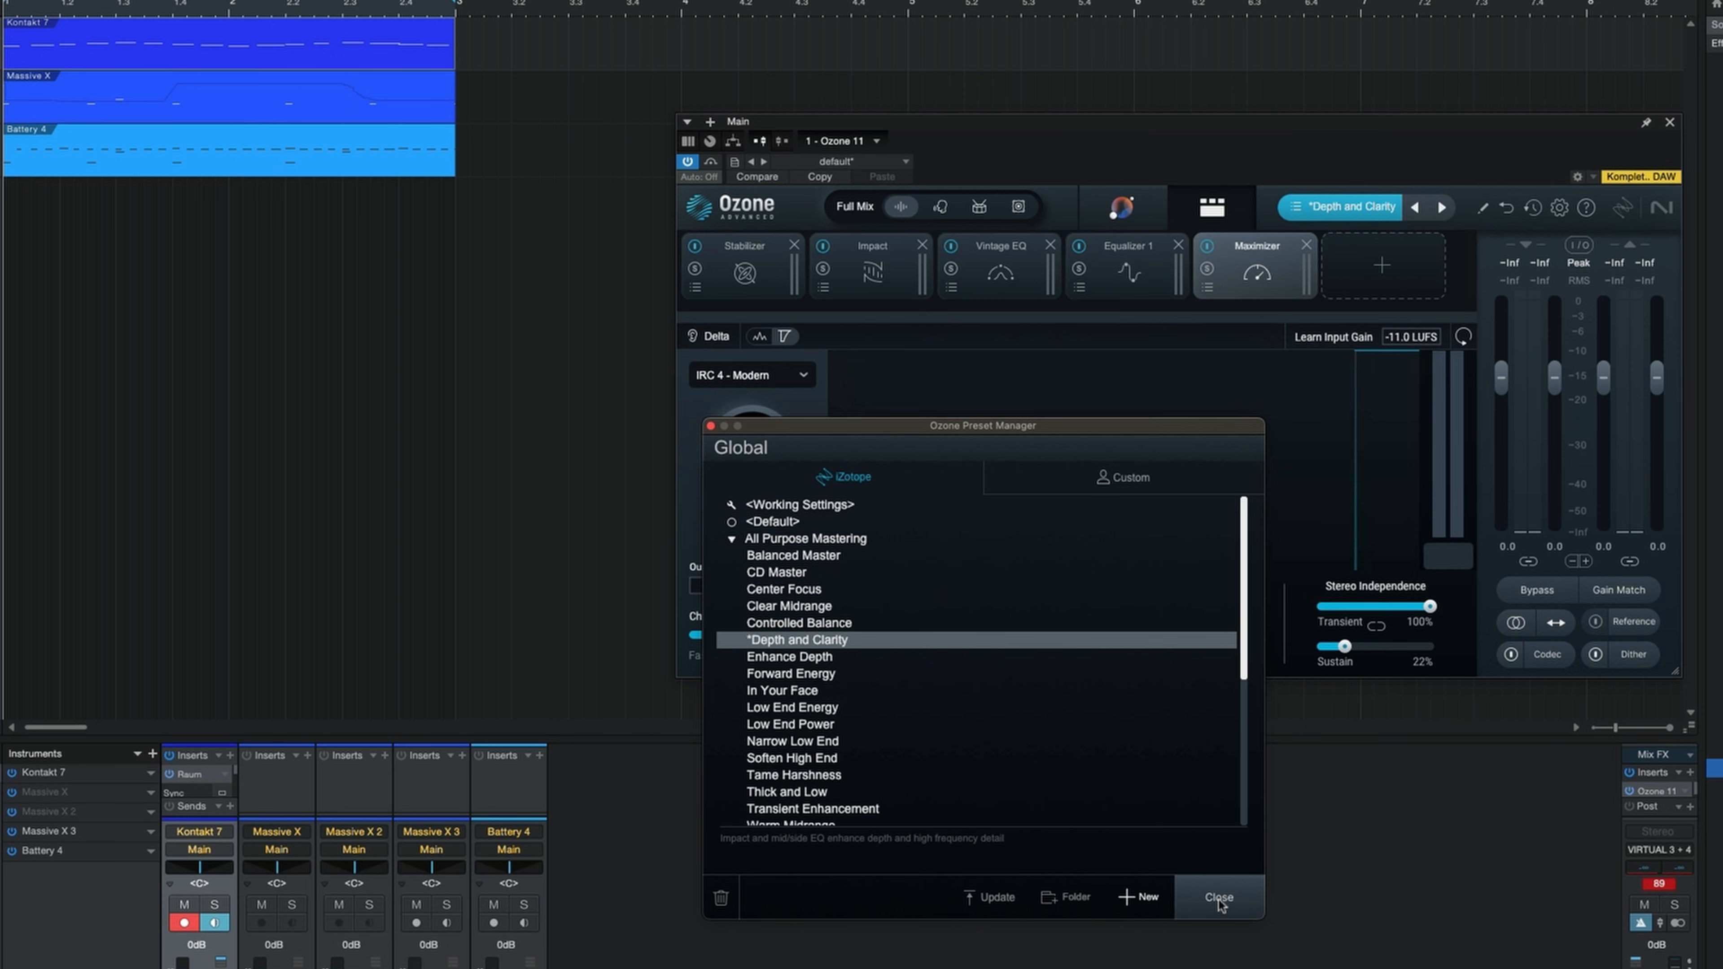
click(1218, 897)
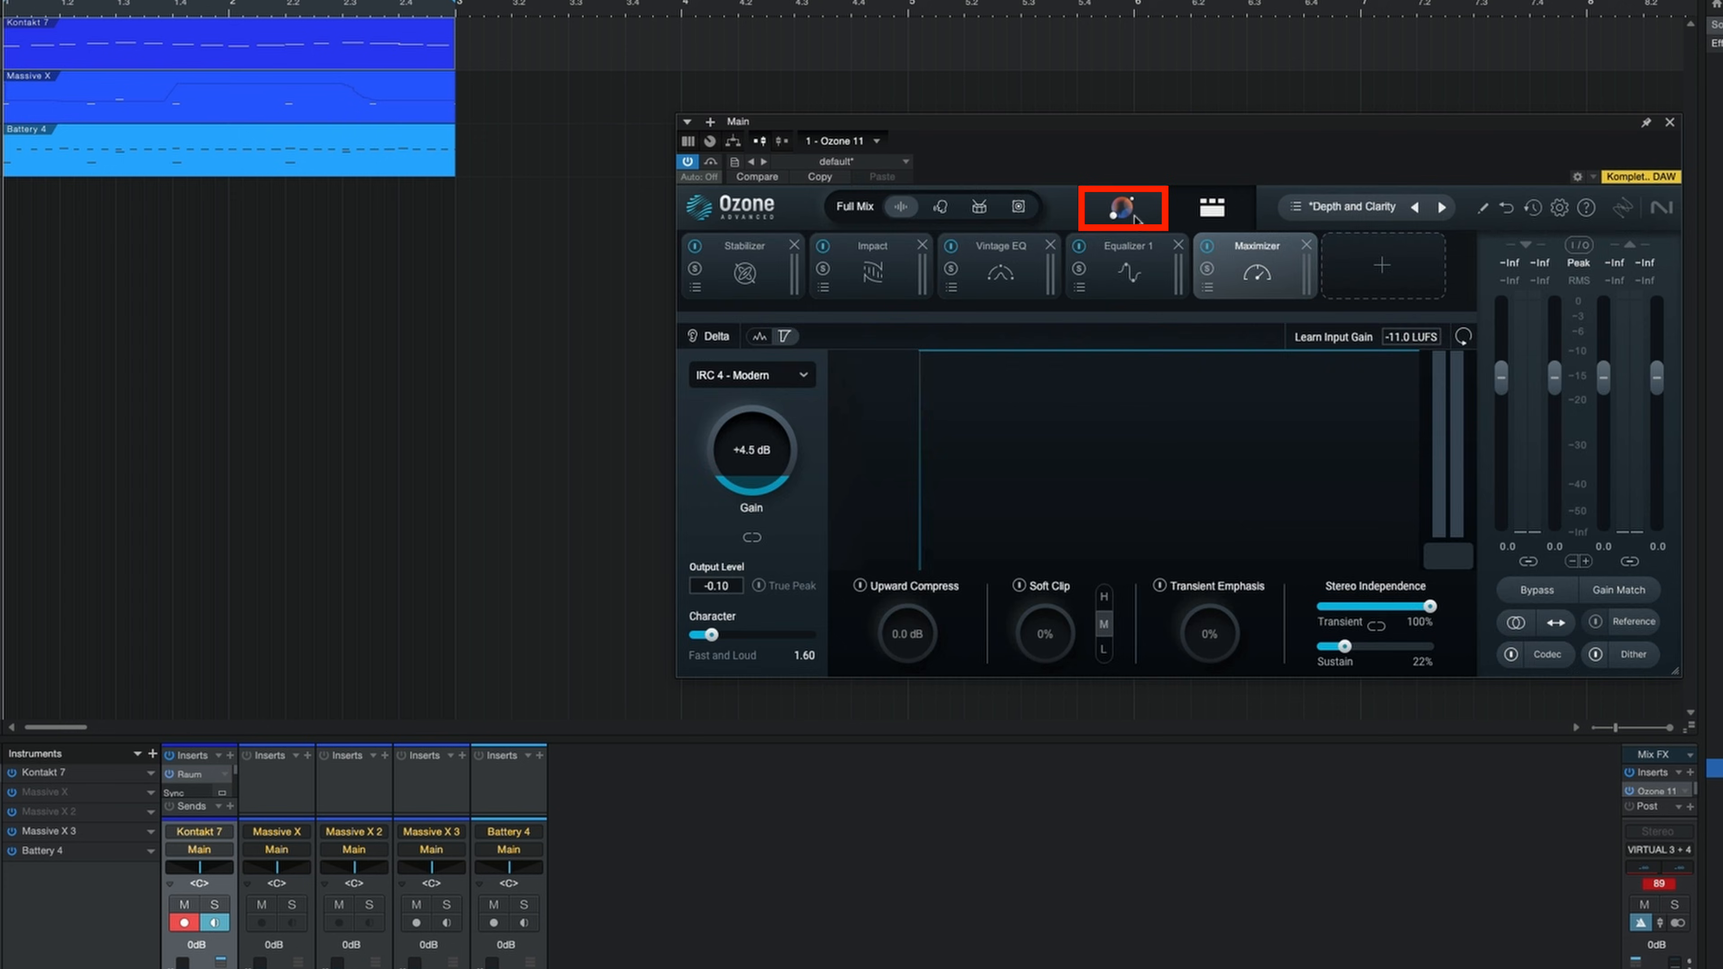
Step: Run Ozone's mastering assistant with the Hip-hop/Rap genre target and return to the module chain
click(1121, 207)
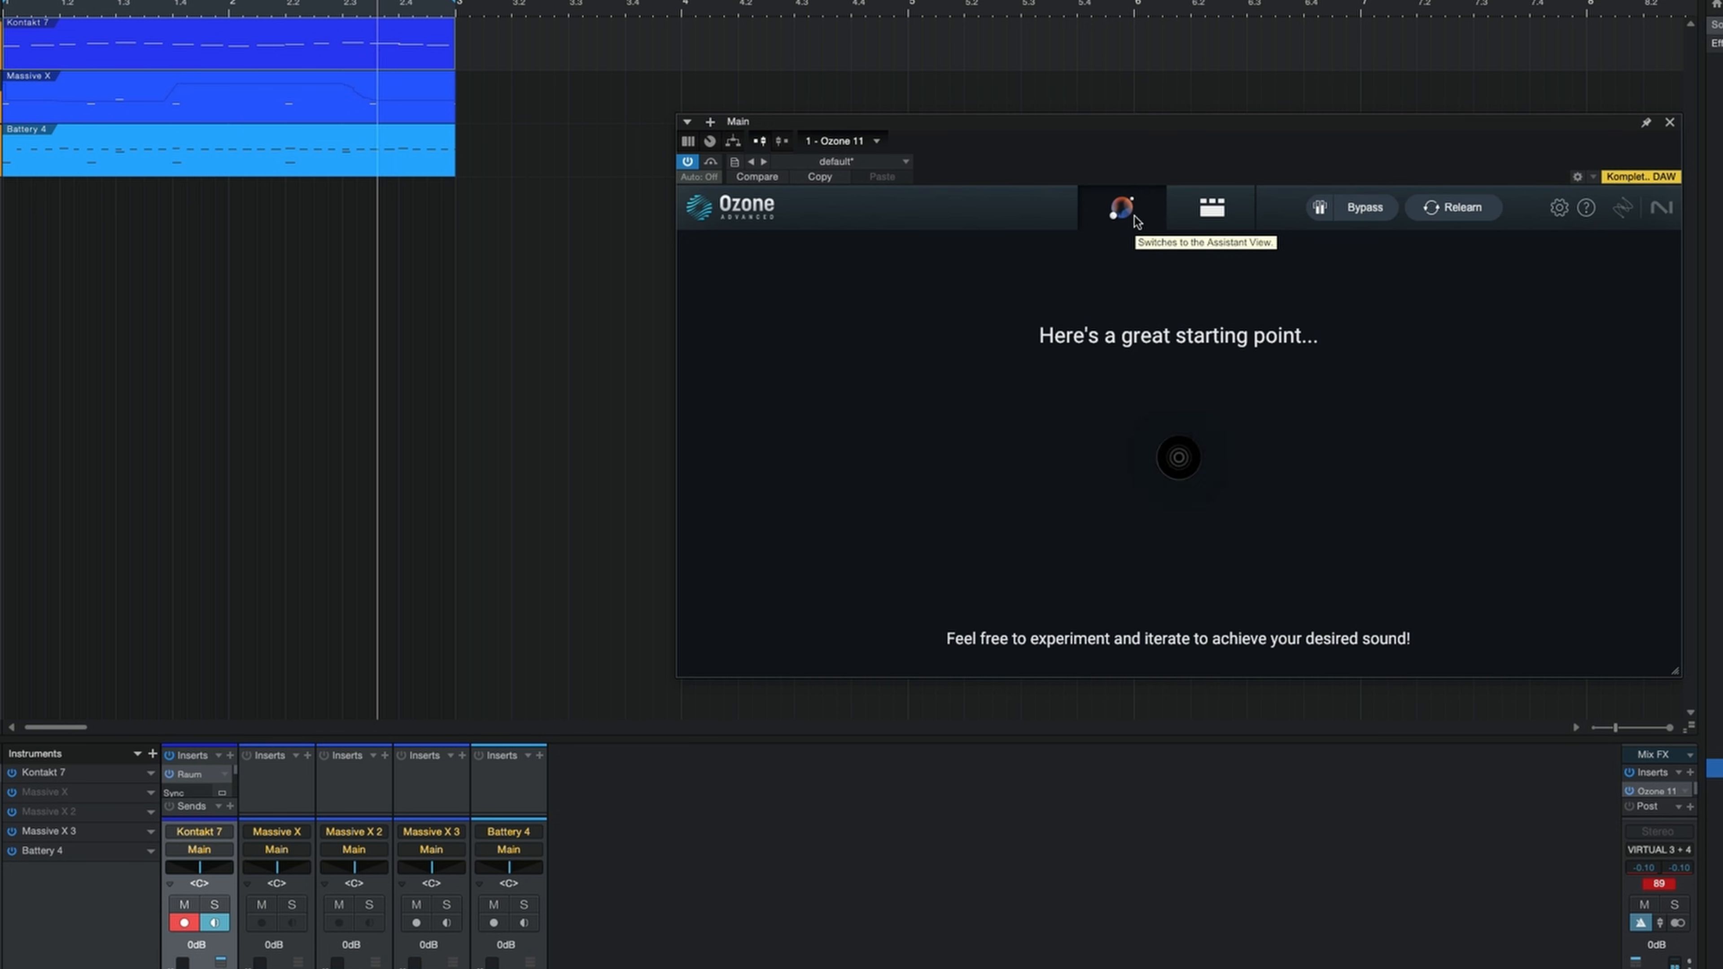
click(1121, 207)
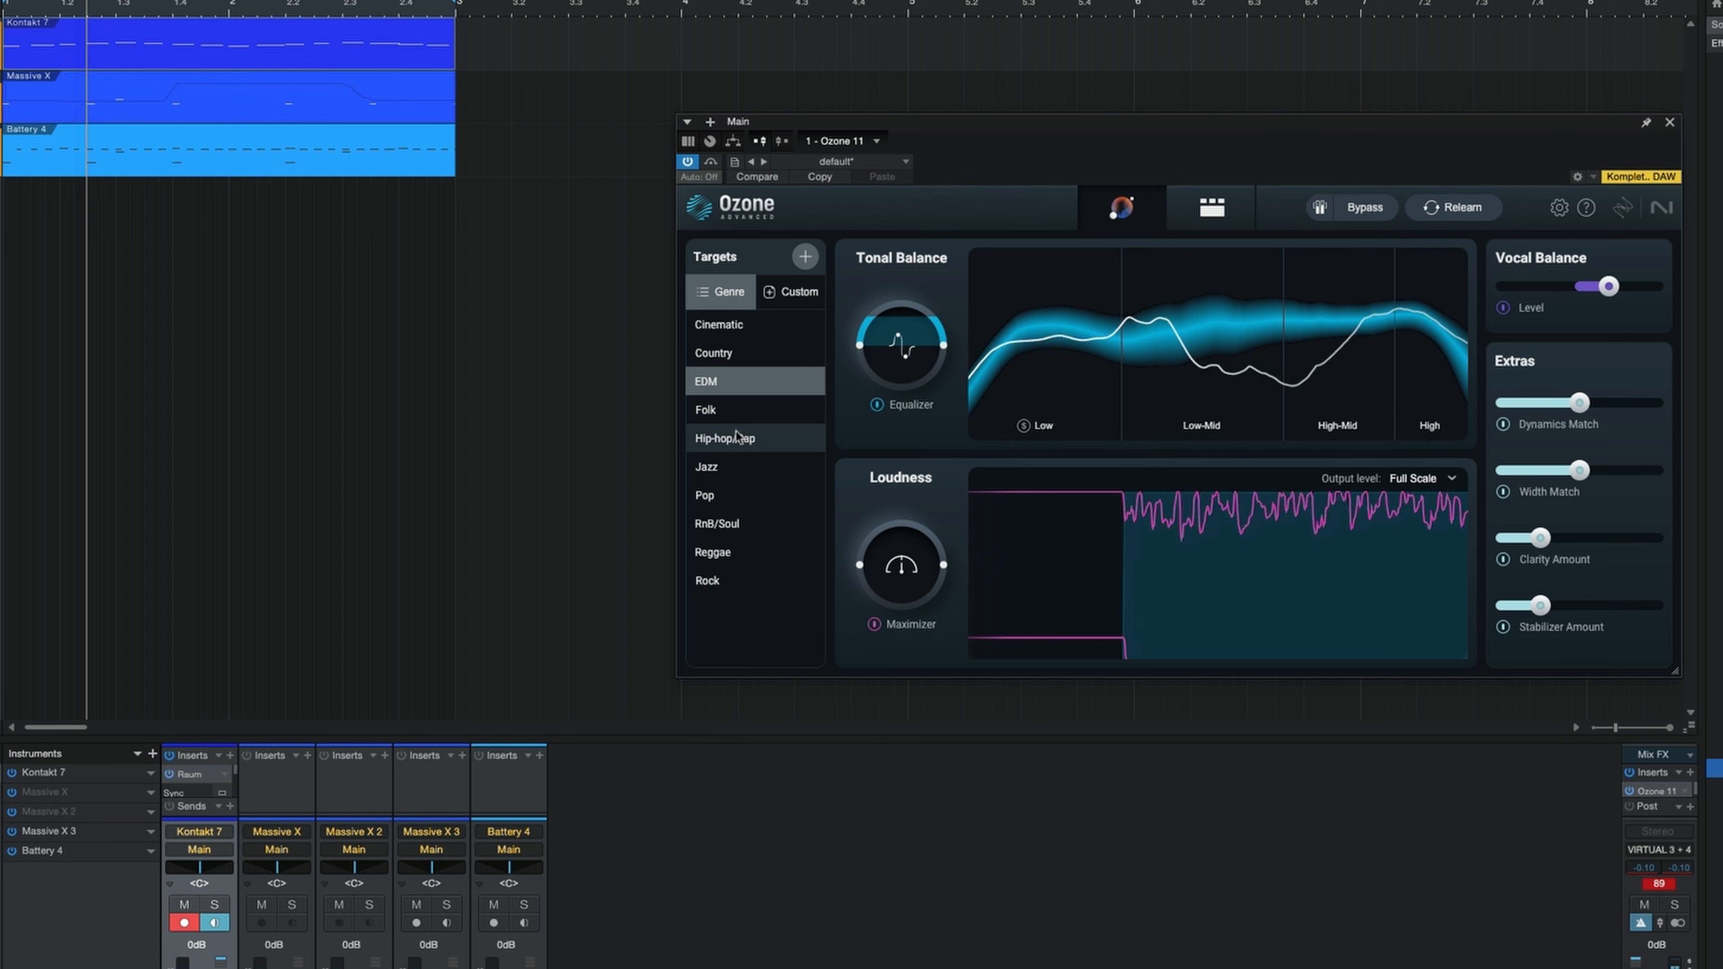
click(724, 437)
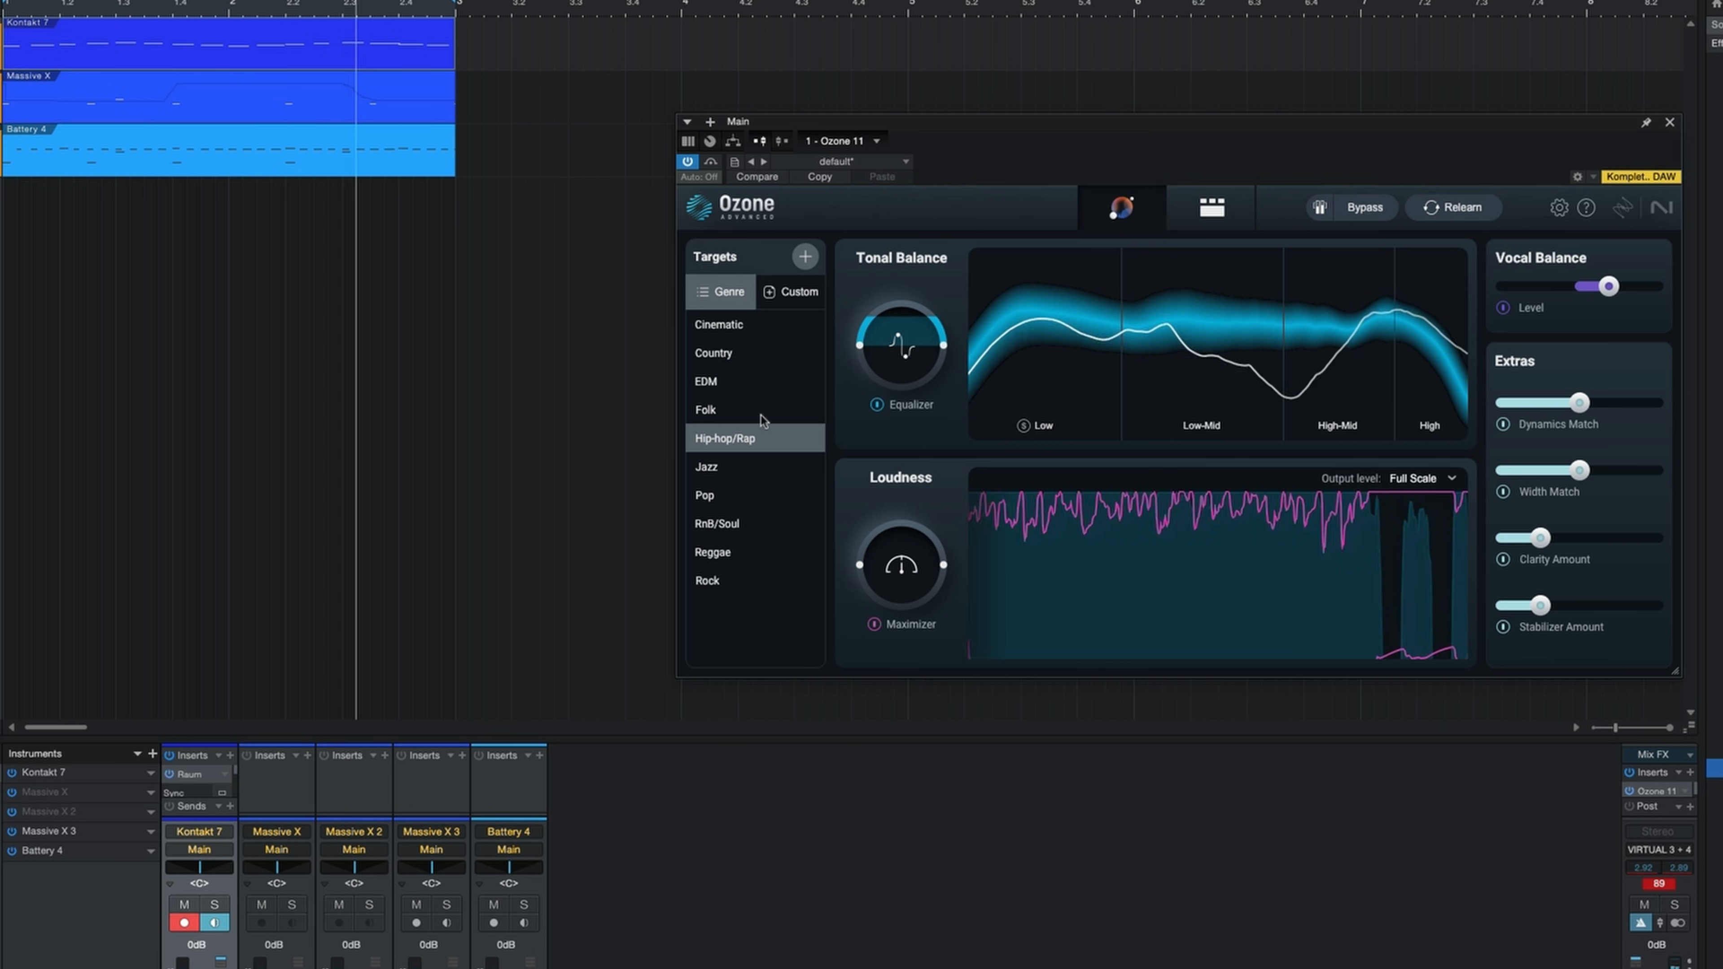
click(1209, 207)
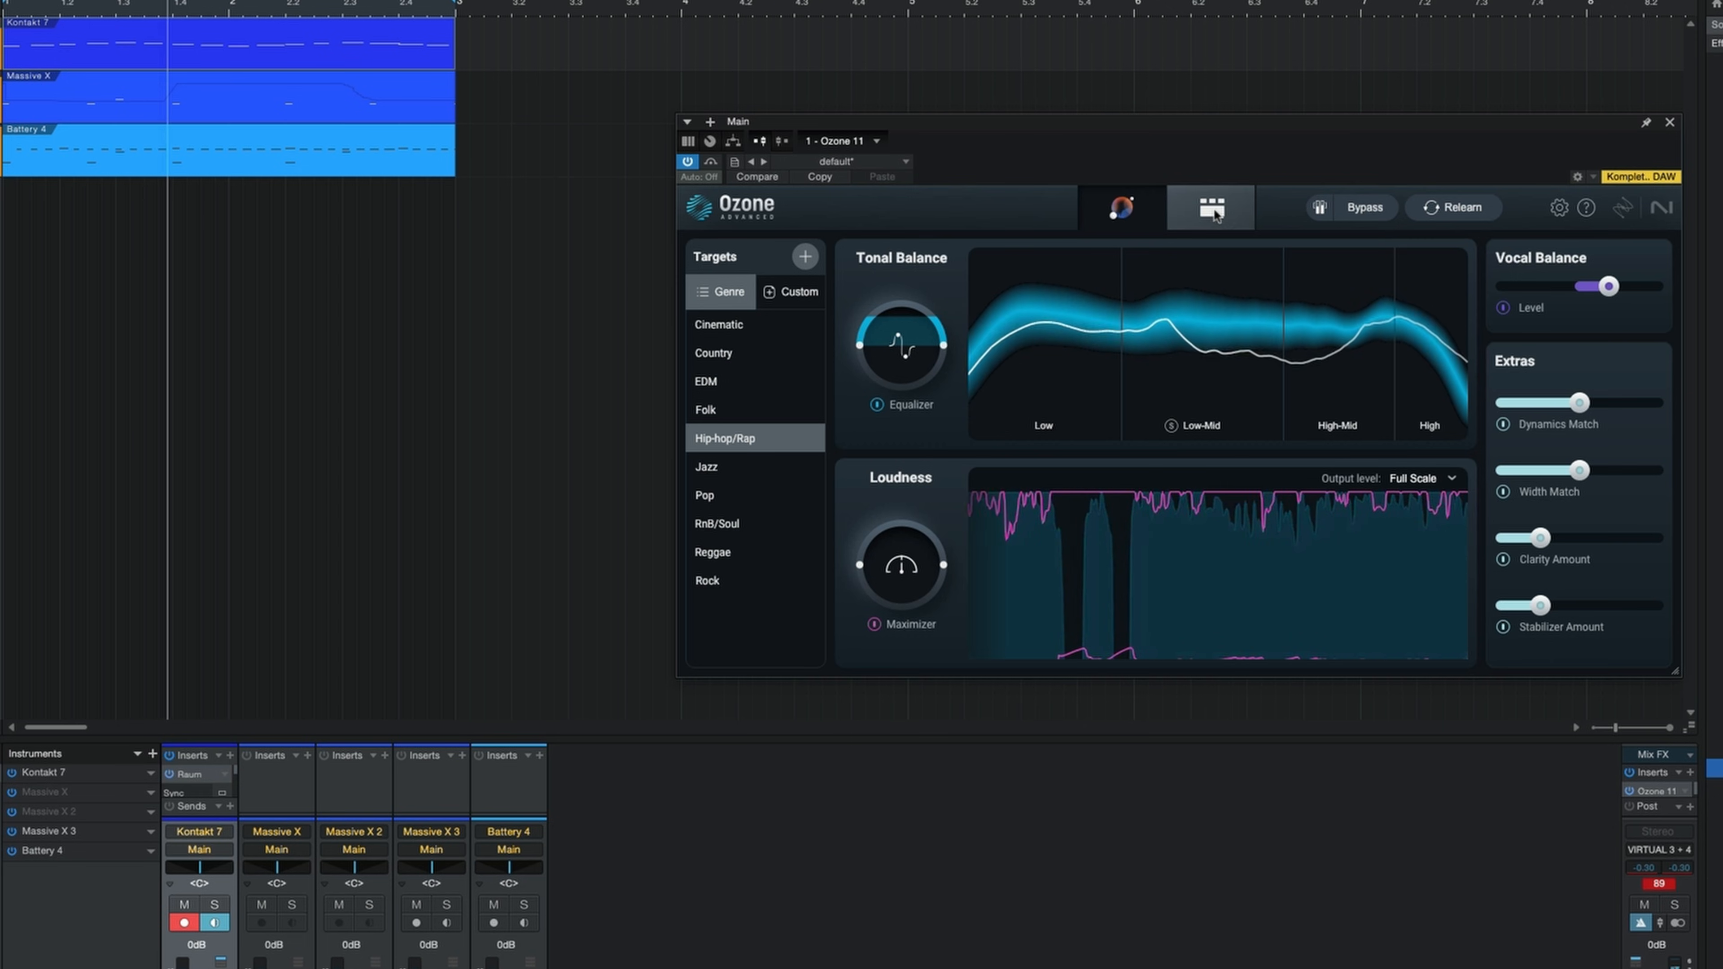
Step: Review the assistant's Impact, Clarity and Stabilizer module settings
click(1211, 208)
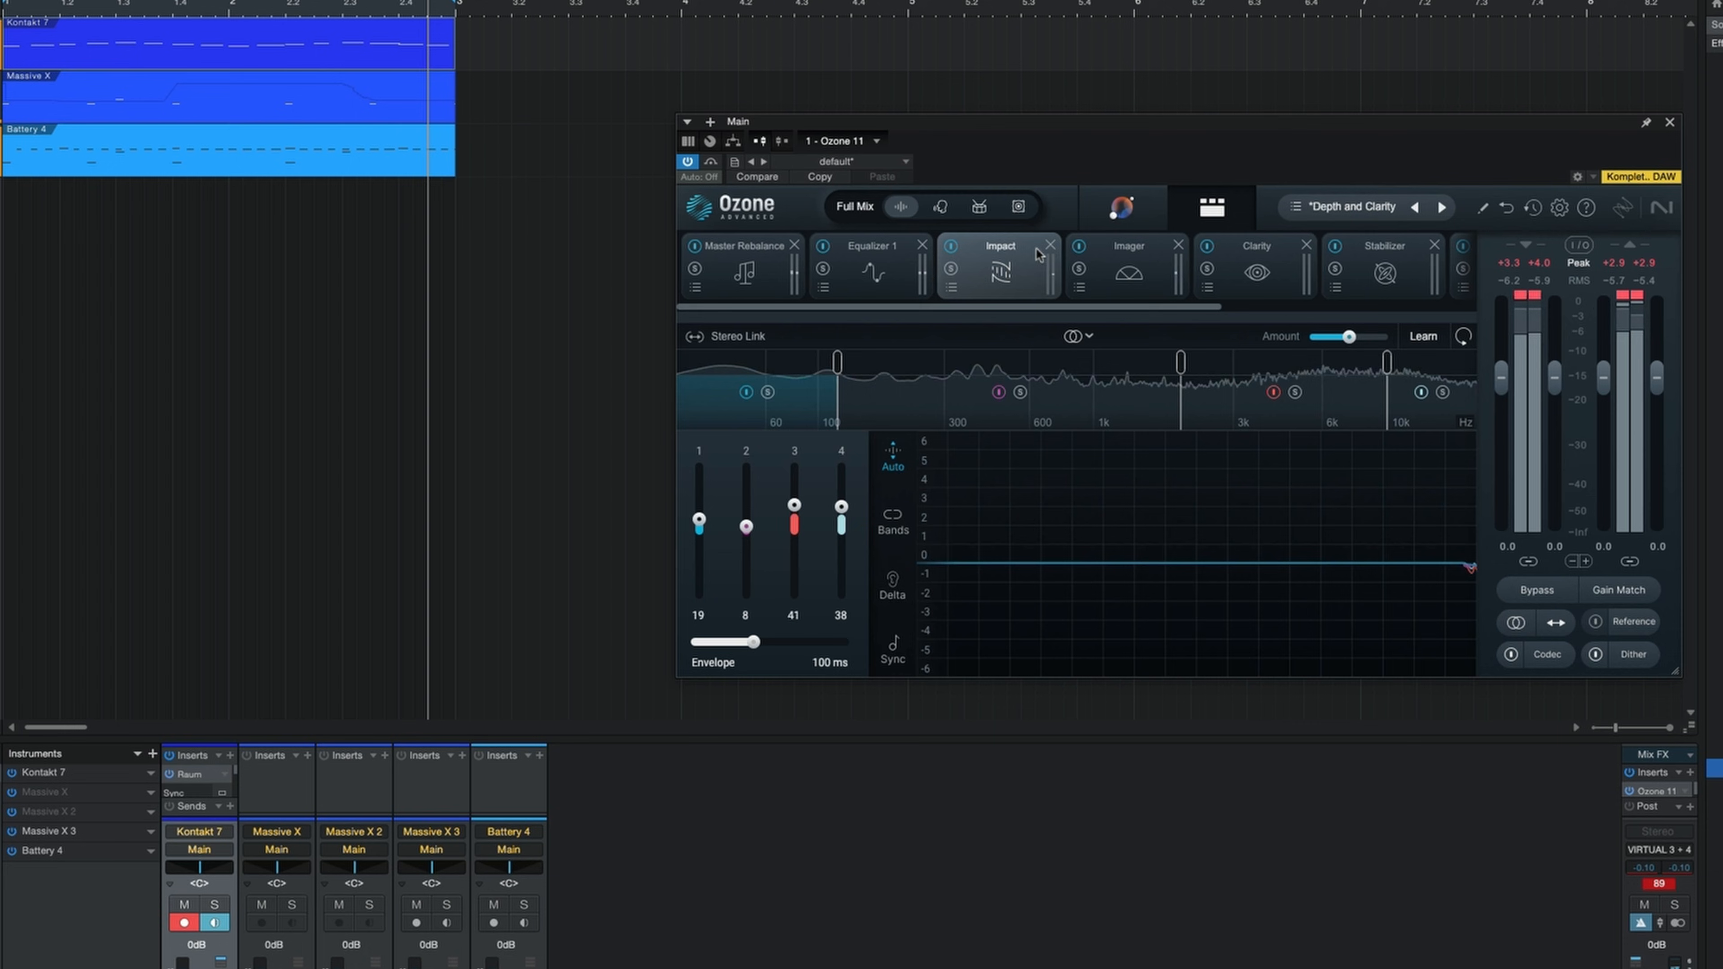
click(1254, 245)
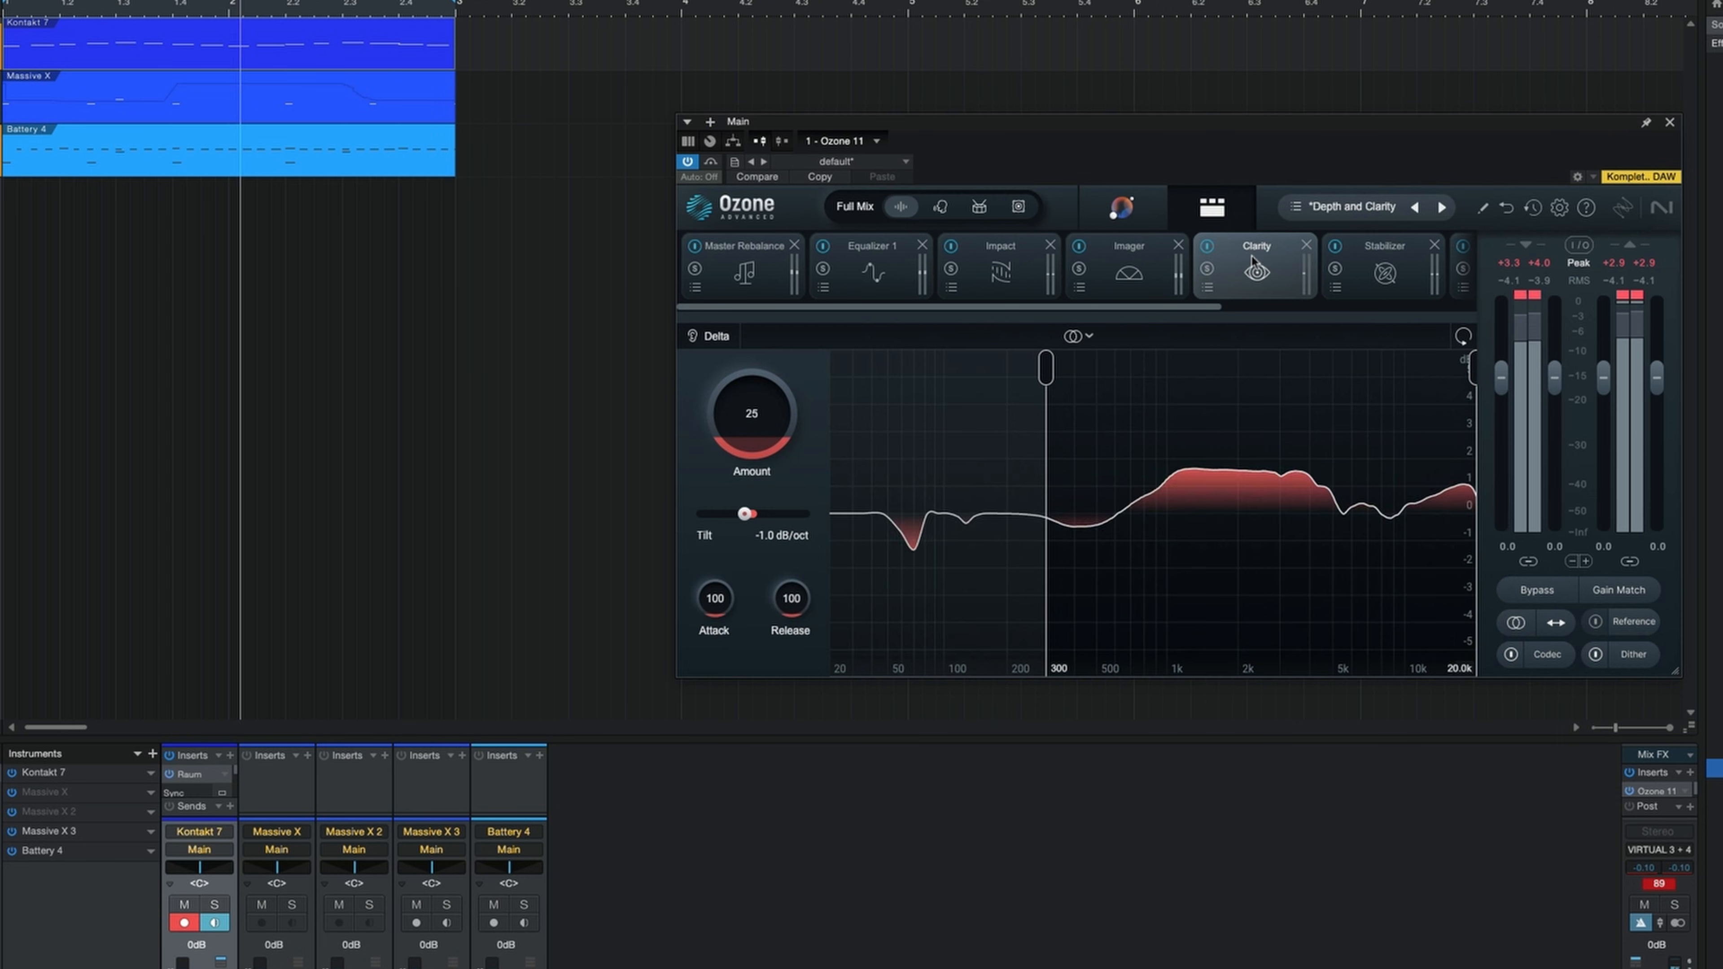
click(1383, 271)
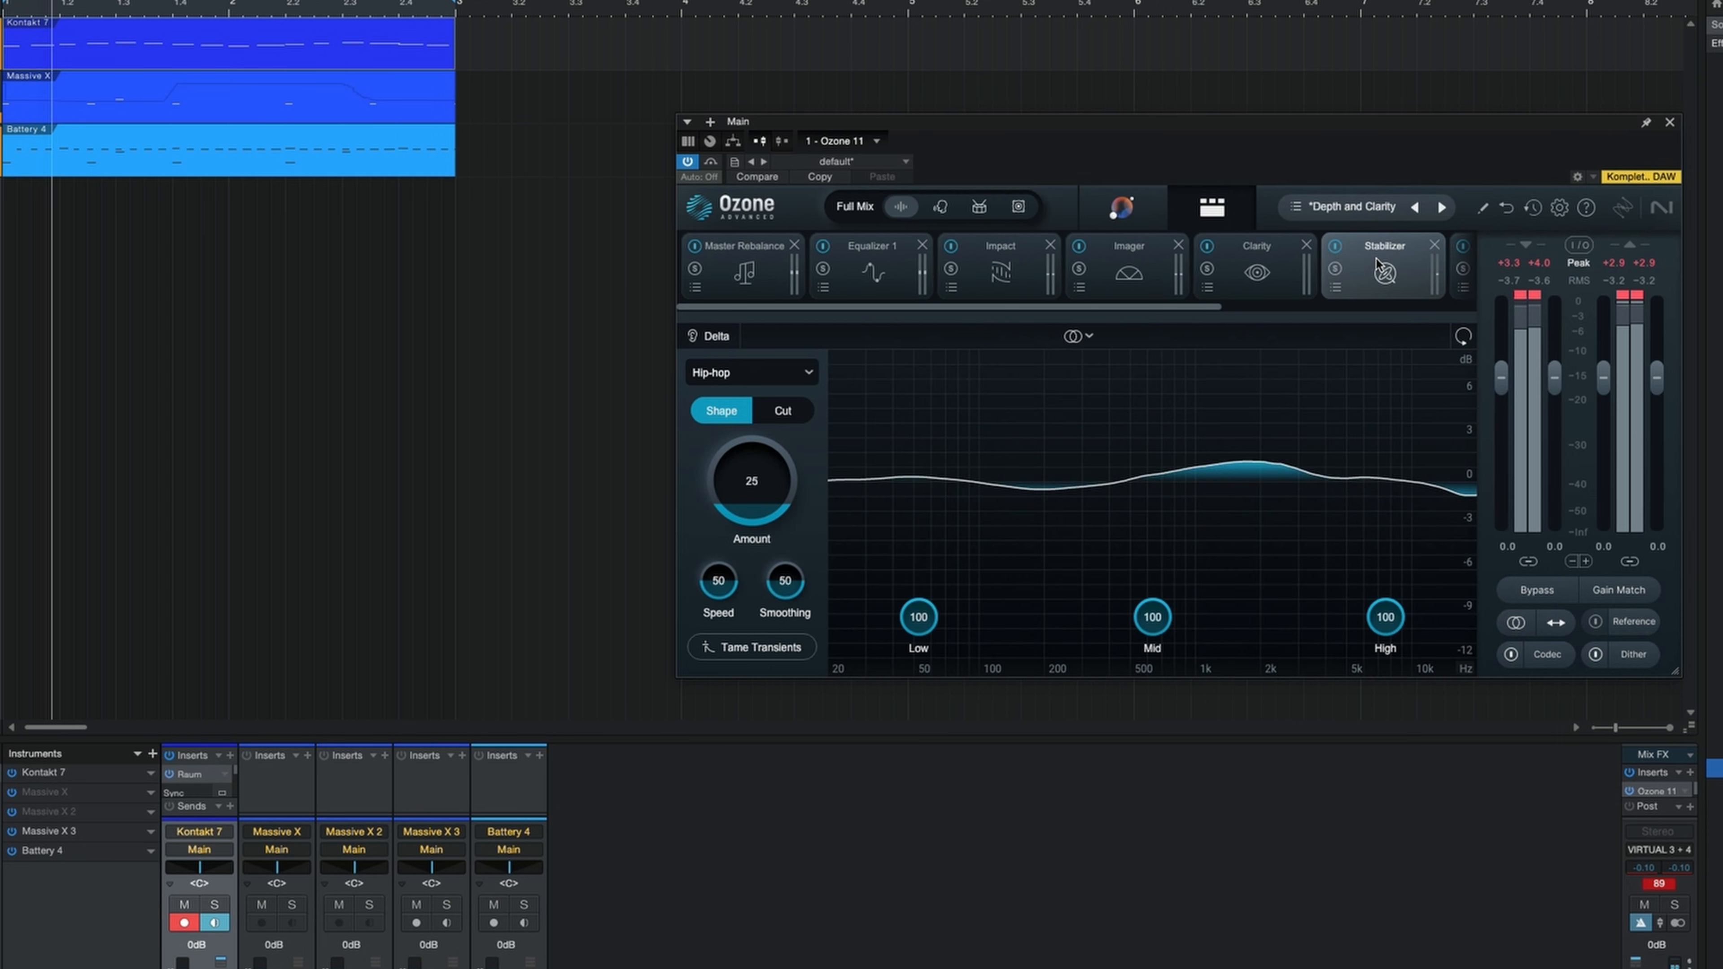